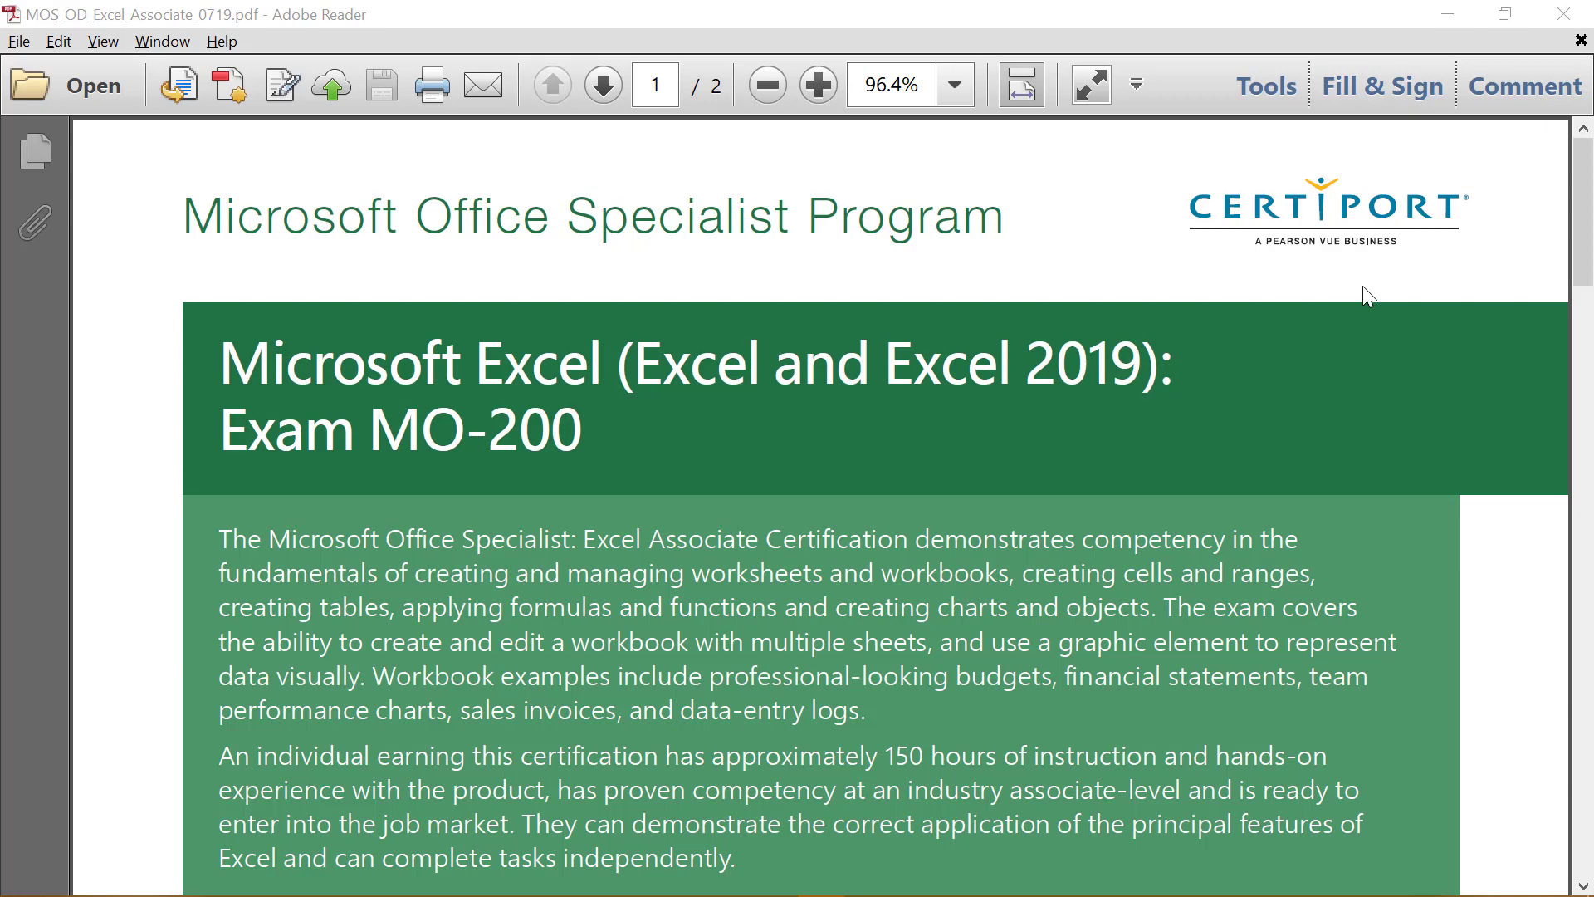
Review the lesson objectives pages before starting the search demonstration
{"action": "scroll", "scroll_direction": "down", "scroll_amount": 3}
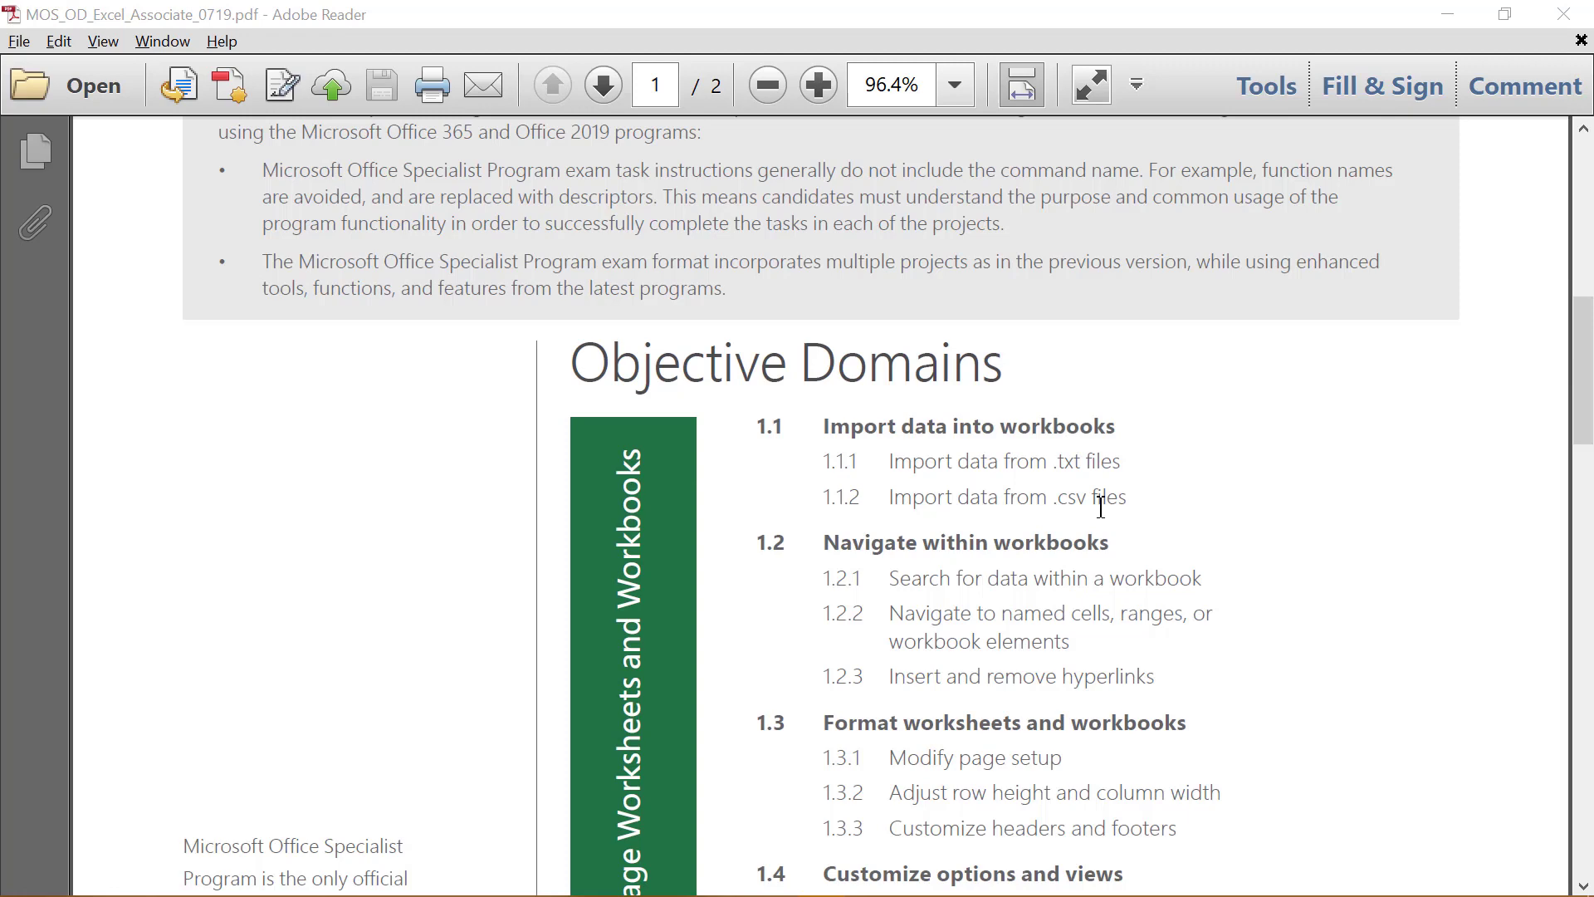
{"action": "scroll", "scroll_direction": "down", "scroll_amount": 3}
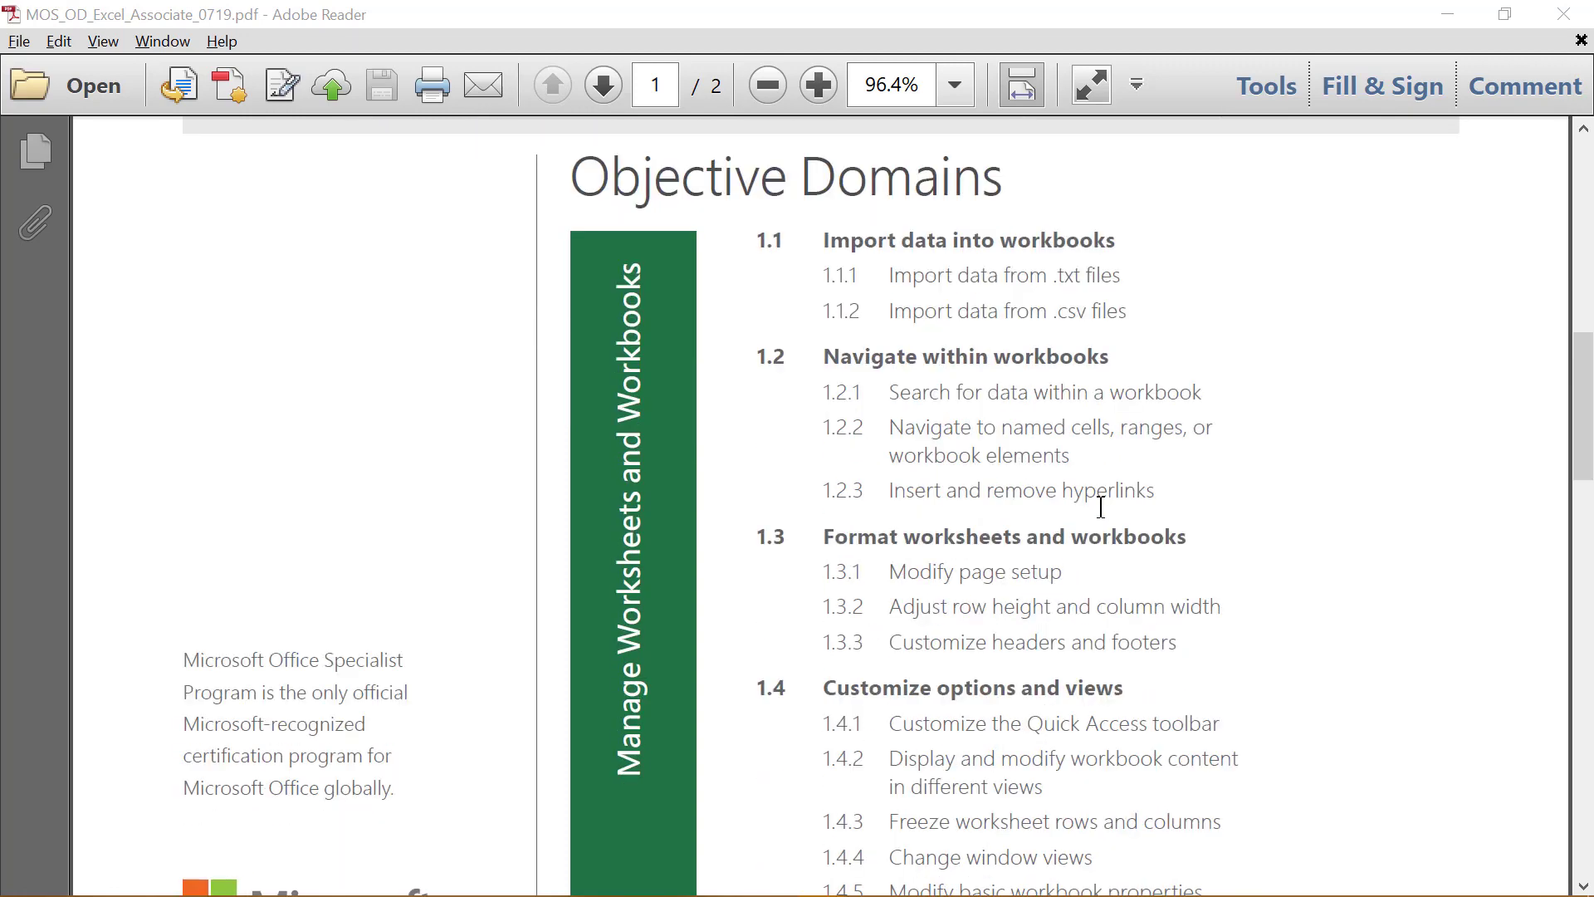
{"action": "left_click", "coordinate": [601, 84]}
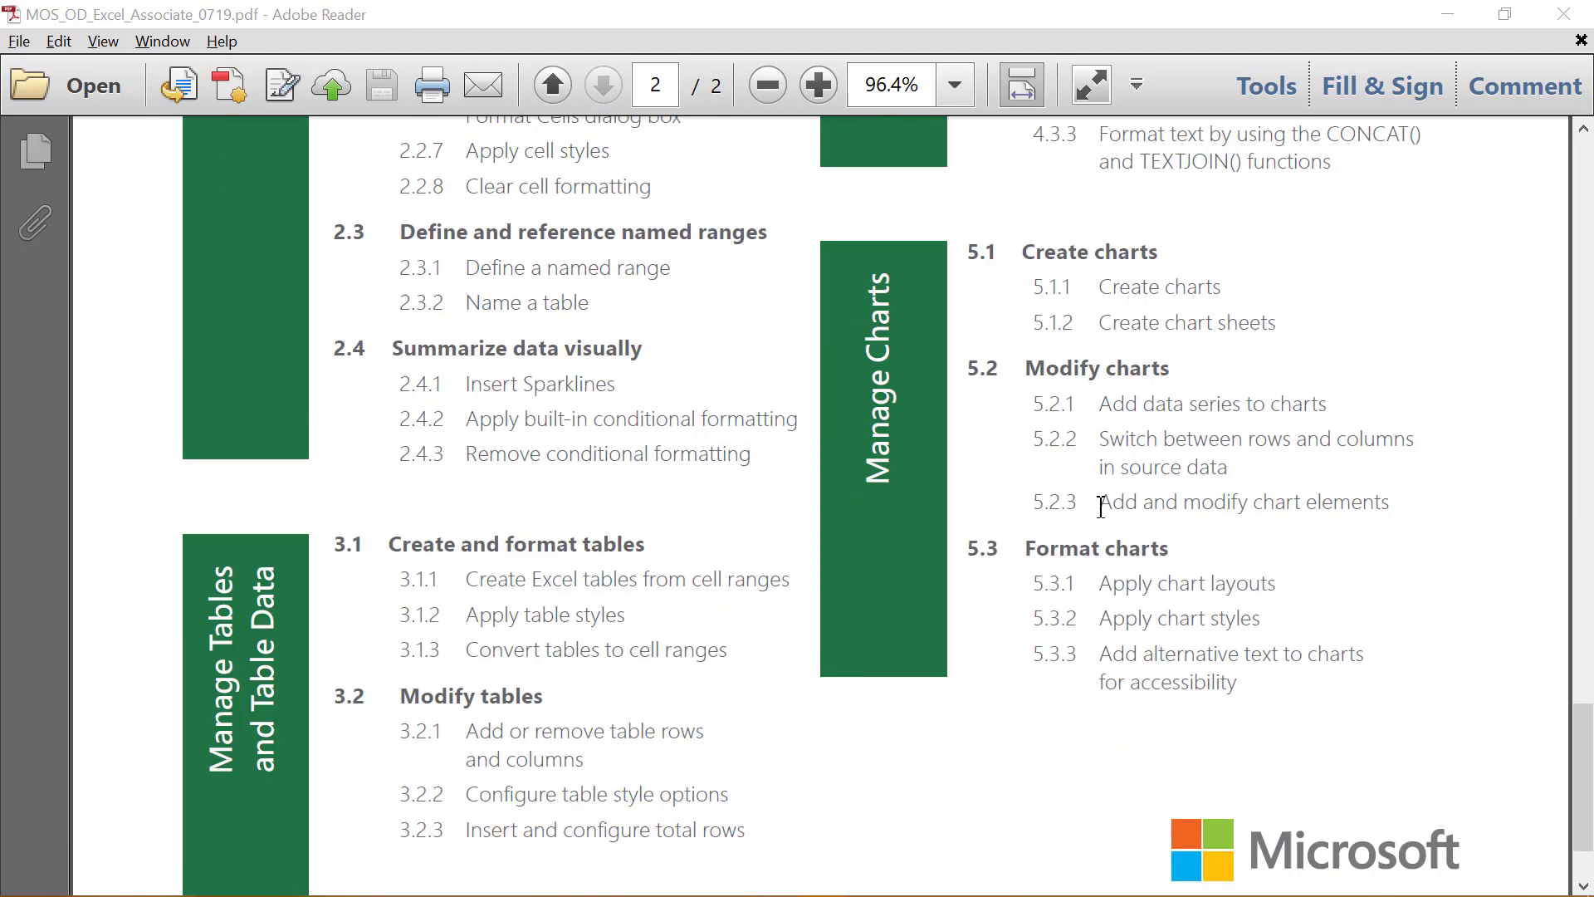
{"action": "left_click", "coordinate": [552, 85]}
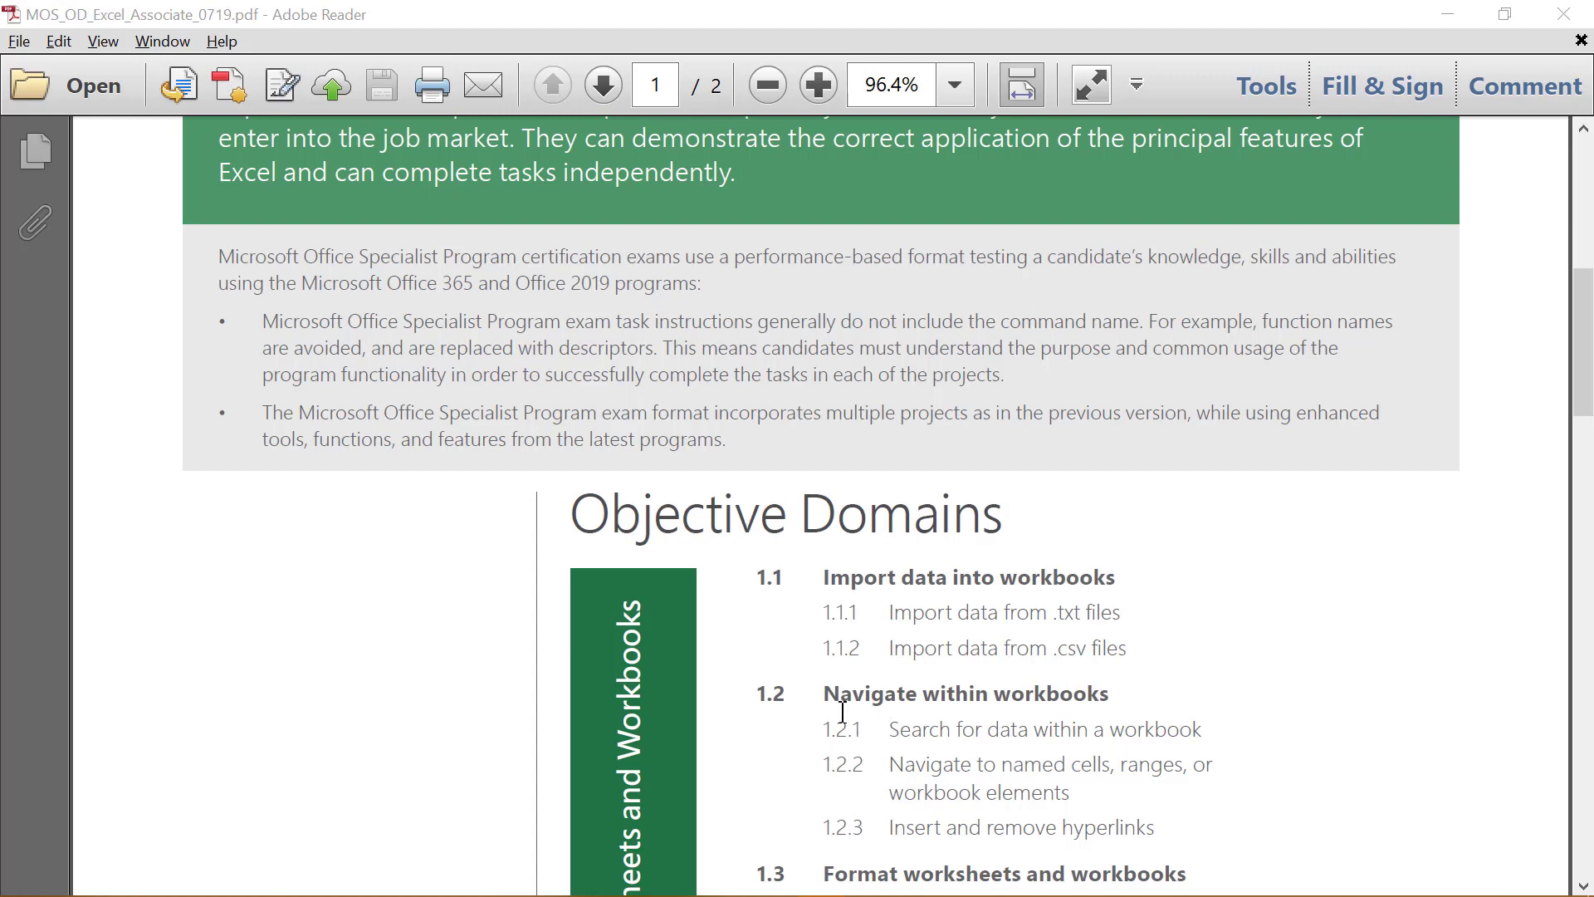
{"action": "mouse_move", "coordinate": [890, 738]}
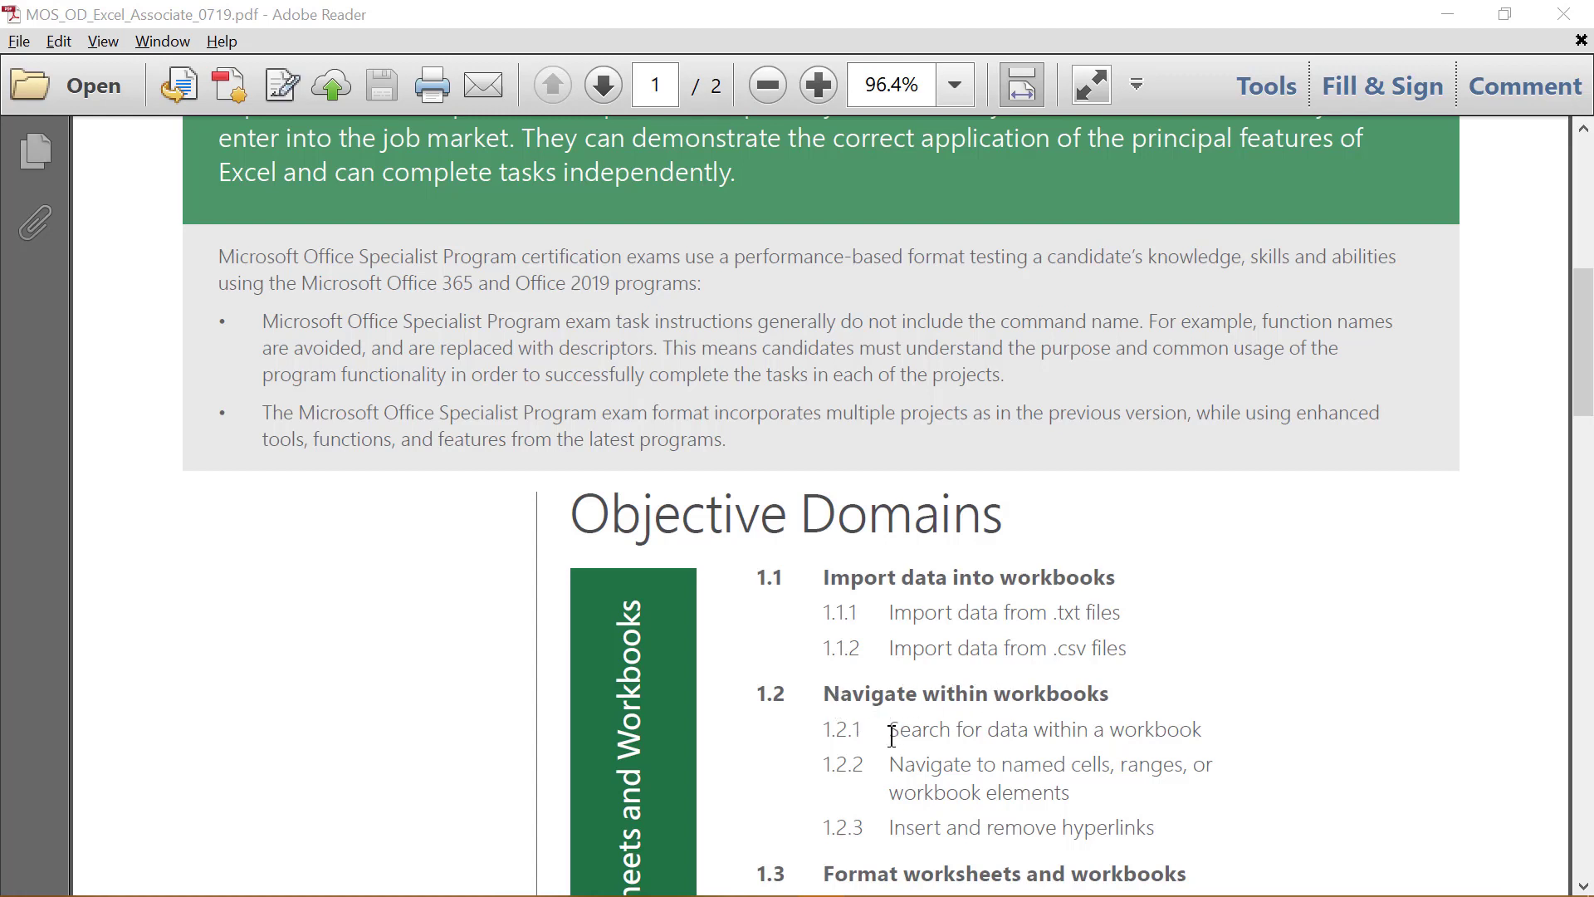
{"action": "mouse_move", "coordinate": [1103, 736]}
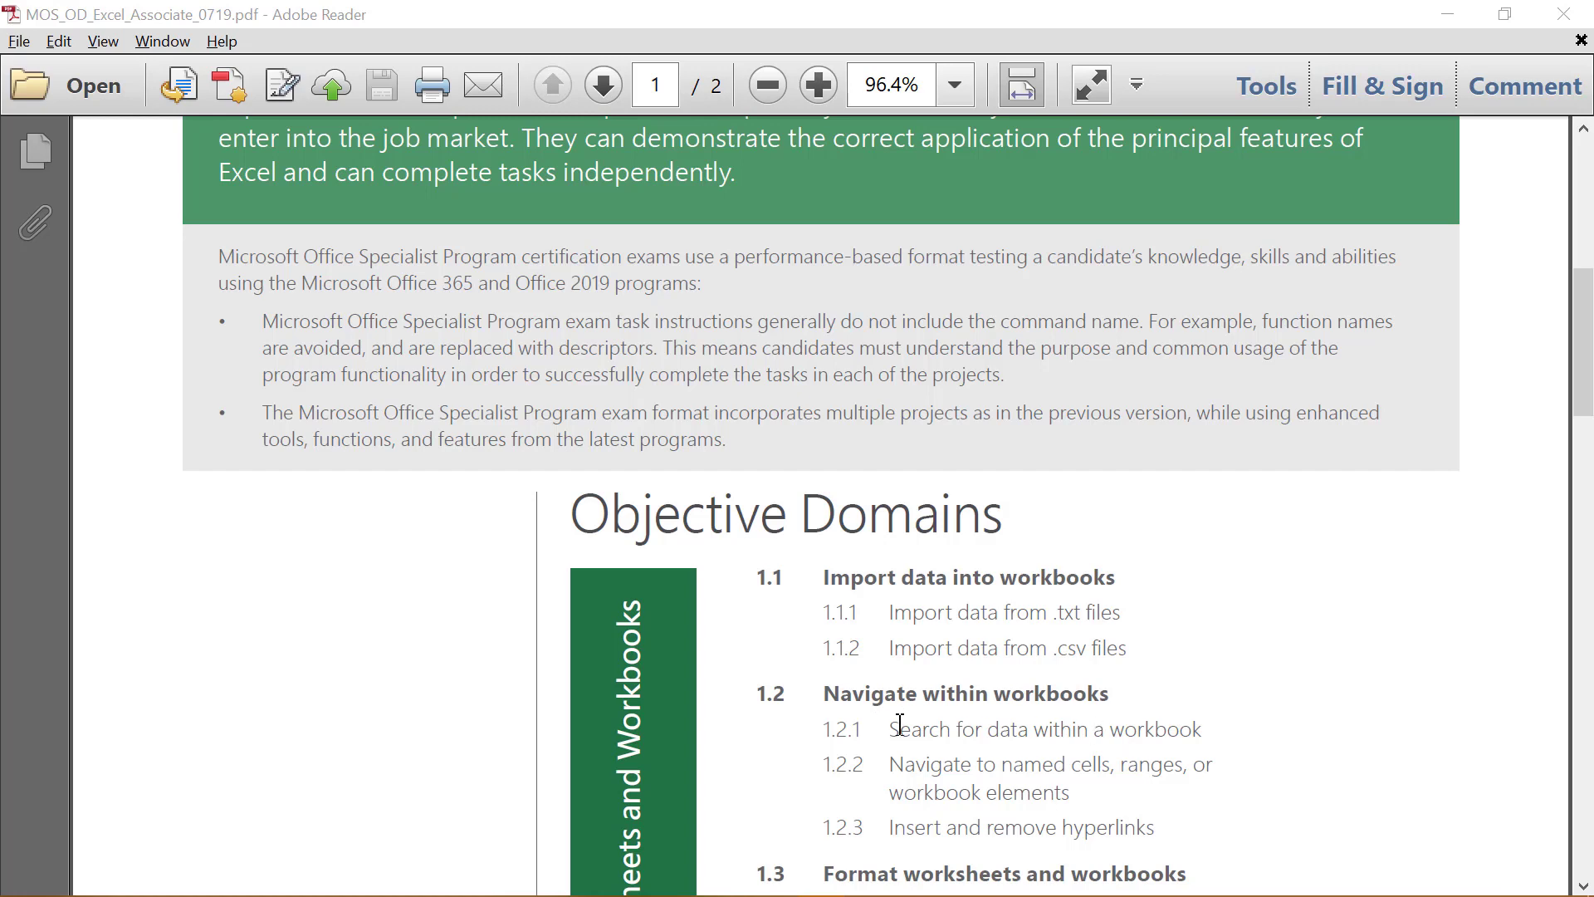
{"action": "mouse_move", "coordinate": [1110, 722]}
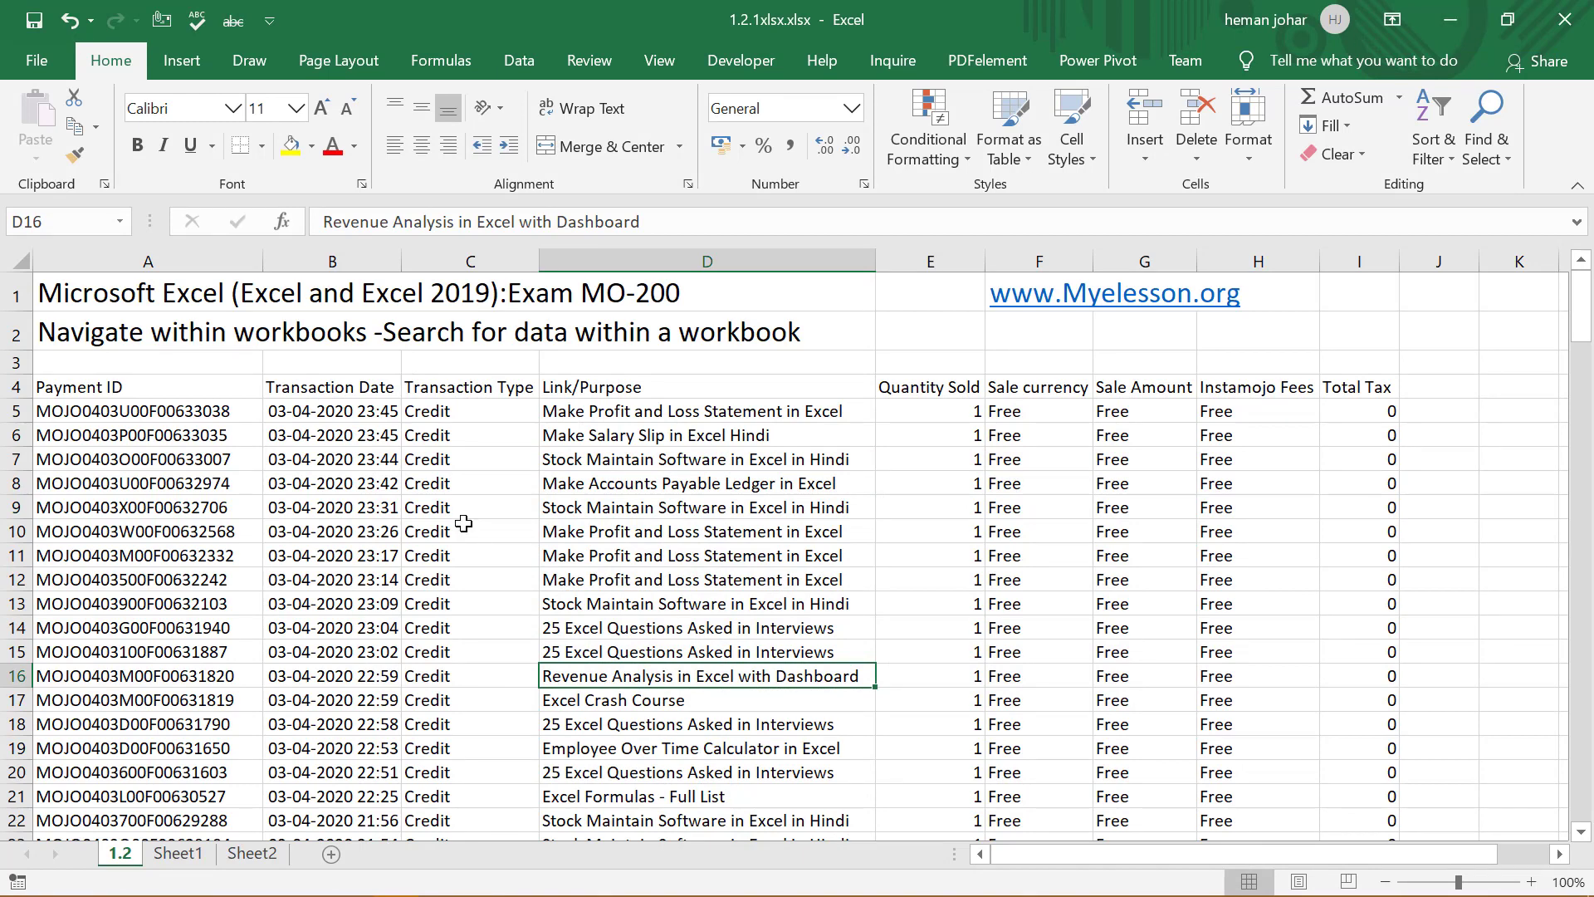
{"action": "mouse_move", "coordinate": [295, 524]}
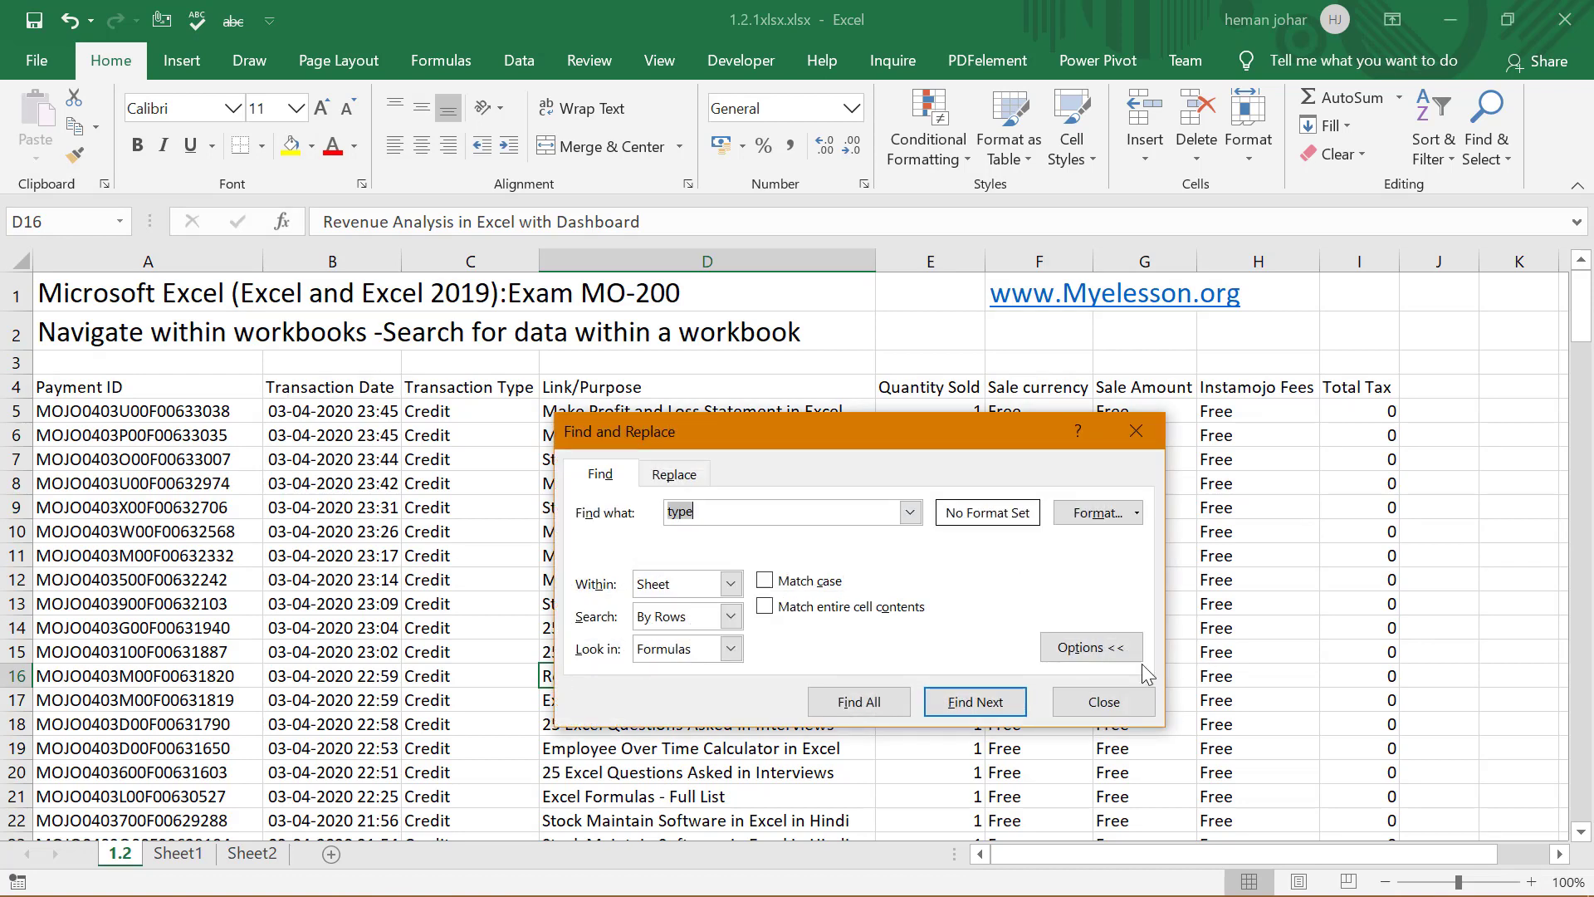
Find All cells containing 'credit' on the sheet and scroll through the 170 matches
{"action": "left_click", "coordinate": [1089, 648]}
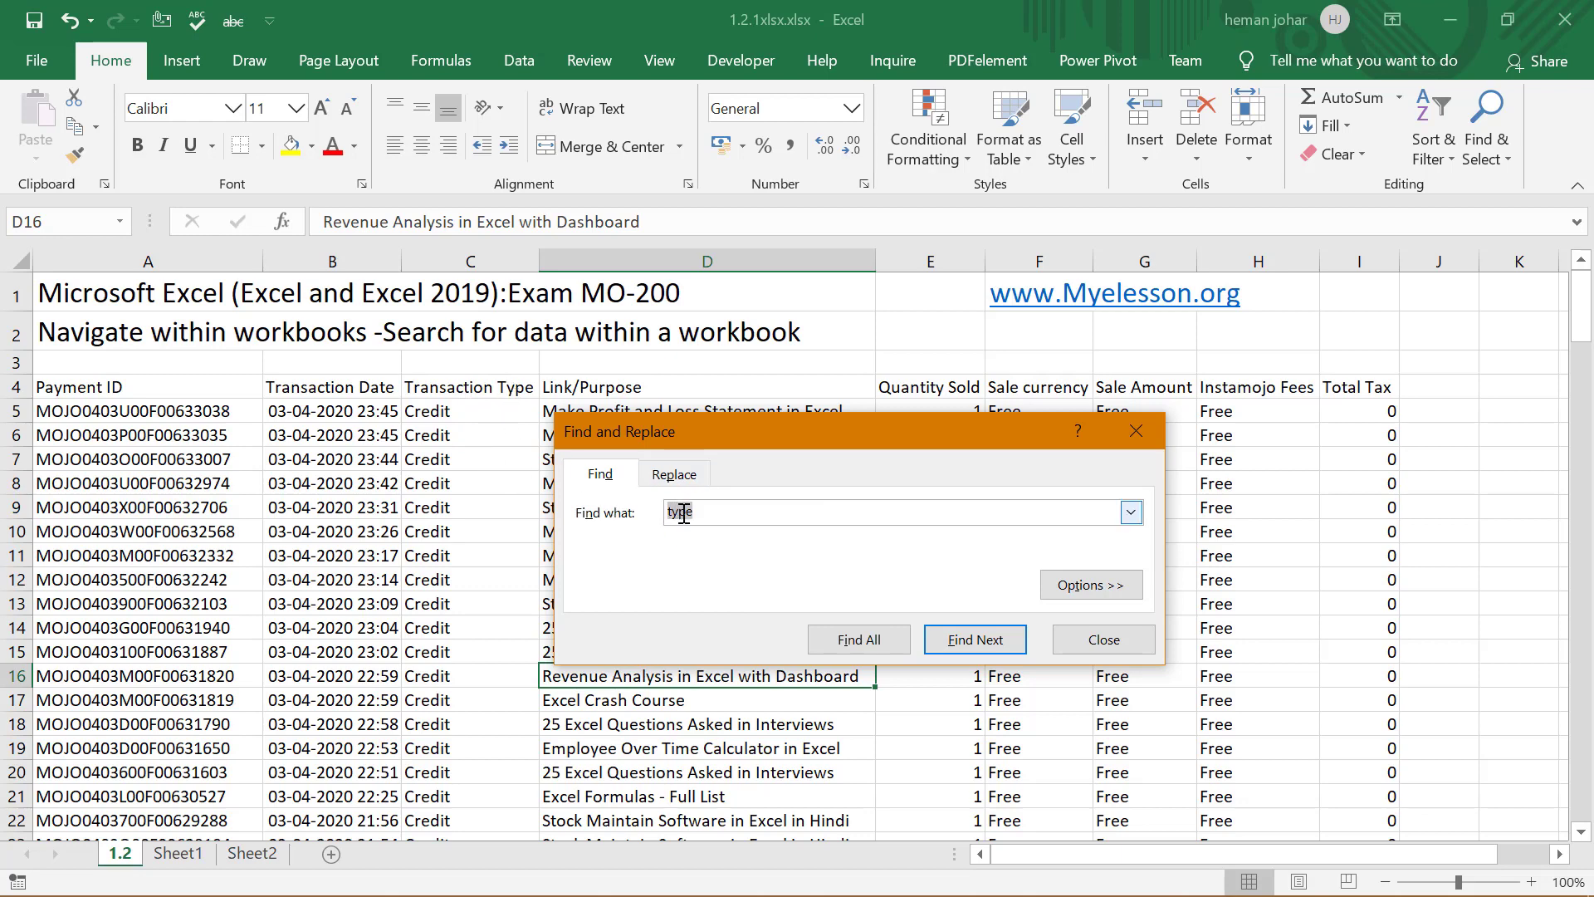
{"action": "left_click", "coordinate": [973, 640]}
{"action": "type", "text": "c"}
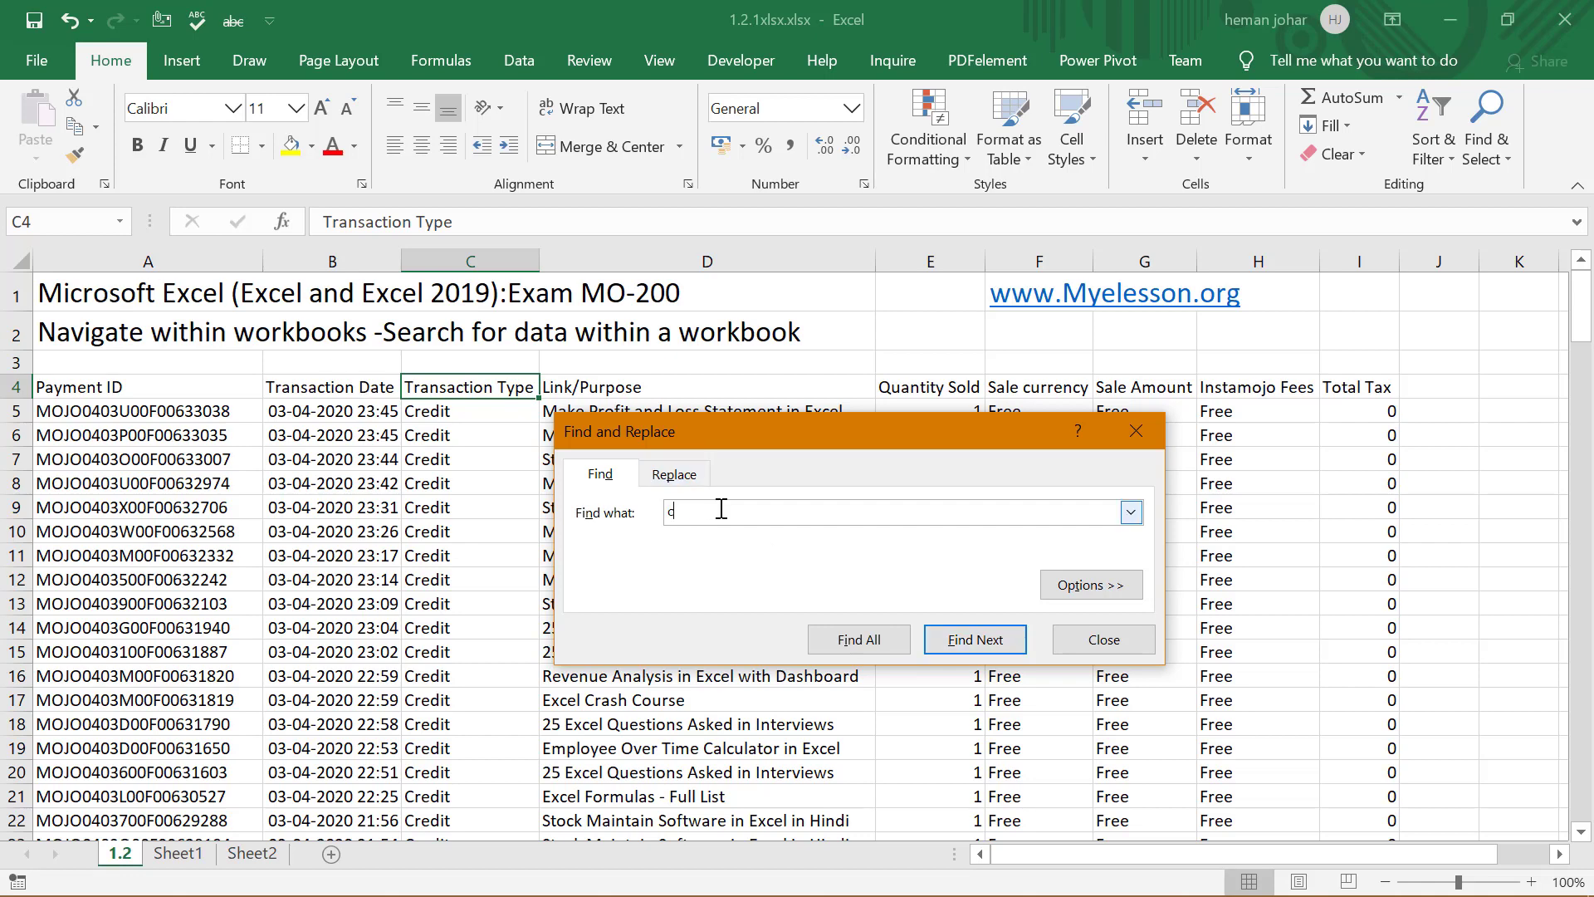
{"action": "type", "text": "redit"}
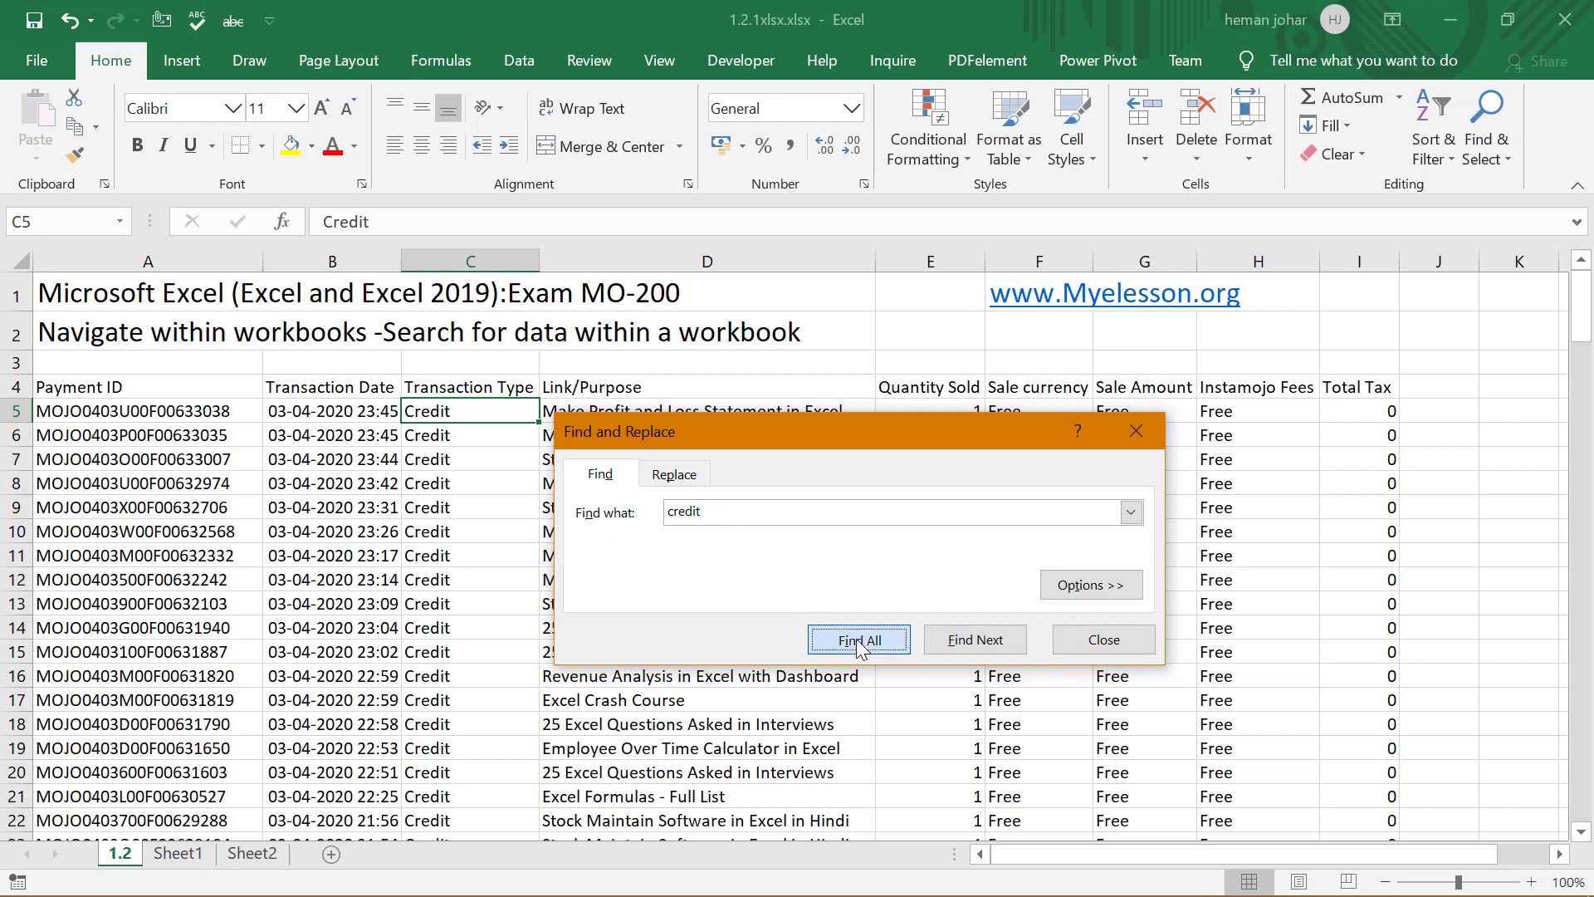
{"action": "left_click", "coordinate": [858, 639]}
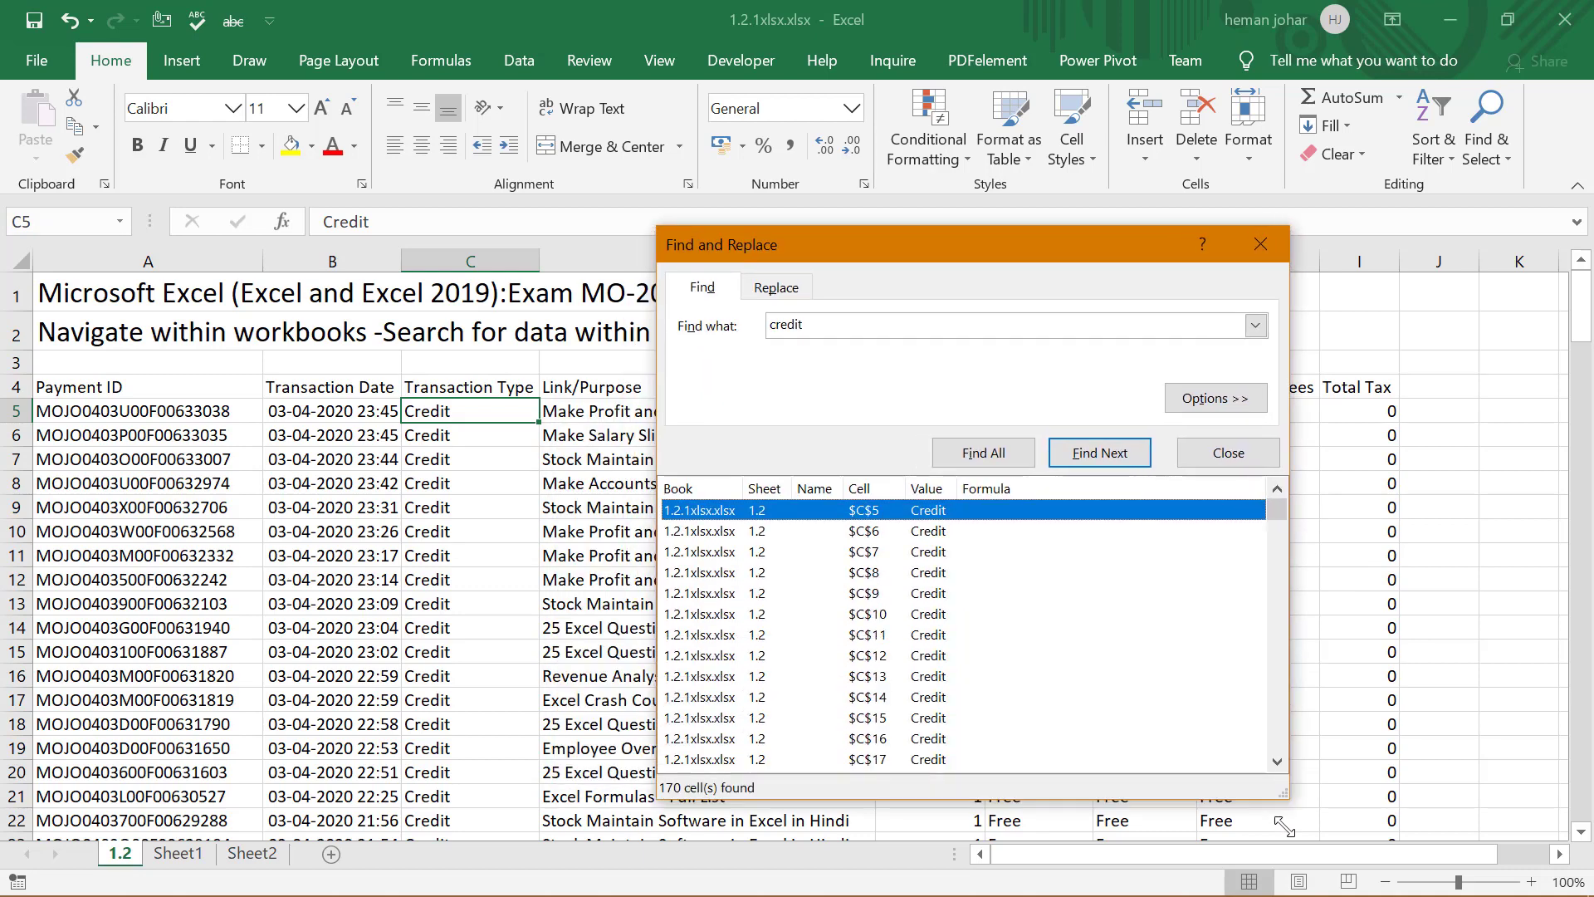
{"action": "scroll", "scroll_direction": "down", "scroll_amount": 3}
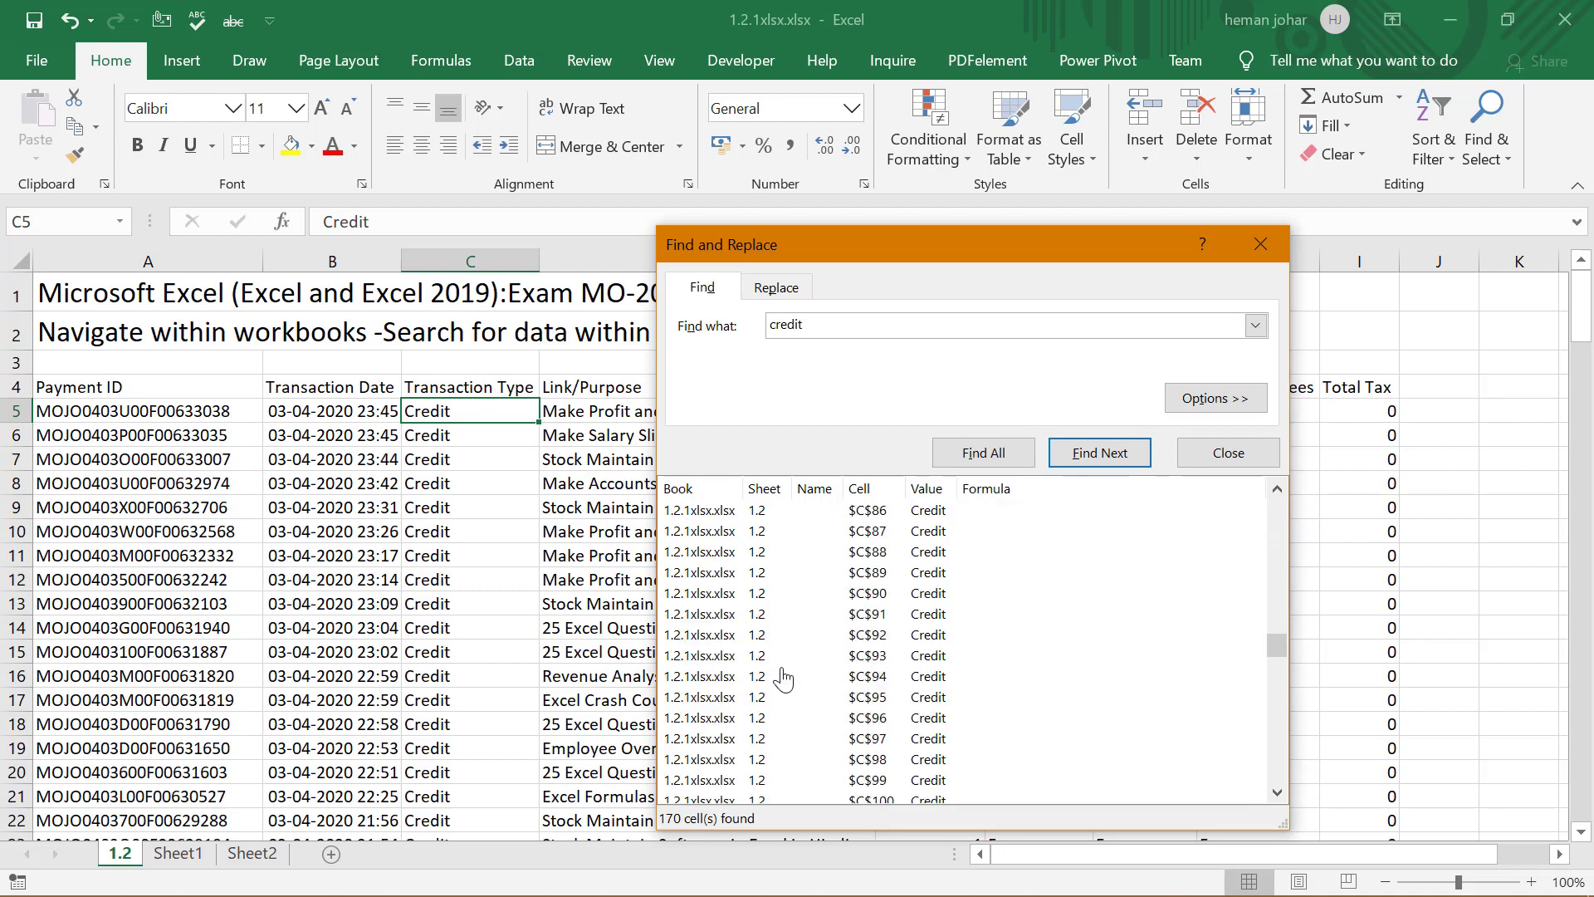
{"action": "scroll", "scroll_direction": "down", "scroll_amount": 3}
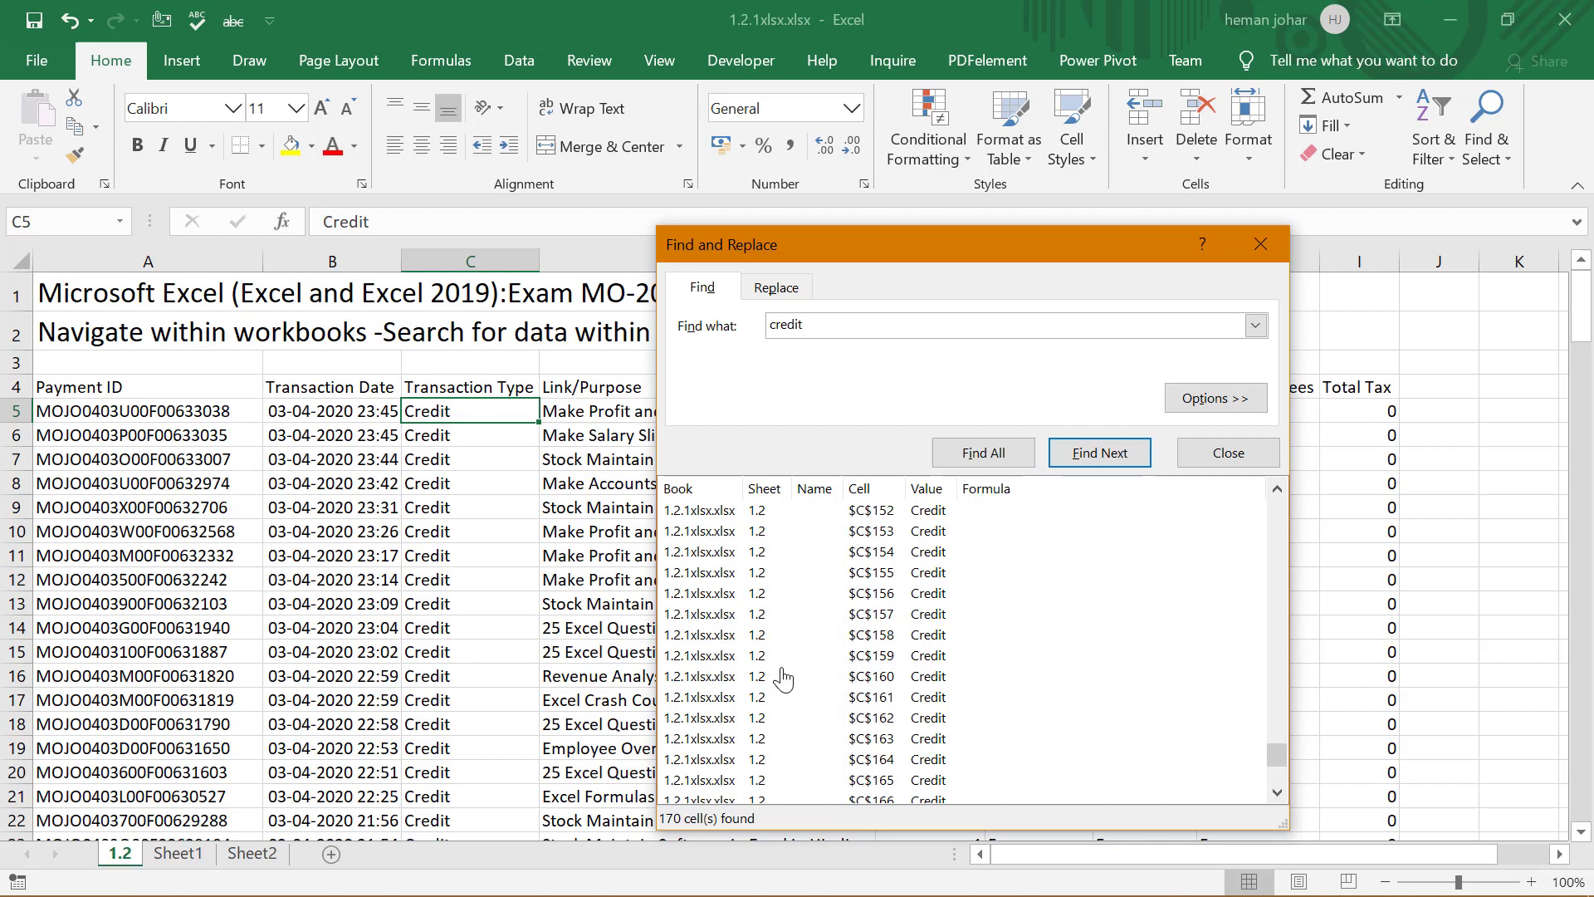
{"action": "mouse_move", "coordinate": [870, 698]}
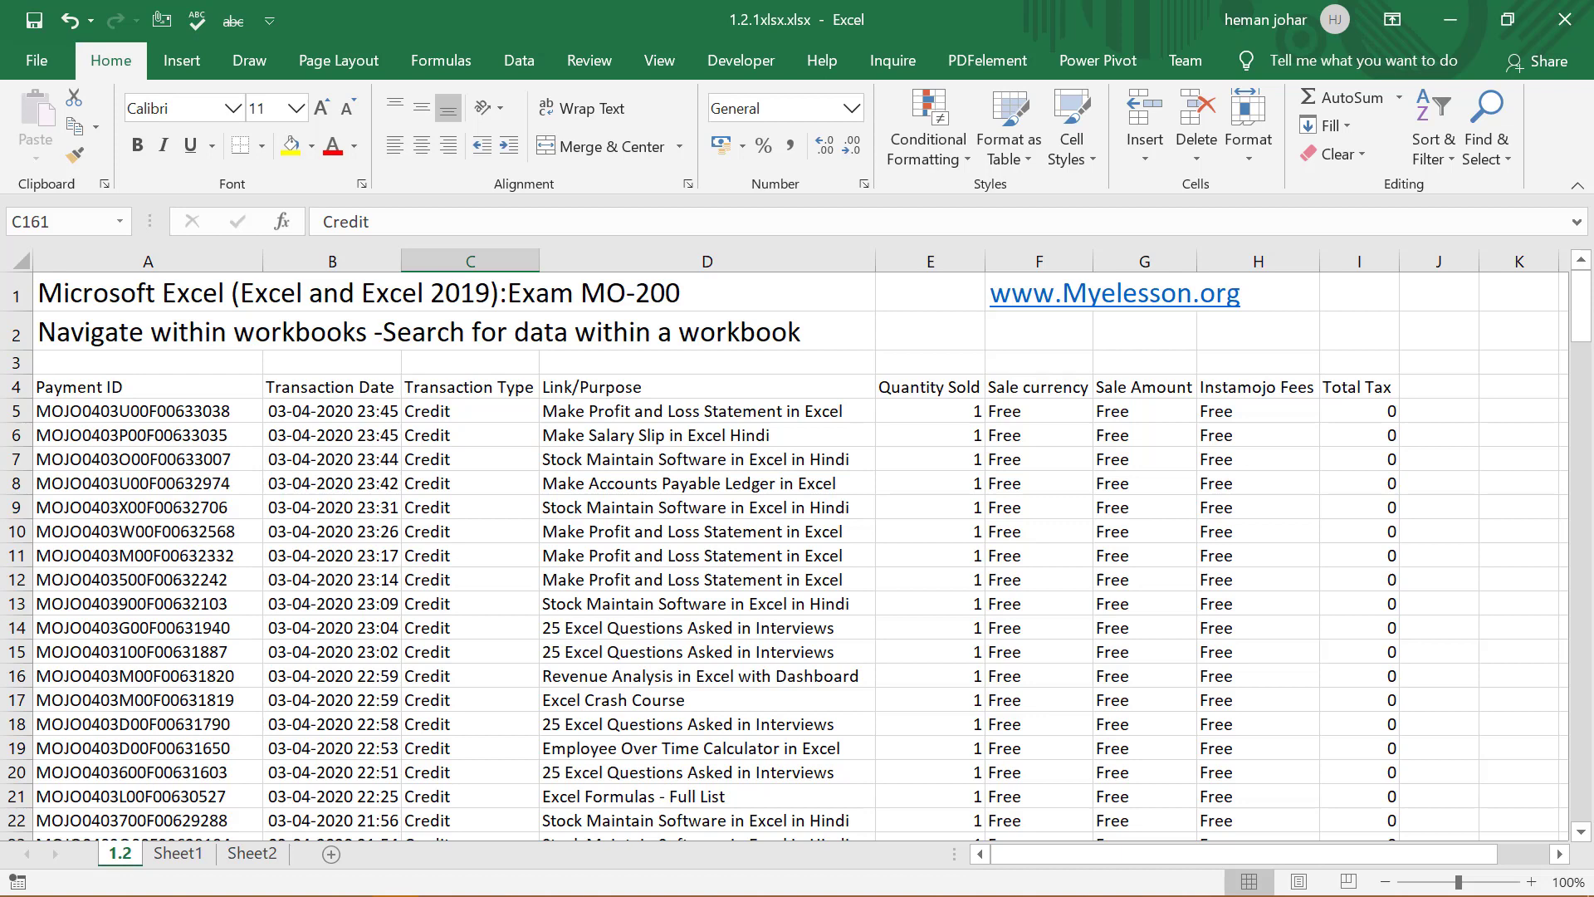
Reopen Find and Replace with its extra options and visit the other sheet tabs
{"action": "left_click", "coordinate": [1485, 126]}
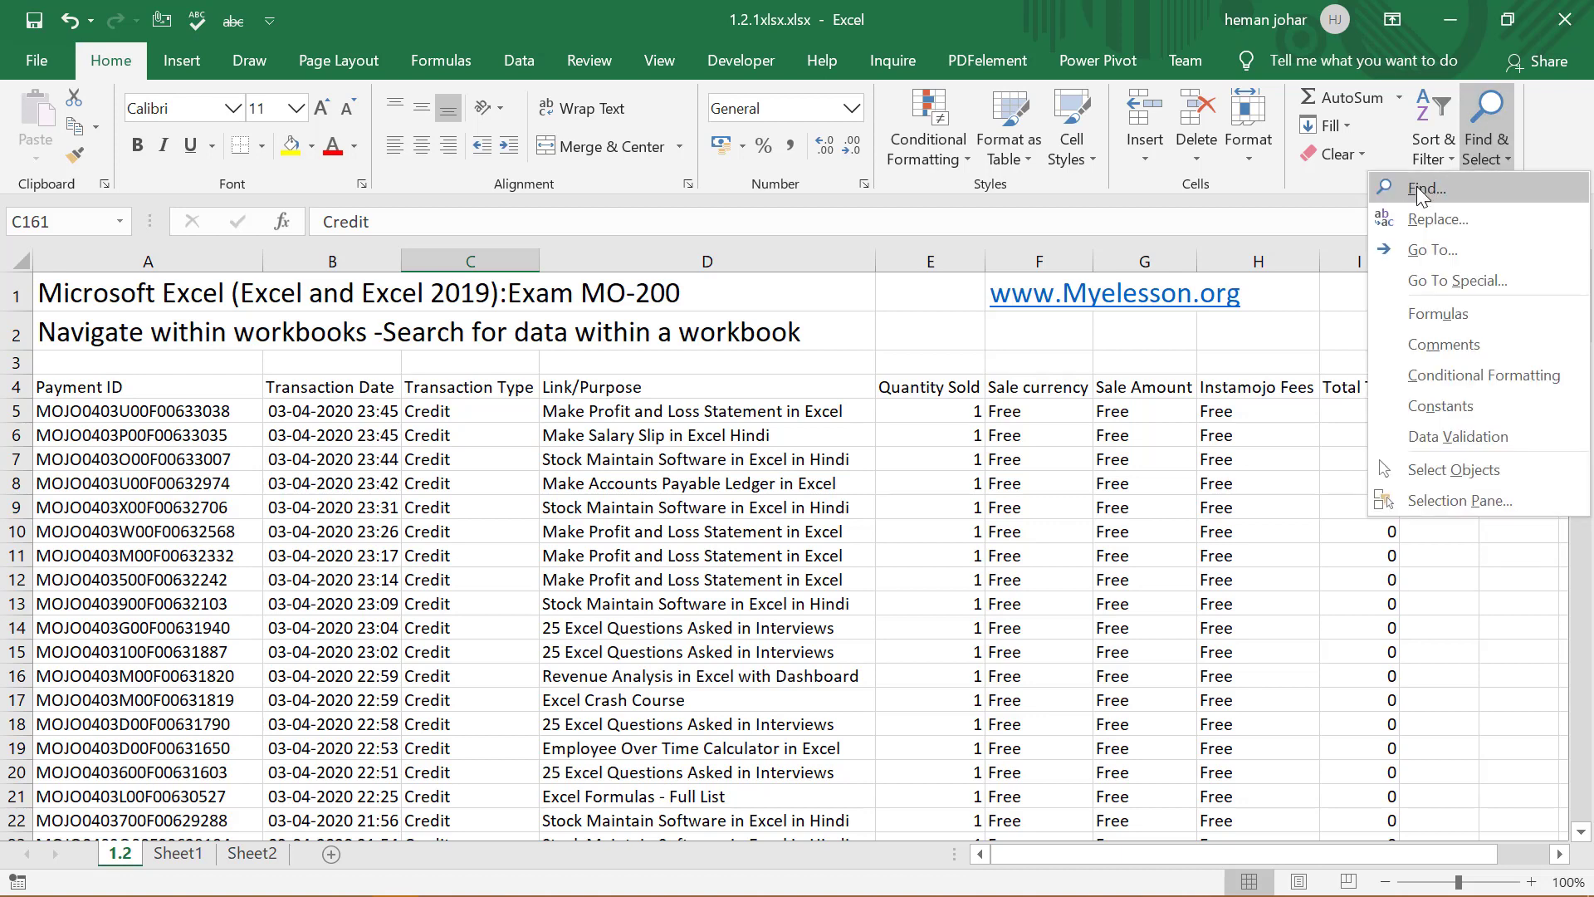
{"action": "left_click", "coordinate": [1431, 187]}
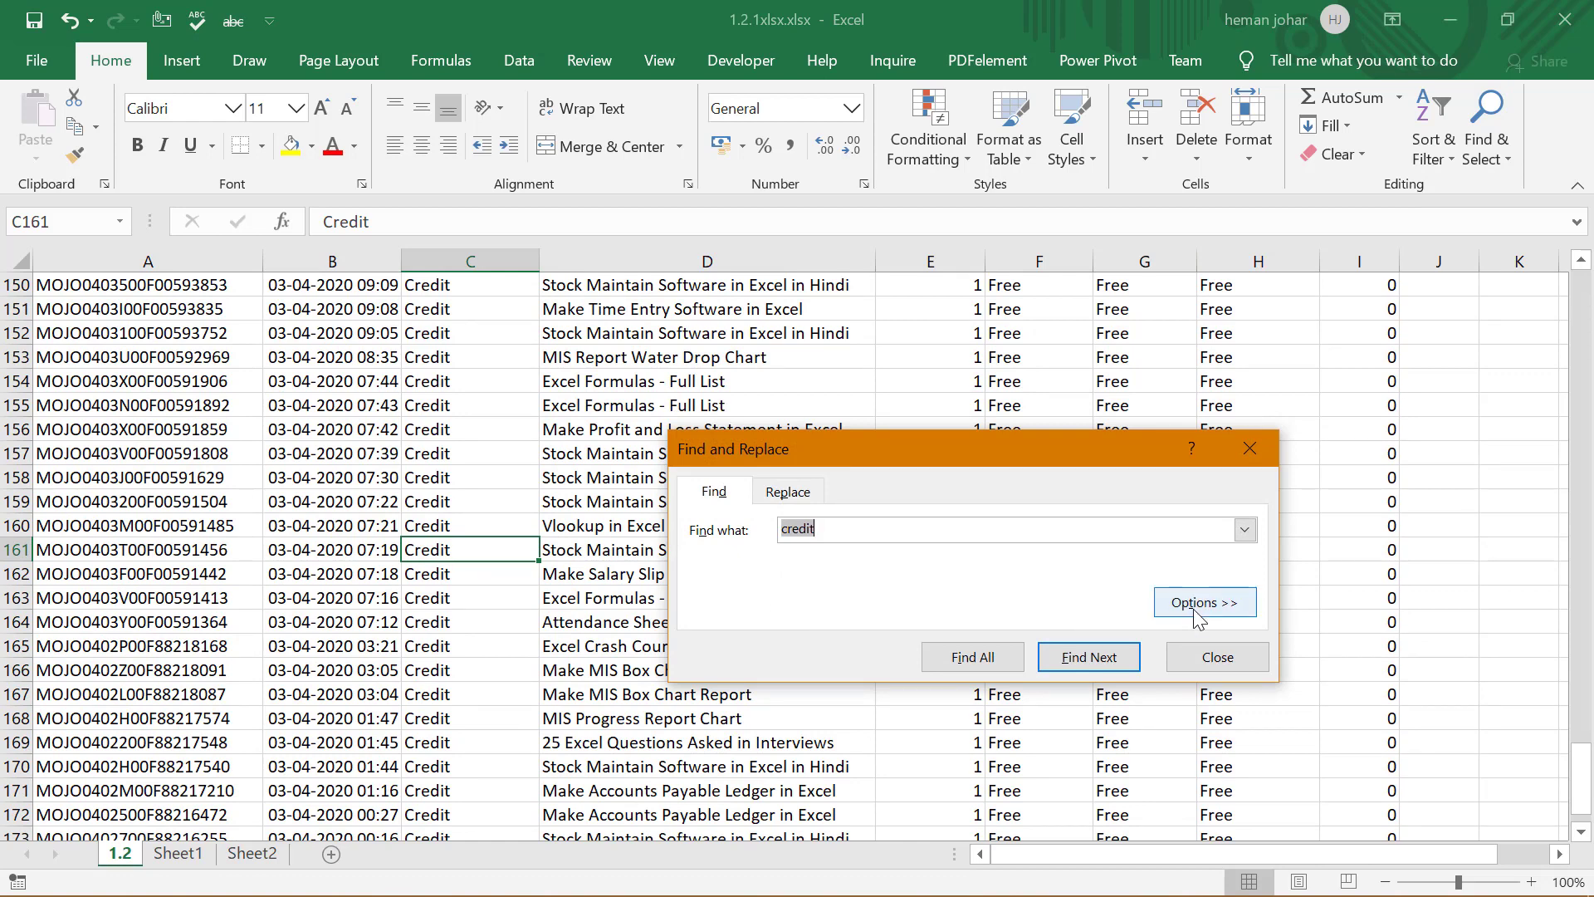
{"action": "left_click", "coordinate": [1204, 602]}
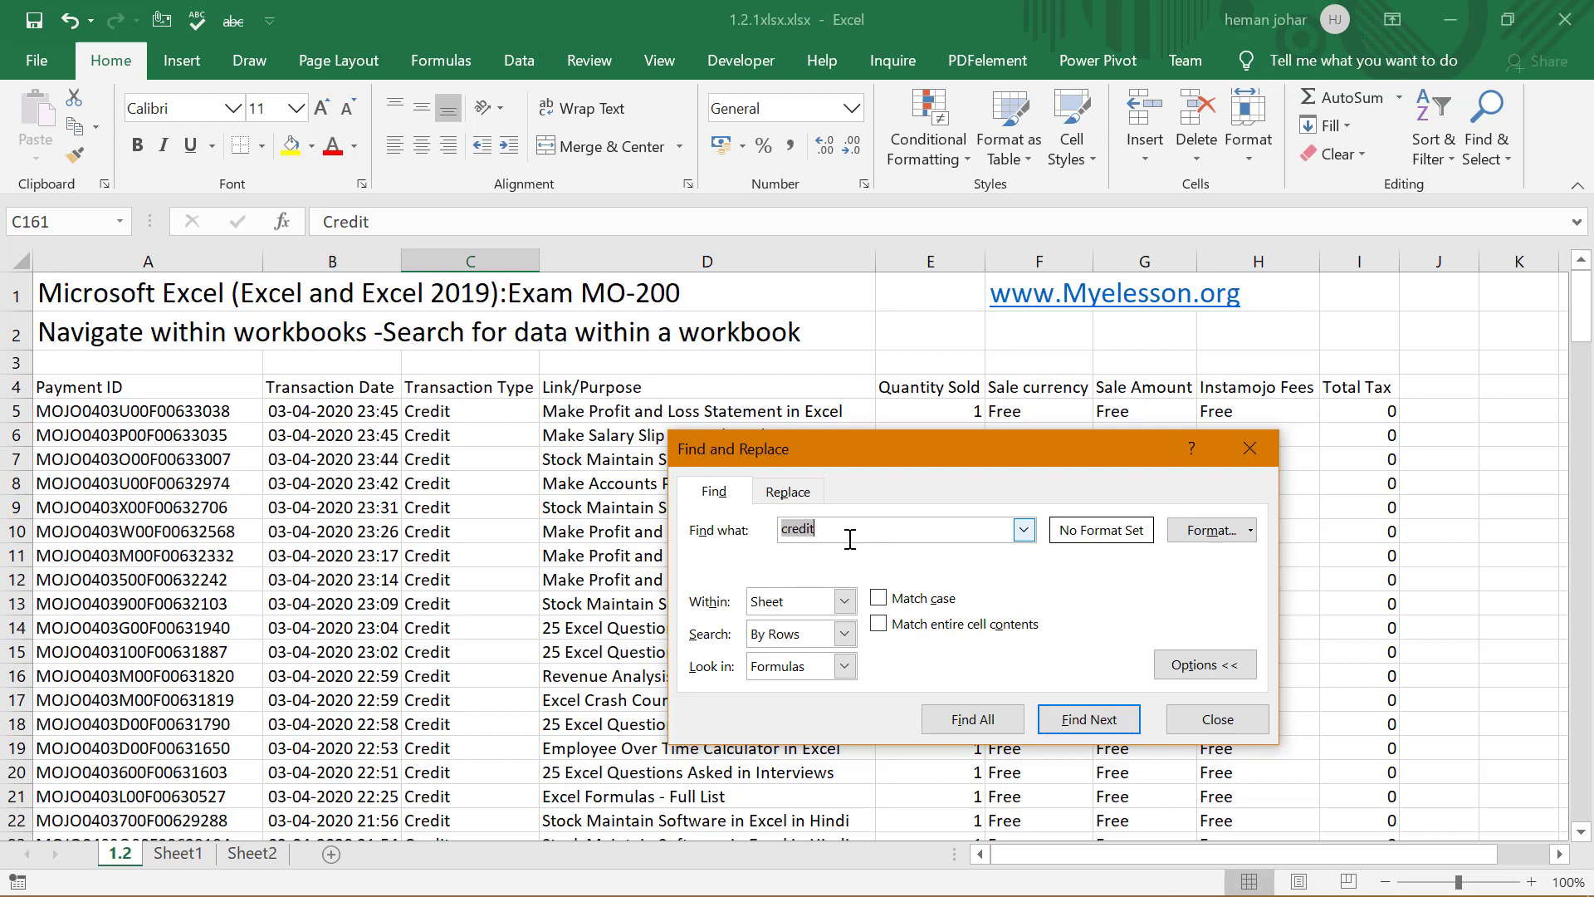
{"action": "left_click", "coordinate": [178, 854]}
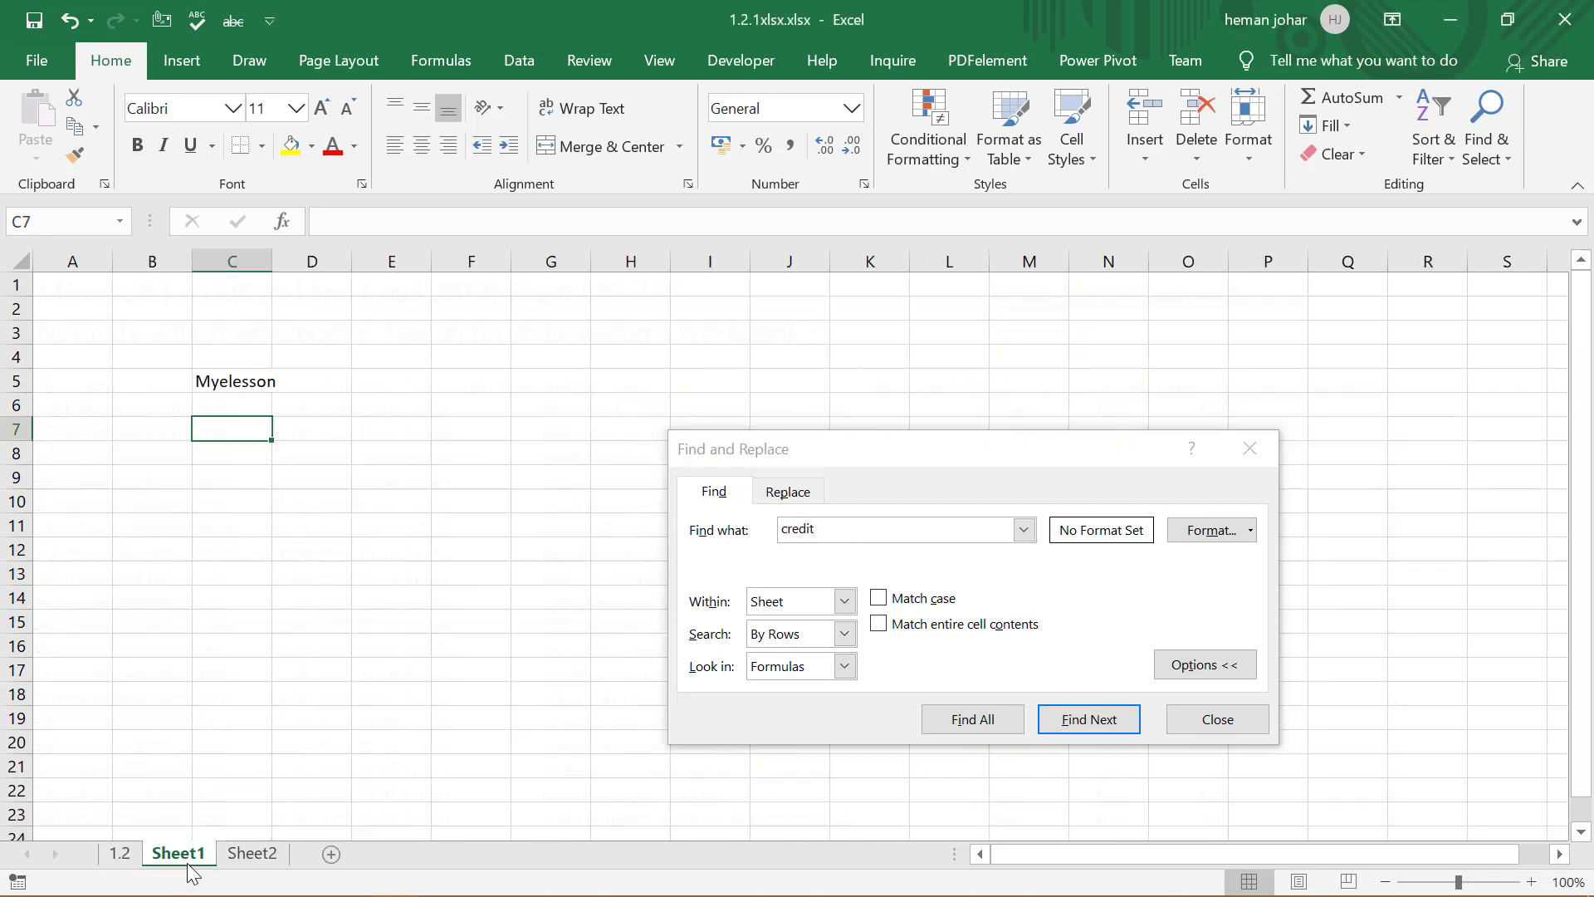
{"action": "mouse_move", "coordinate": [233, 383]}
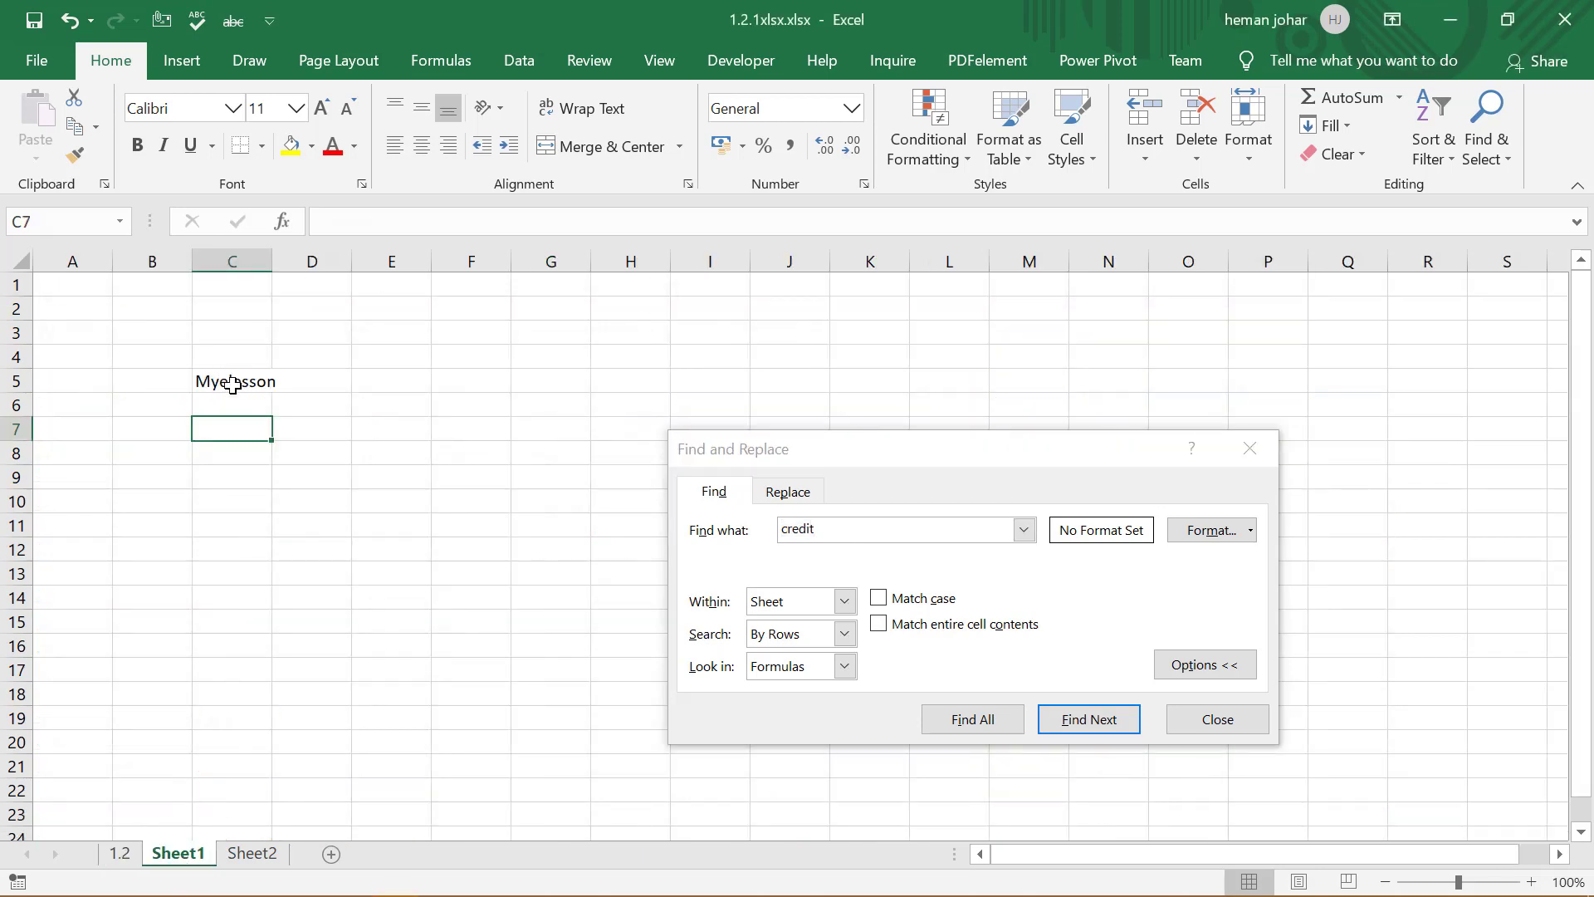
{"action": "left_click", "coordinate": [250, 854]}
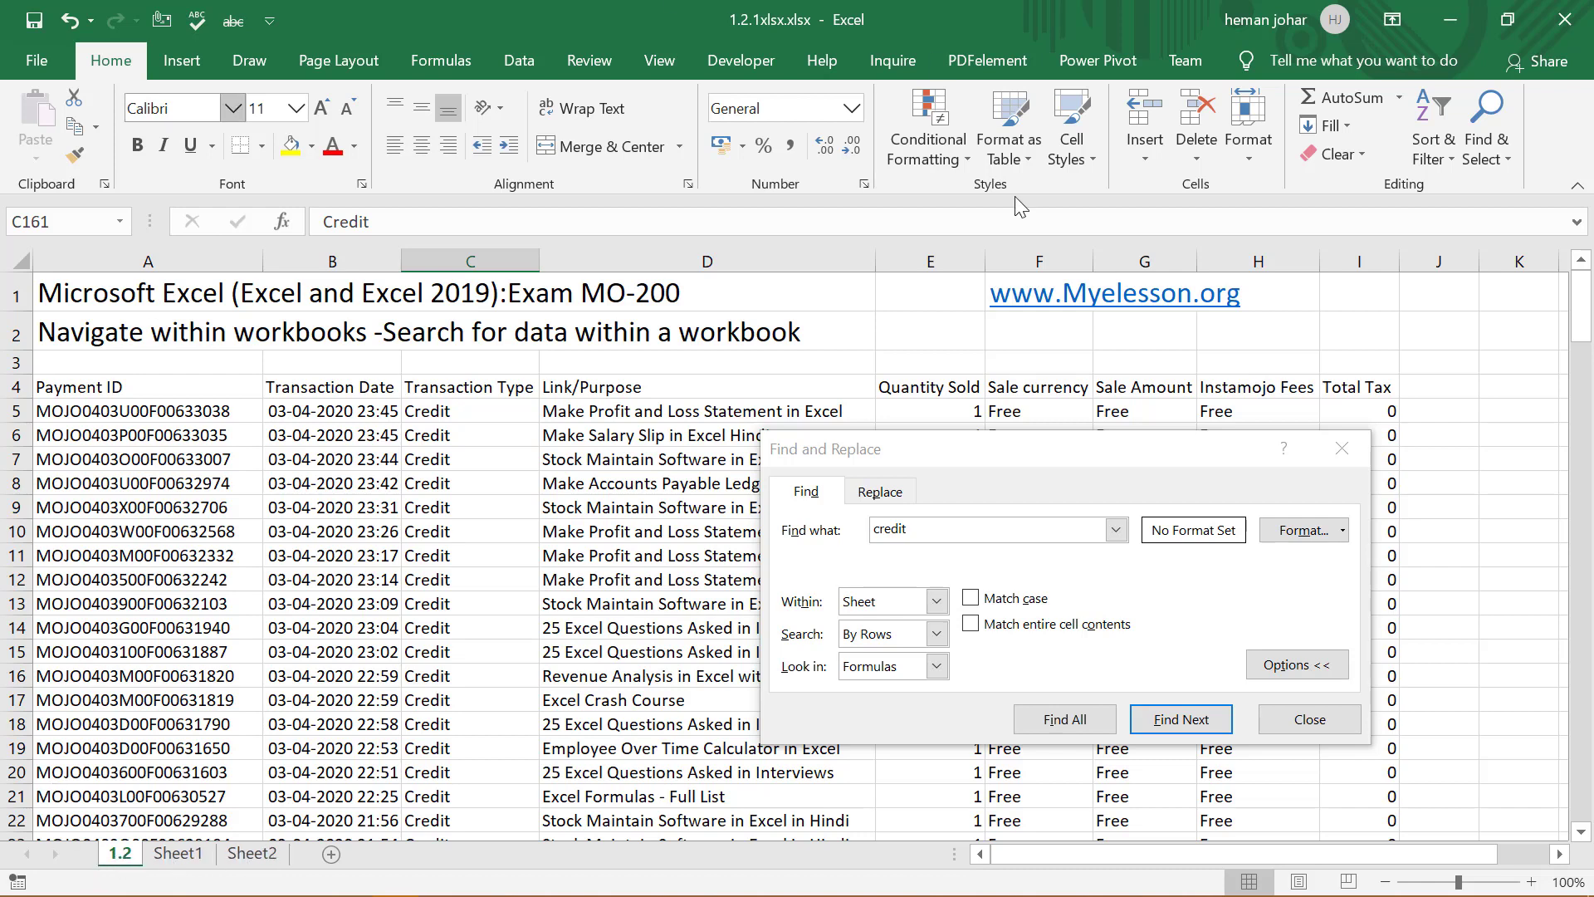
{"action": "mouse_move", "coordinate": [400, 460]}
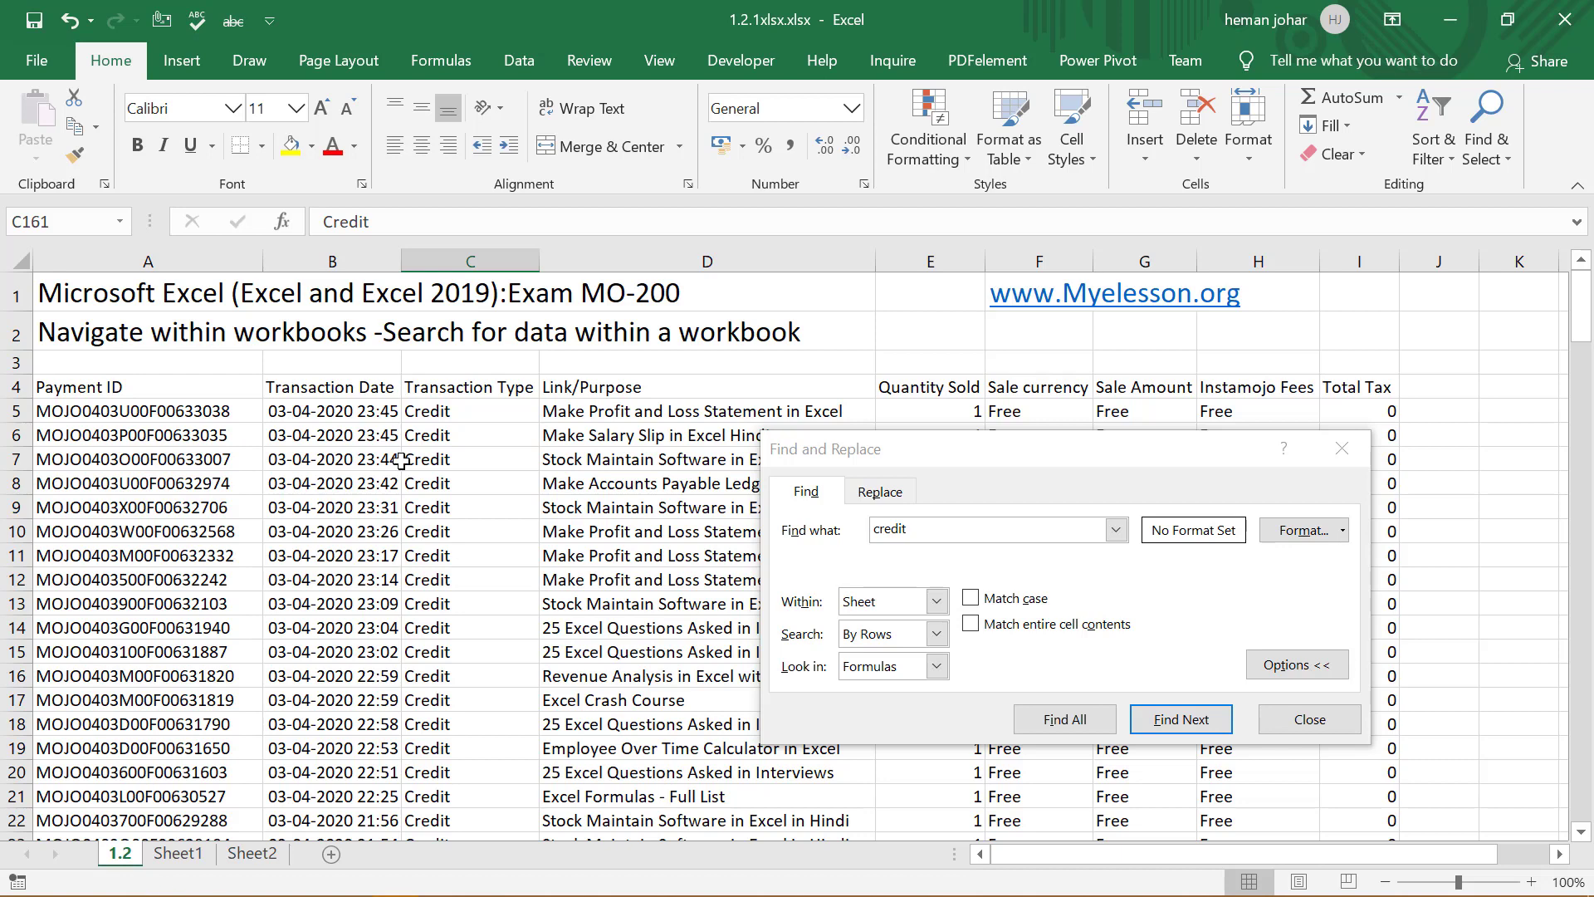
{"action": "mouse_move", "coordinate": [1109, 346]}
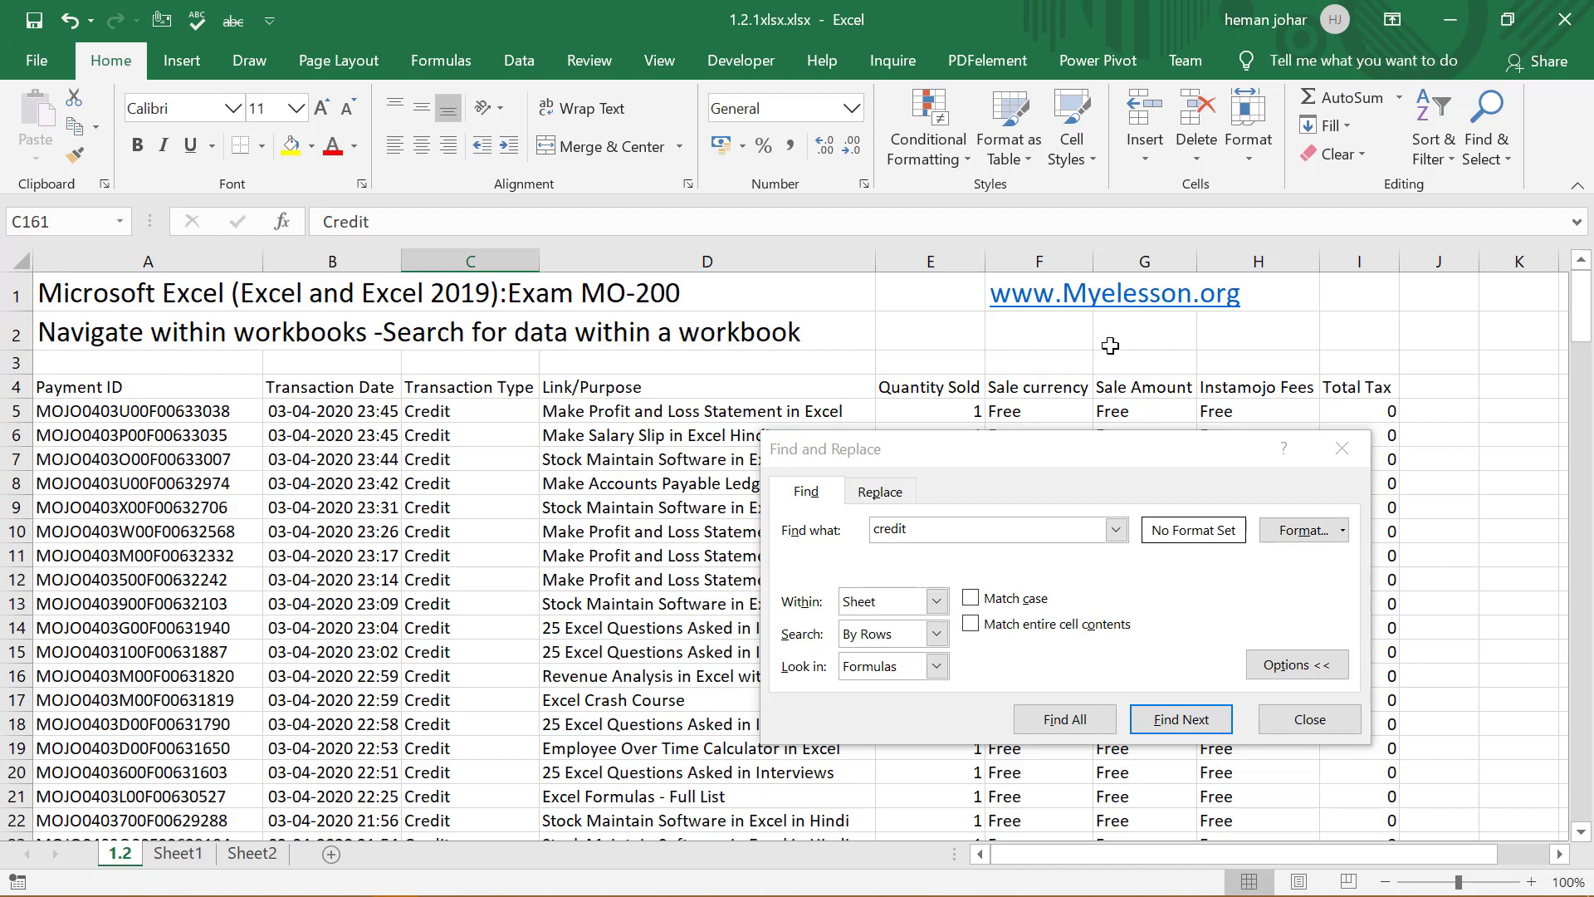
Search the whole workbook for 'myelesson', stepping through matches until the Sheet1 cell is reached
{"action": "left_click", "coordinate": [956, 528]}
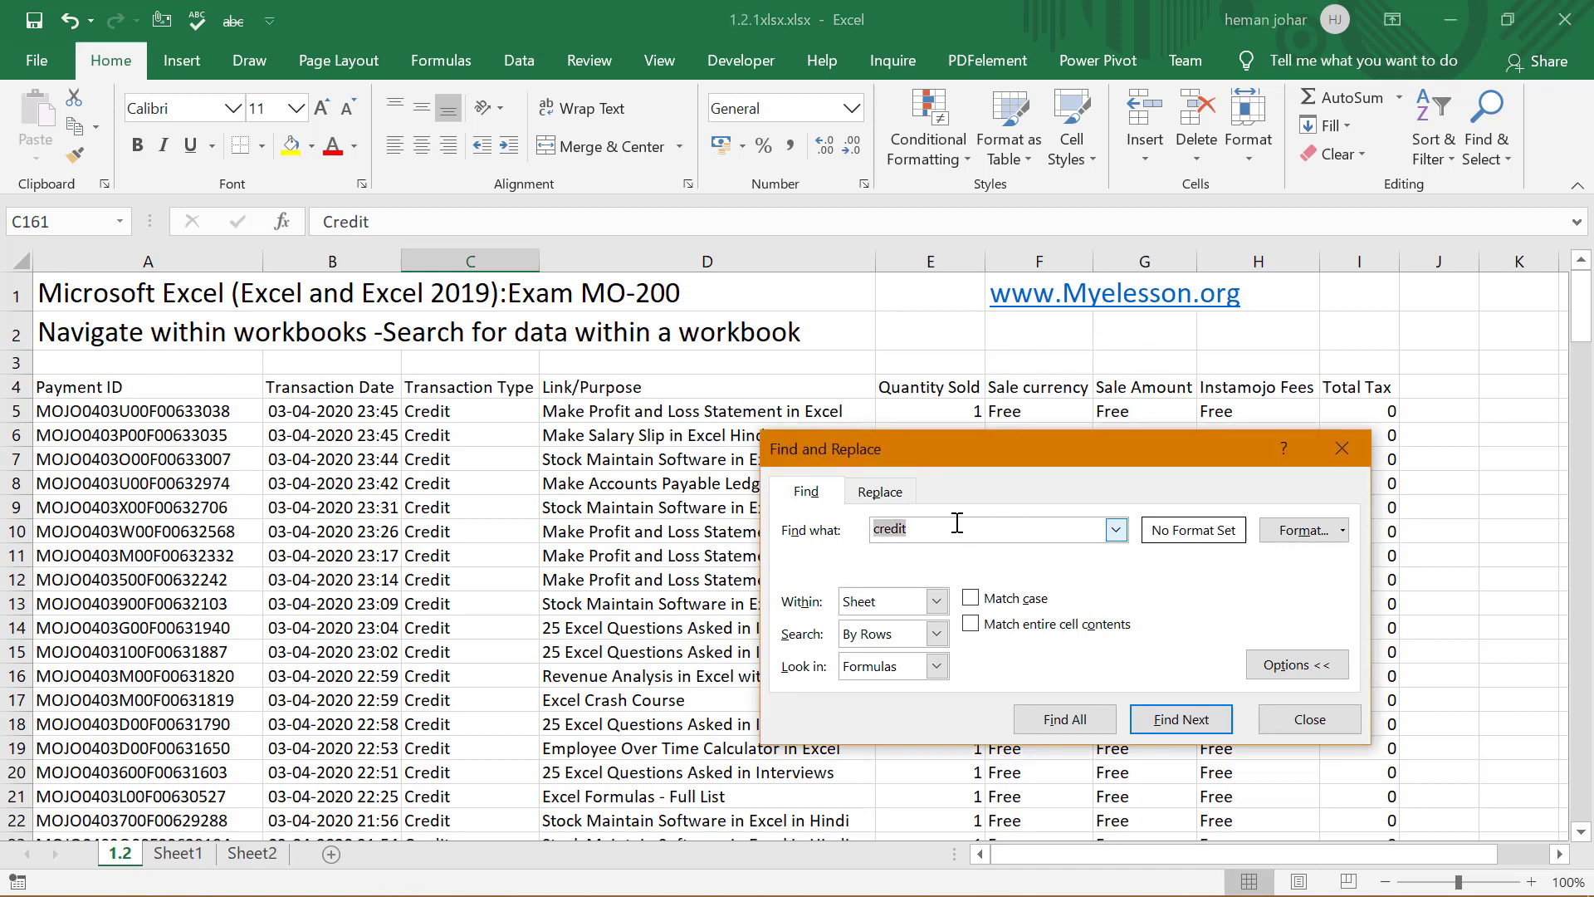
{"action": "type", "text": "myelesson"}
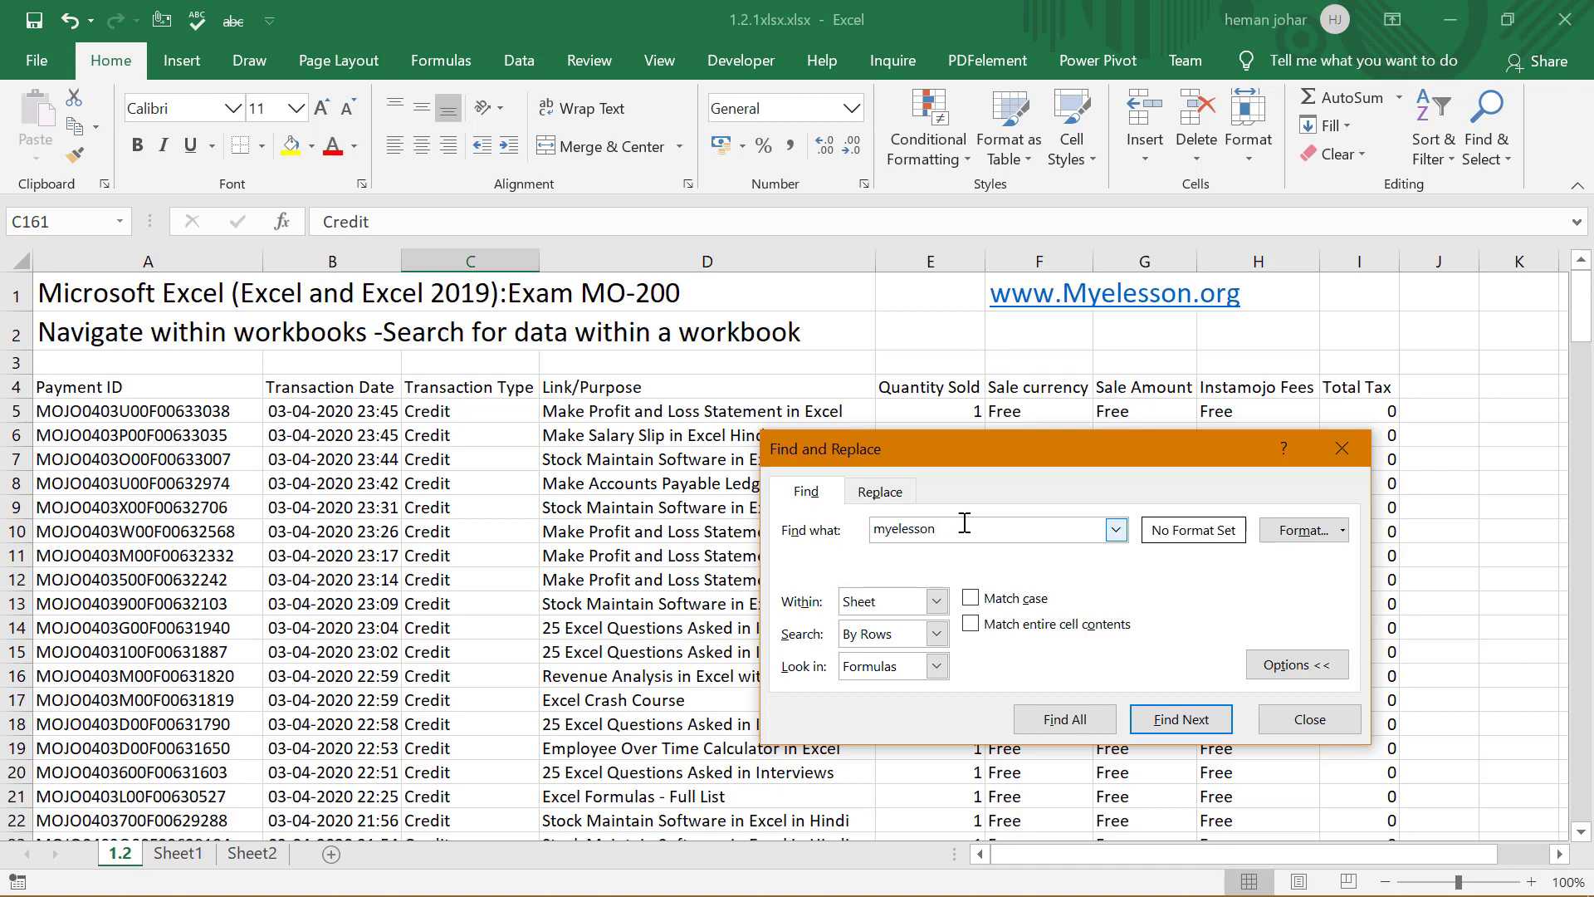
{"action": "left_click", "coordinate": [931, 601]}
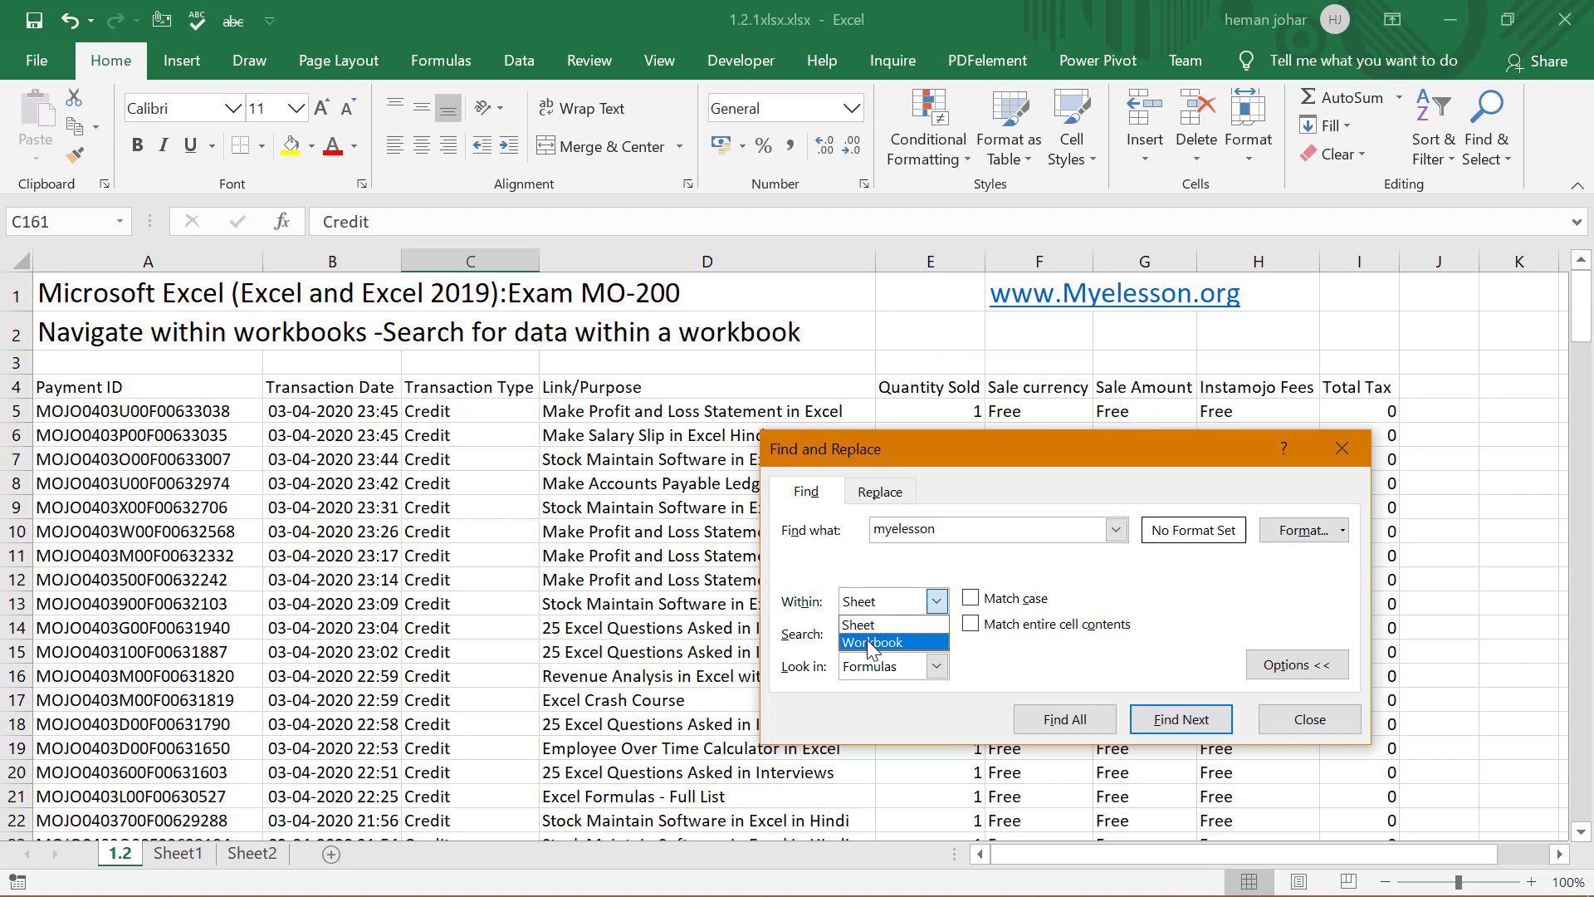
{"action": "left_click", "coordinate": [876, 641]}
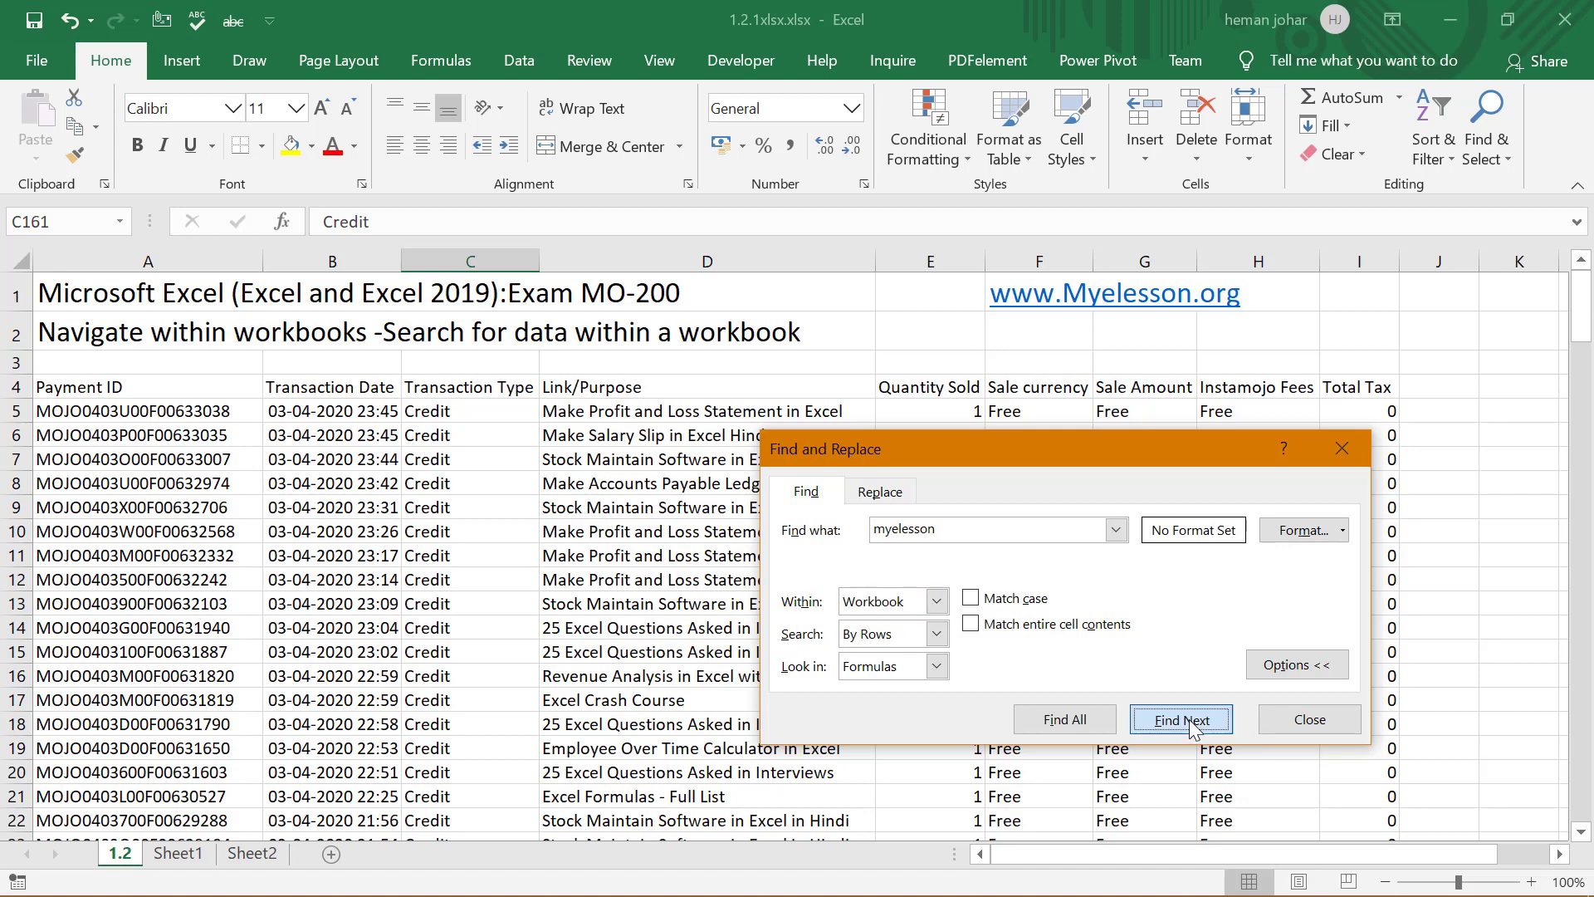
{"action": "left_click", "coordinate": [1181, 719]}
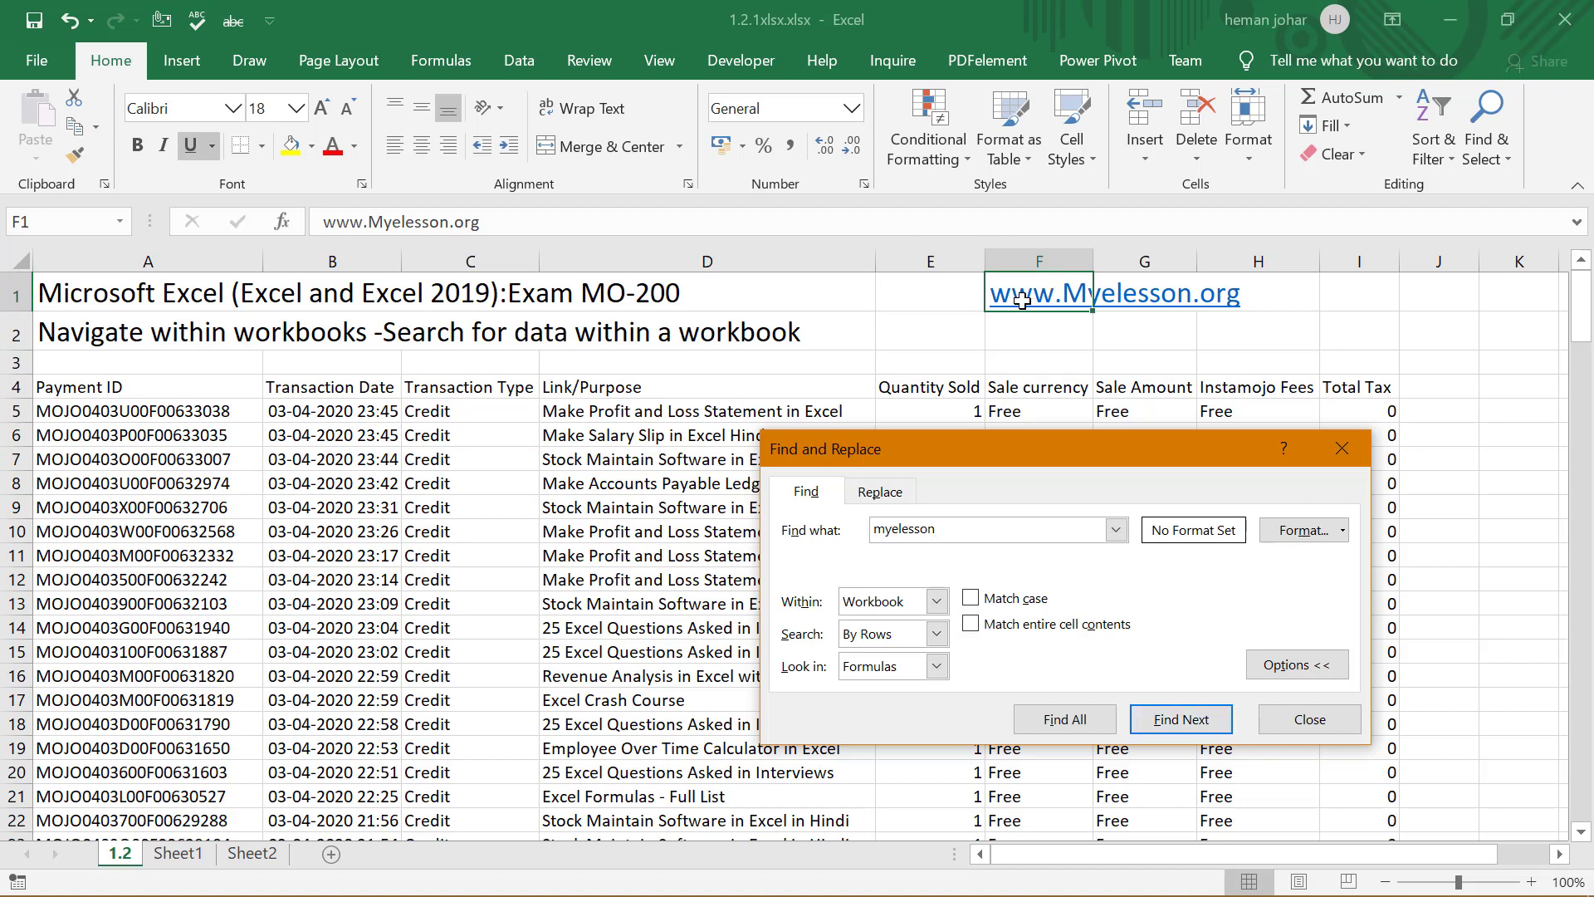
{"action": "mouse_move", "coordinate": [1068, 517]}
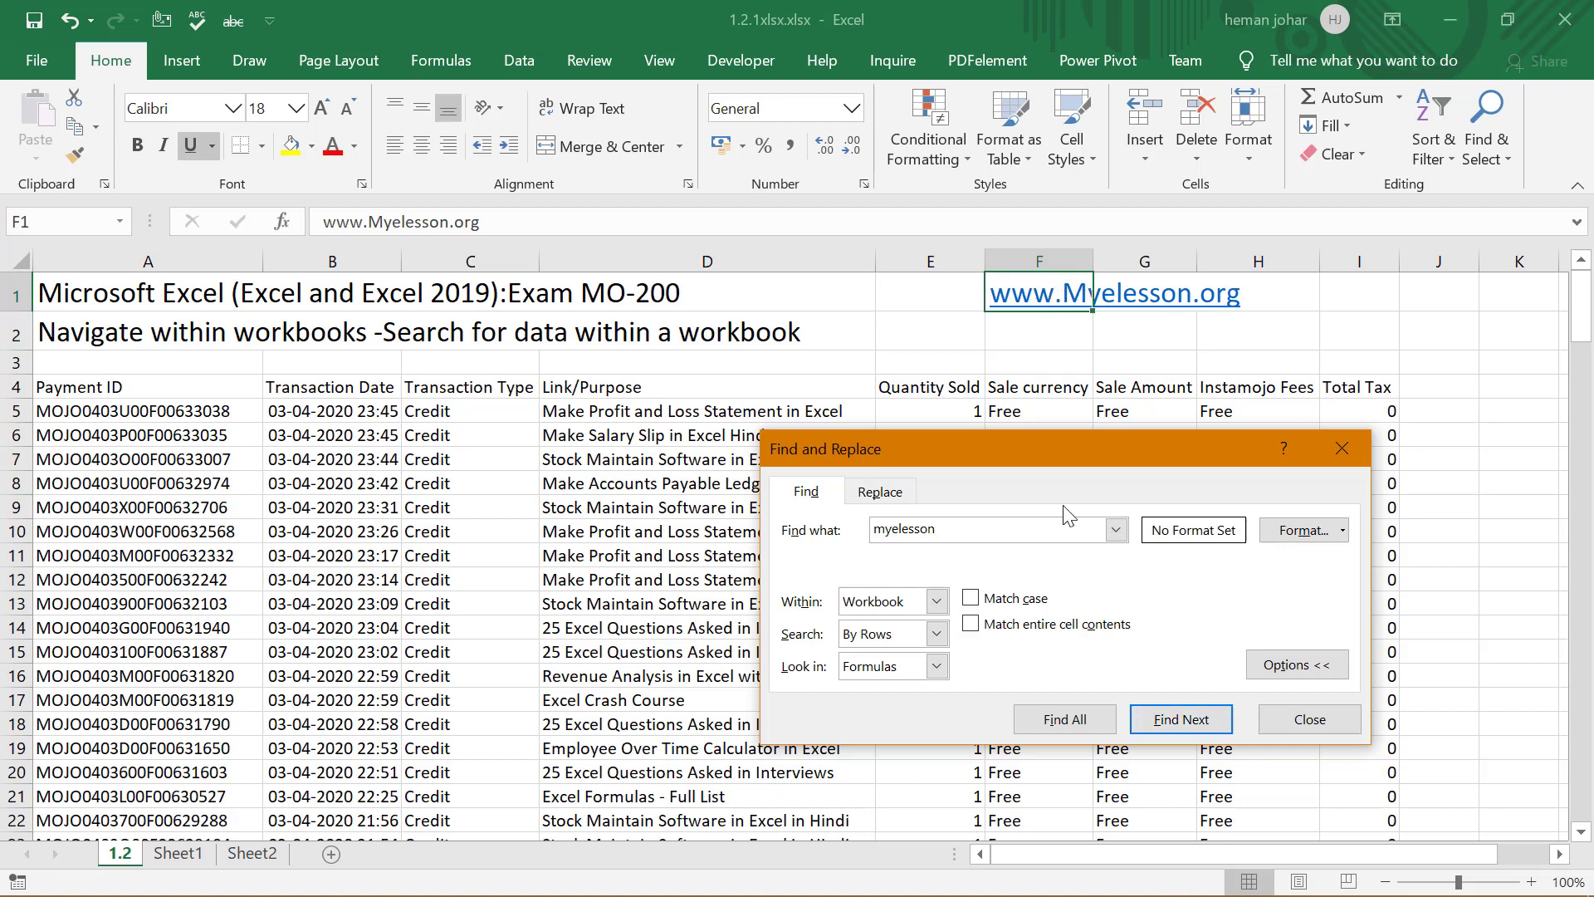
{"action": "left_click", "coordinate": [1179, 719]}
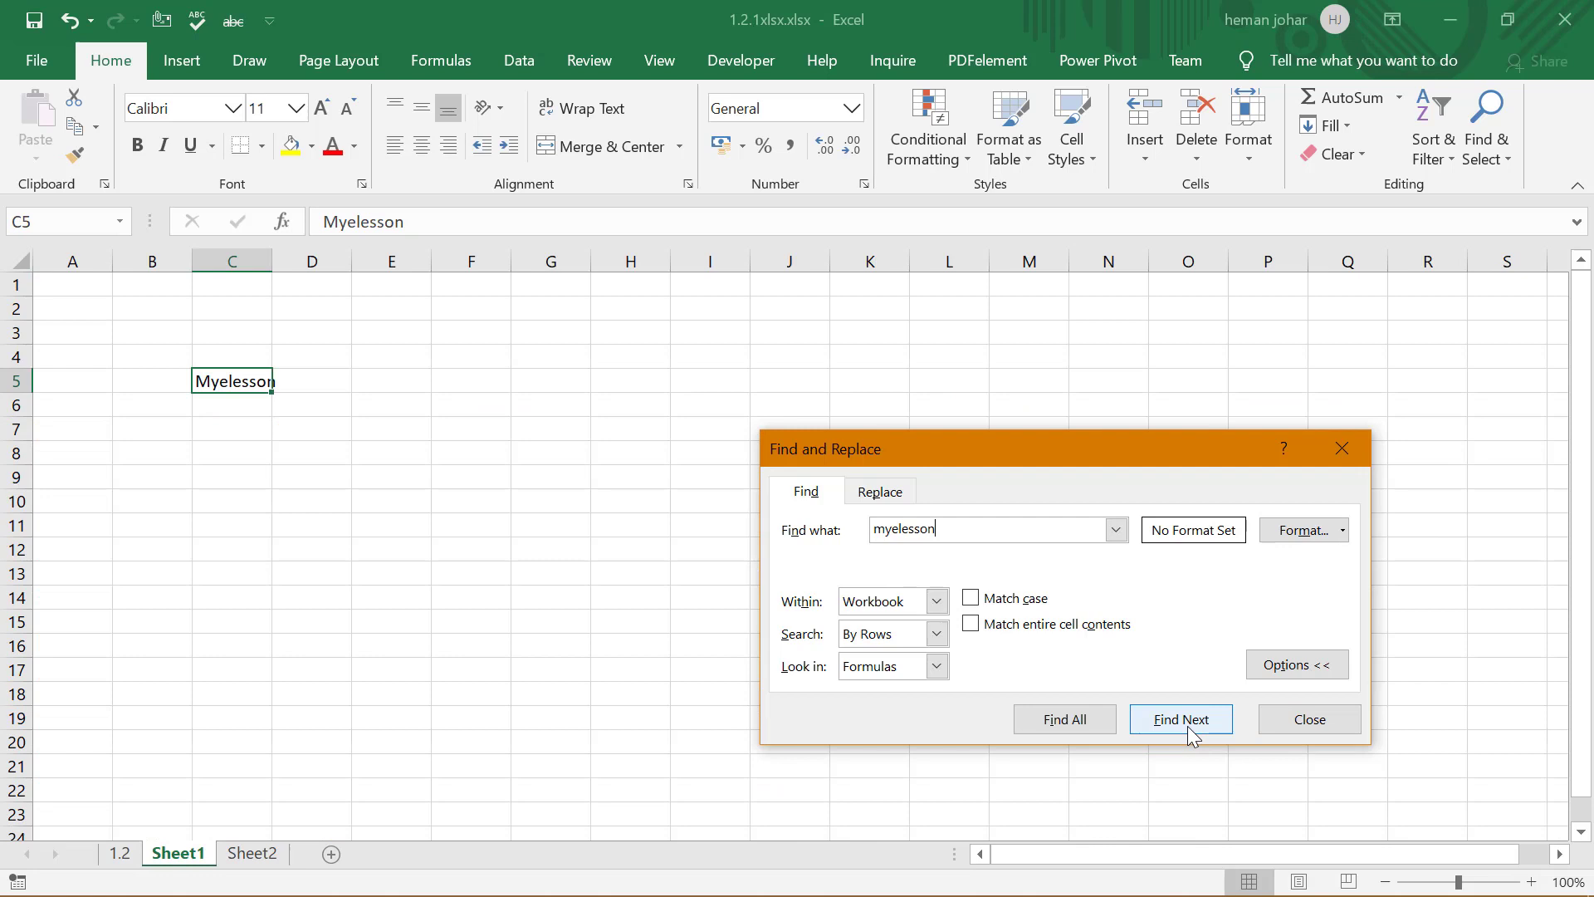
{"action": "left_click", "coordinate": [1178, 719]}
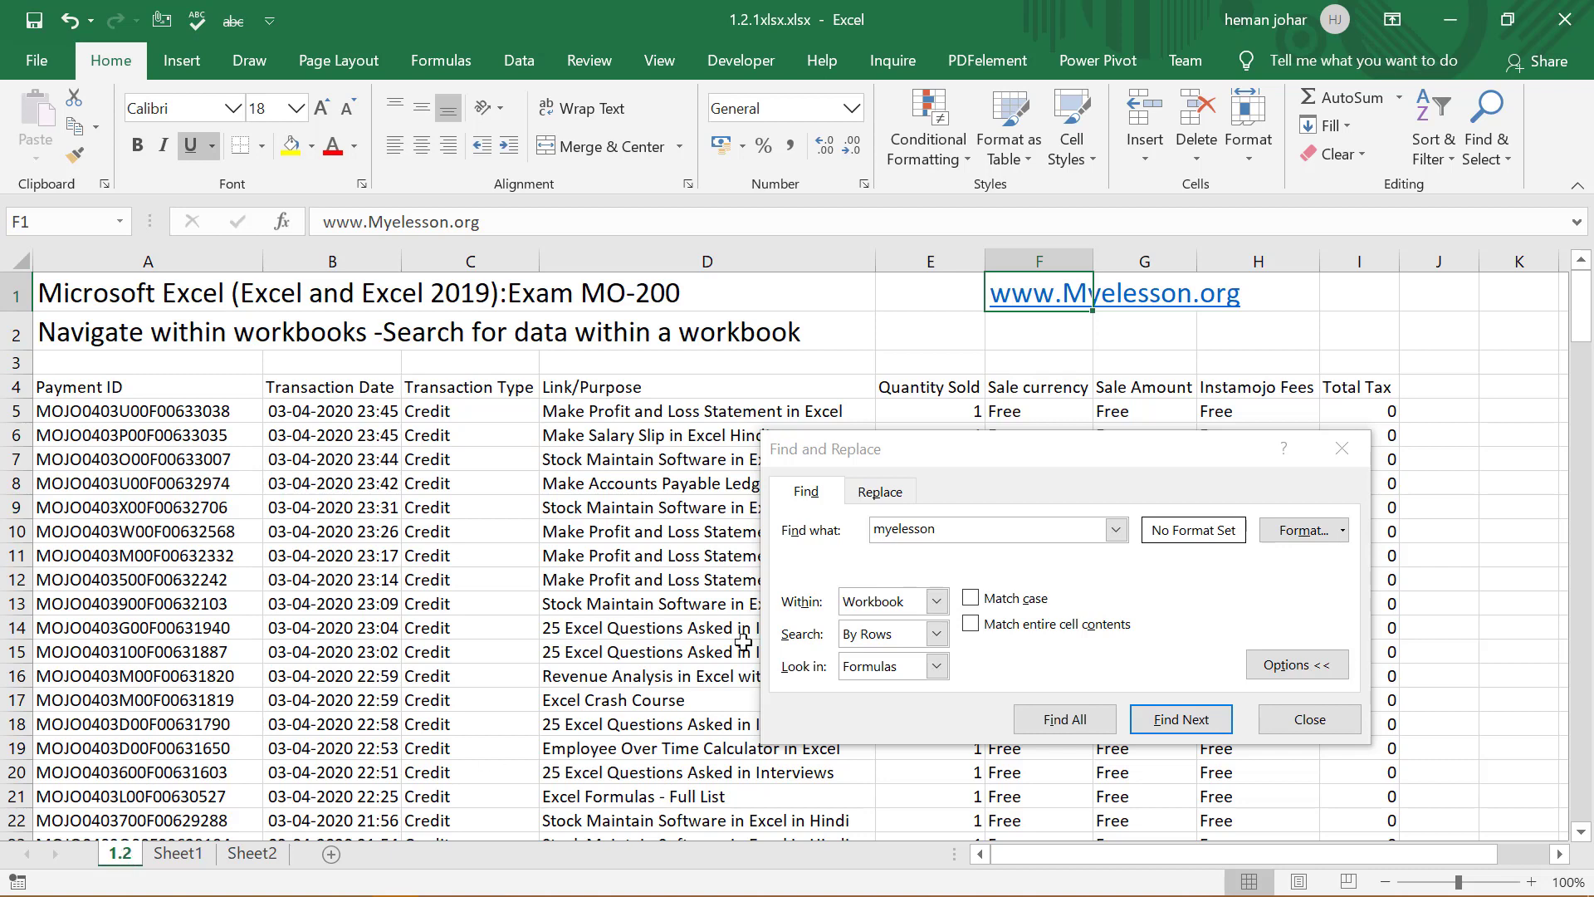
Search the workbook for 'subscribe' and dismiss the nothing-found message
{"action": "left_click", "coordinate": [994, 528]}
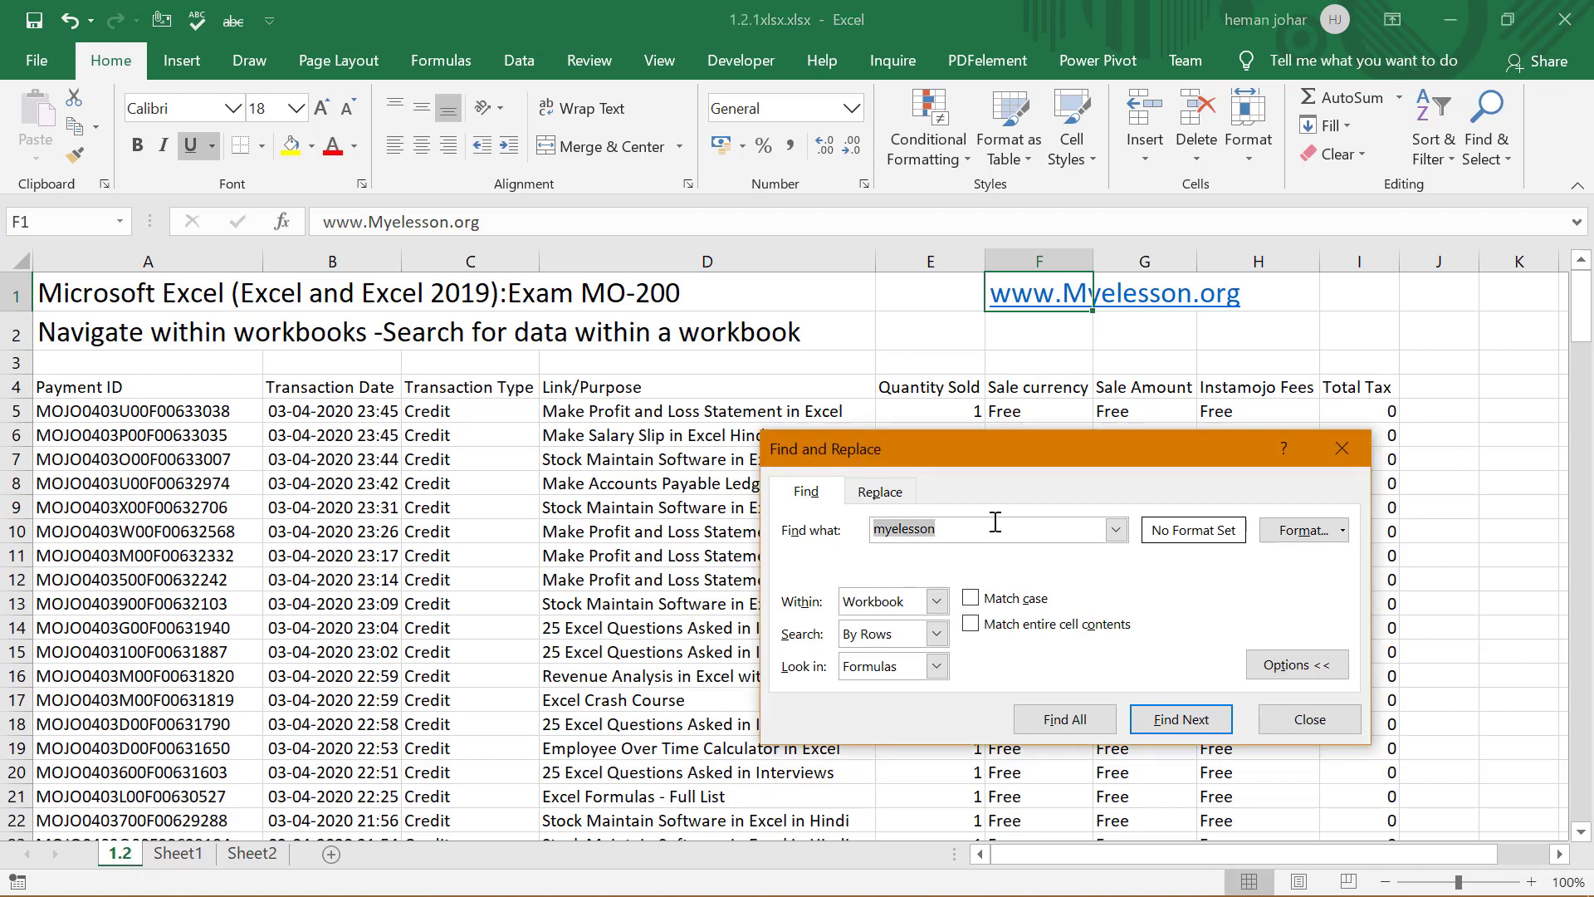
{"action": "type", "text": "subscribe"}
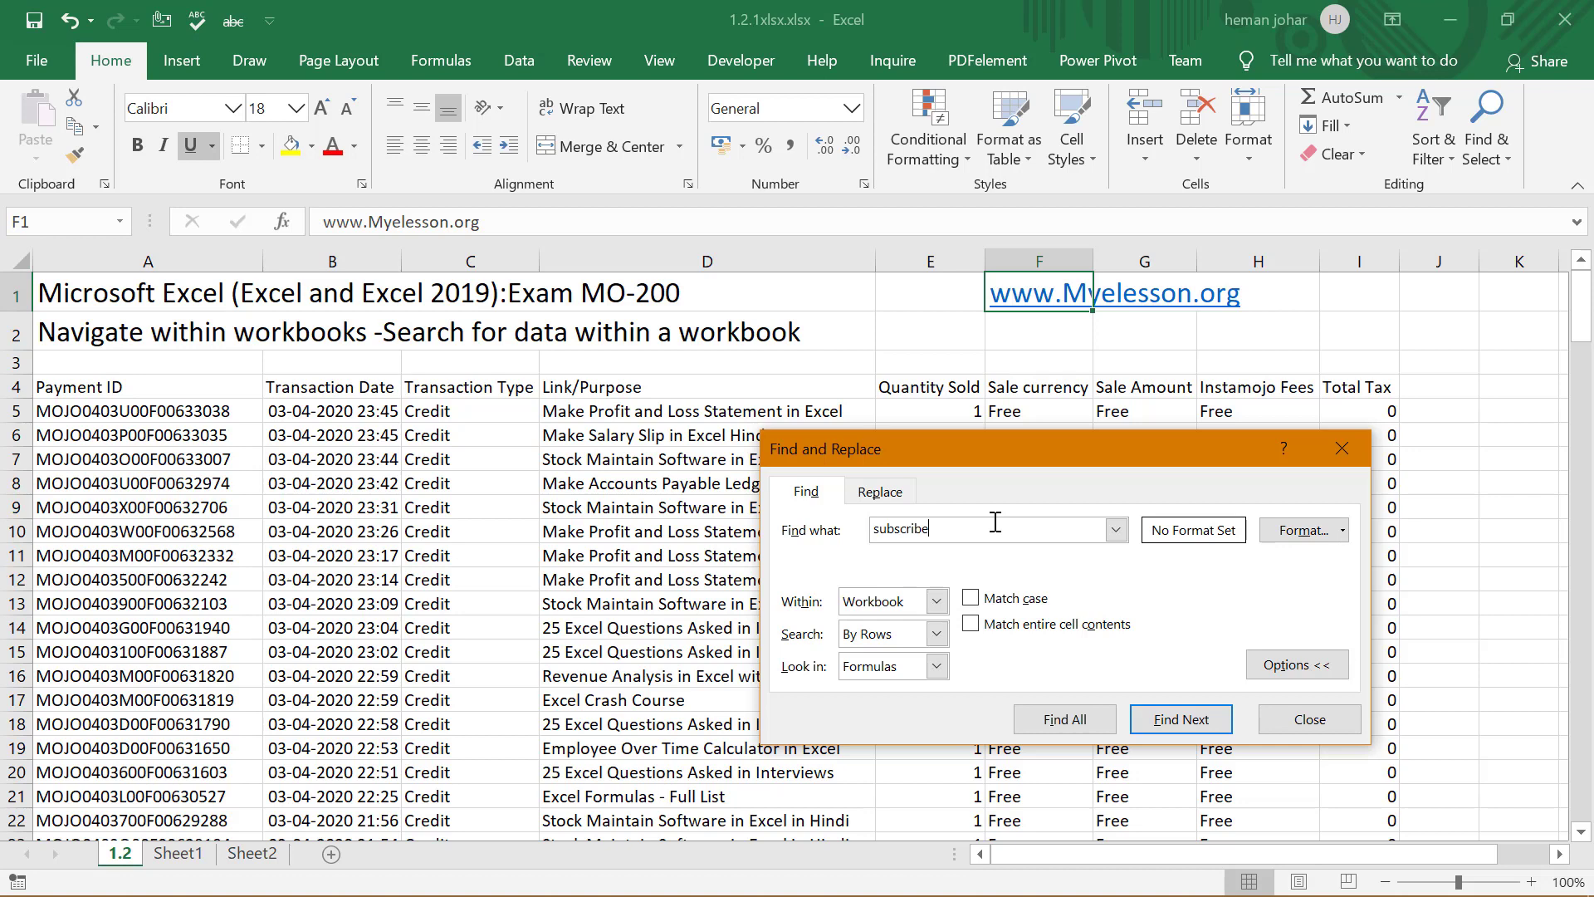
{"action": "mouse_move", "coordinate": [1040, 583]}
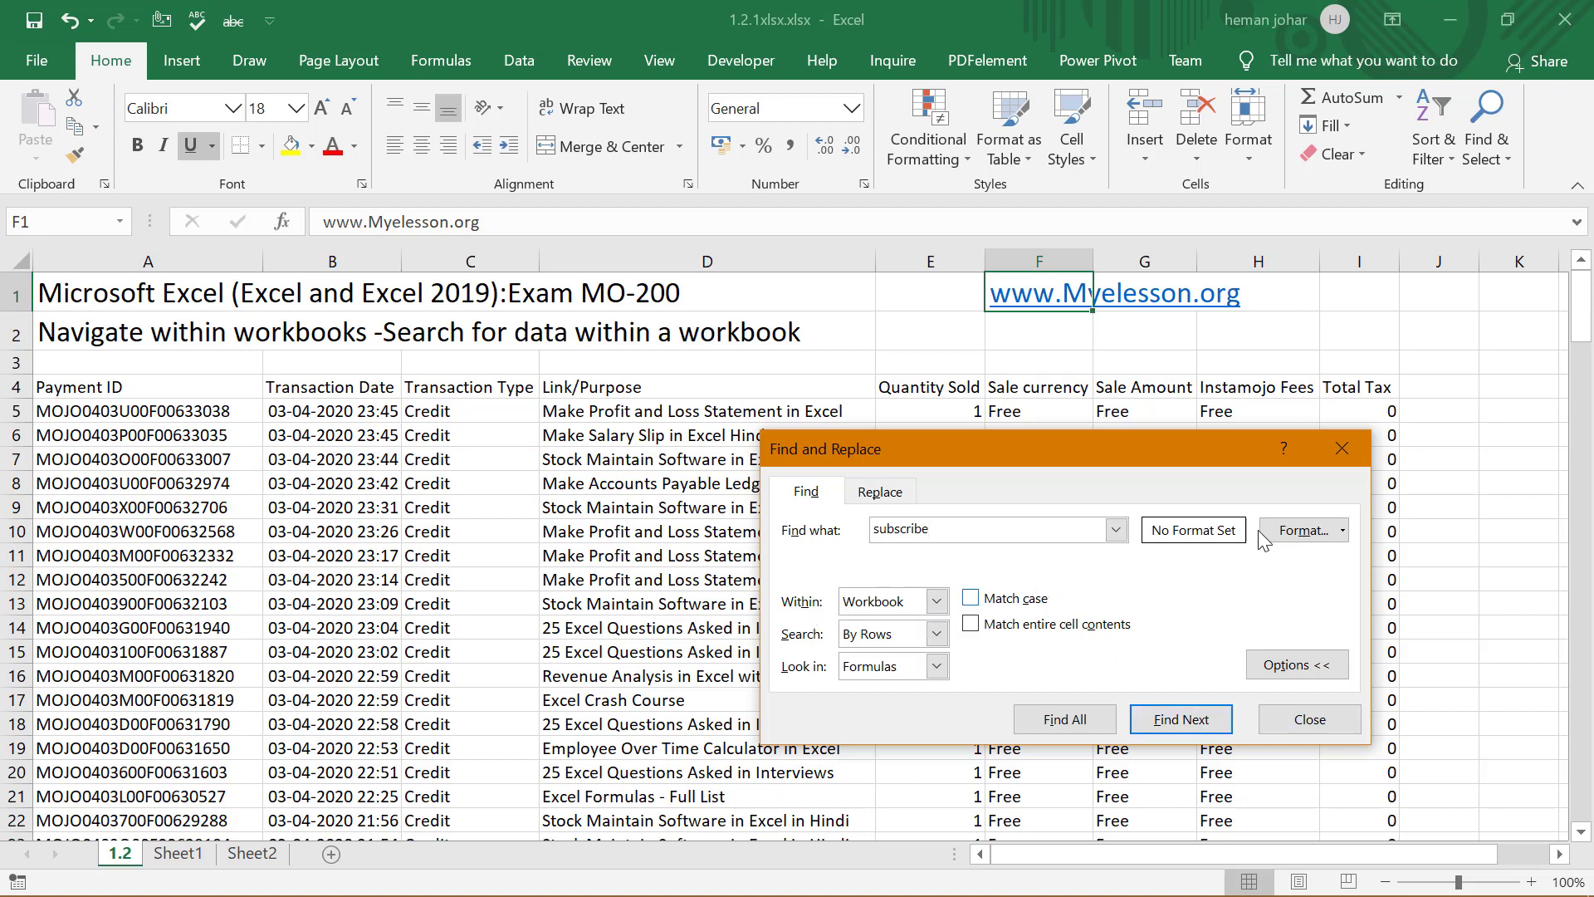
{"action": "left_click", "coordinate": [1179, 719]}
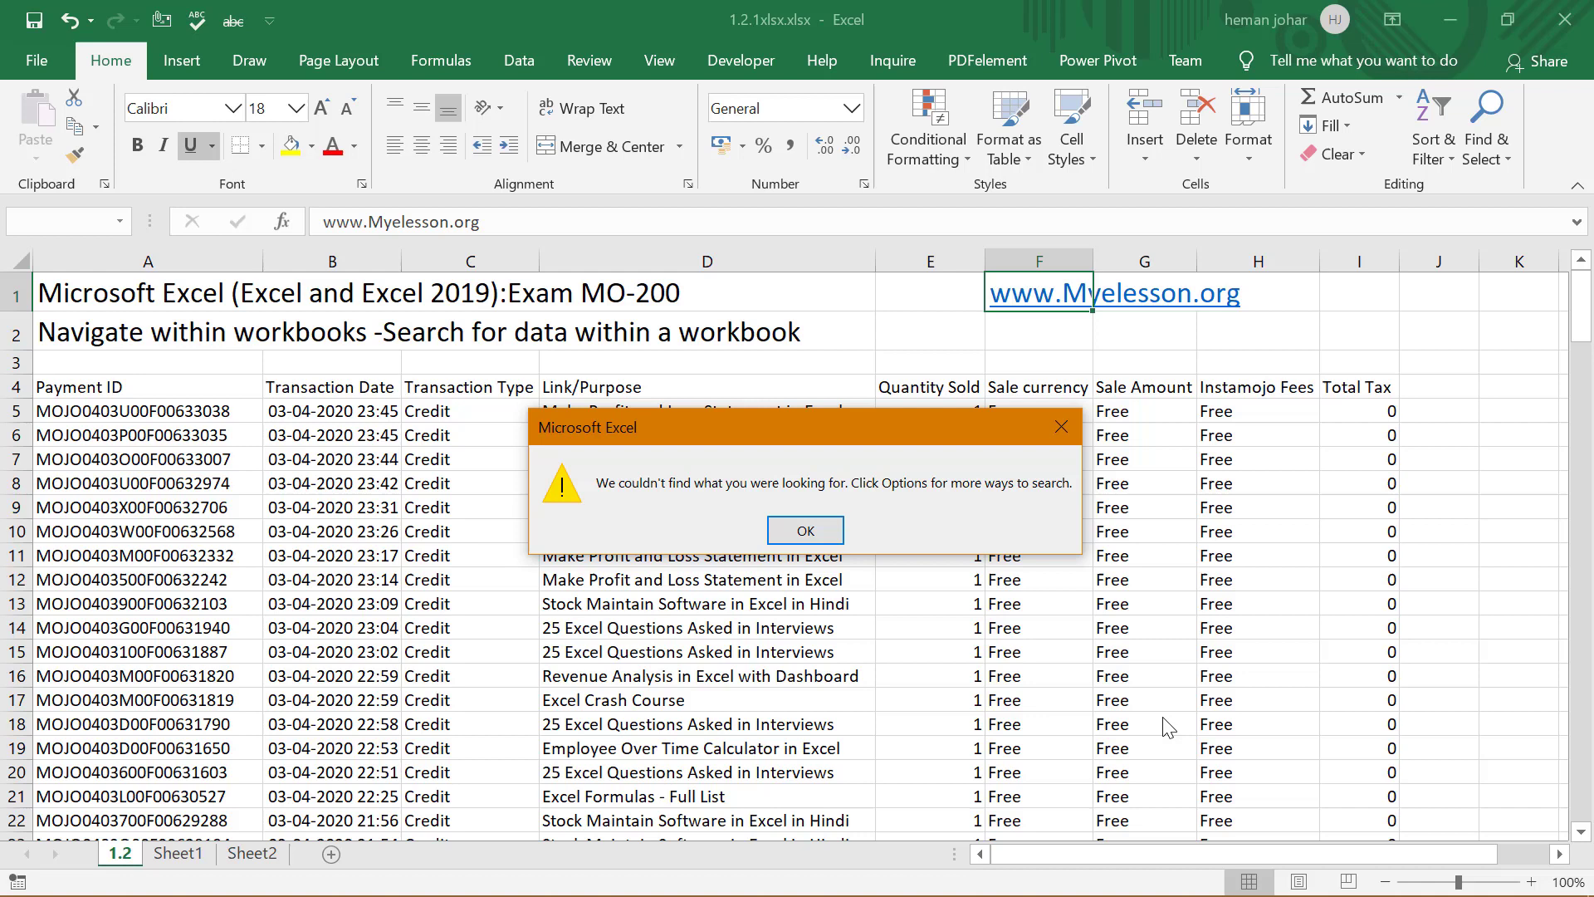
{"action": "left_click", "coordinate": [804, 529]}
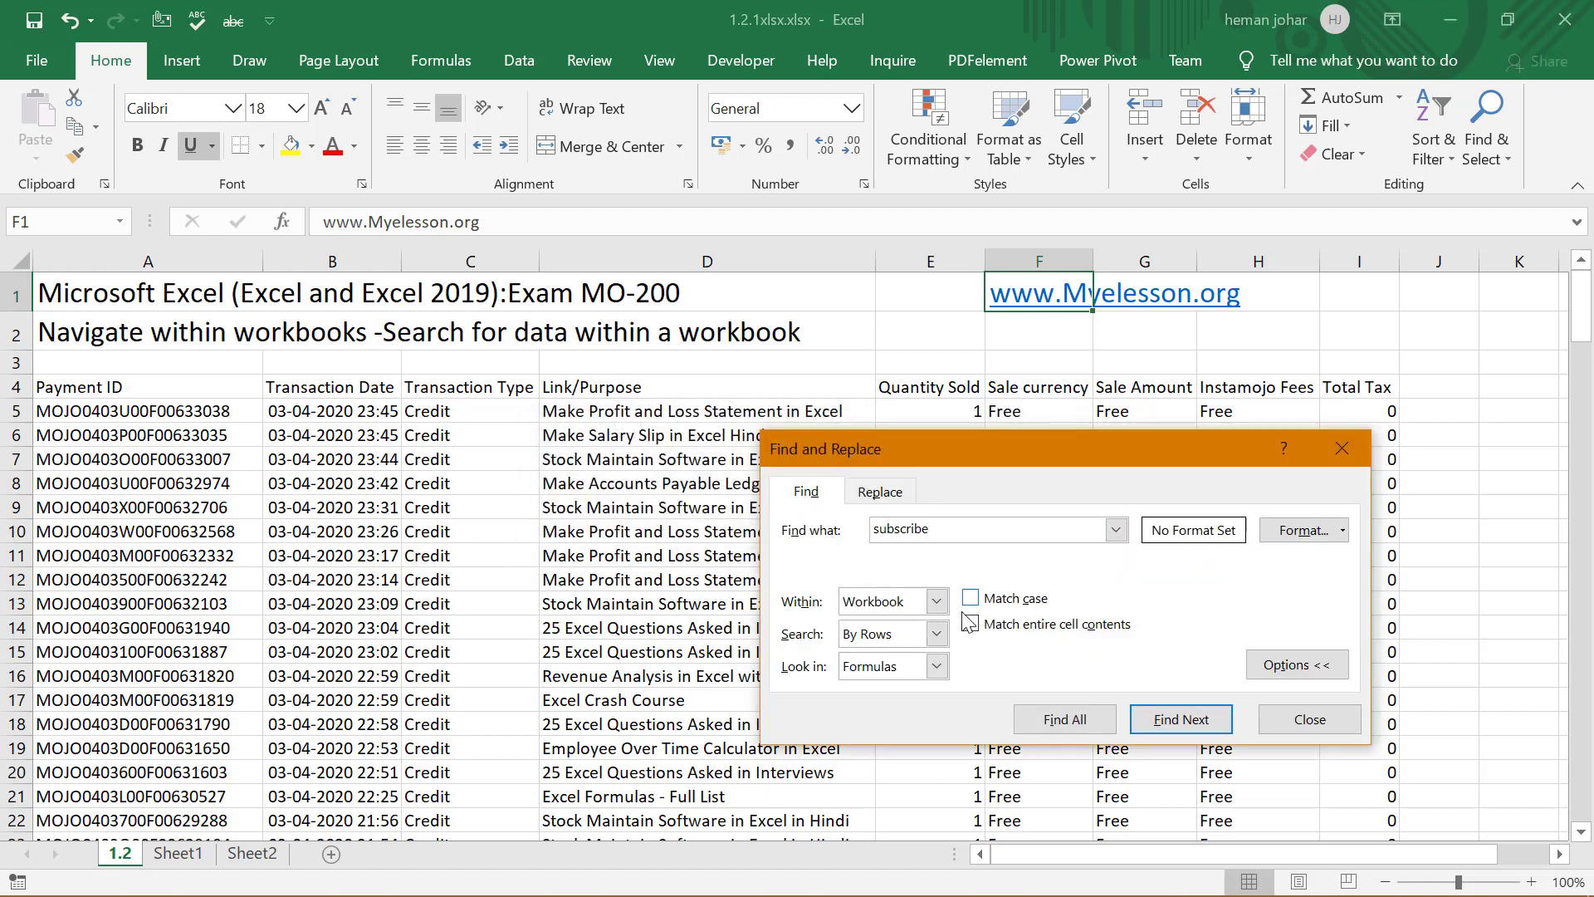
Set Look in to Comments so the commented 'subscribe' cell on Sheet2 is found, then return to sheet 1.2
{"action": "left_click", "coordinate": [968, 623]}
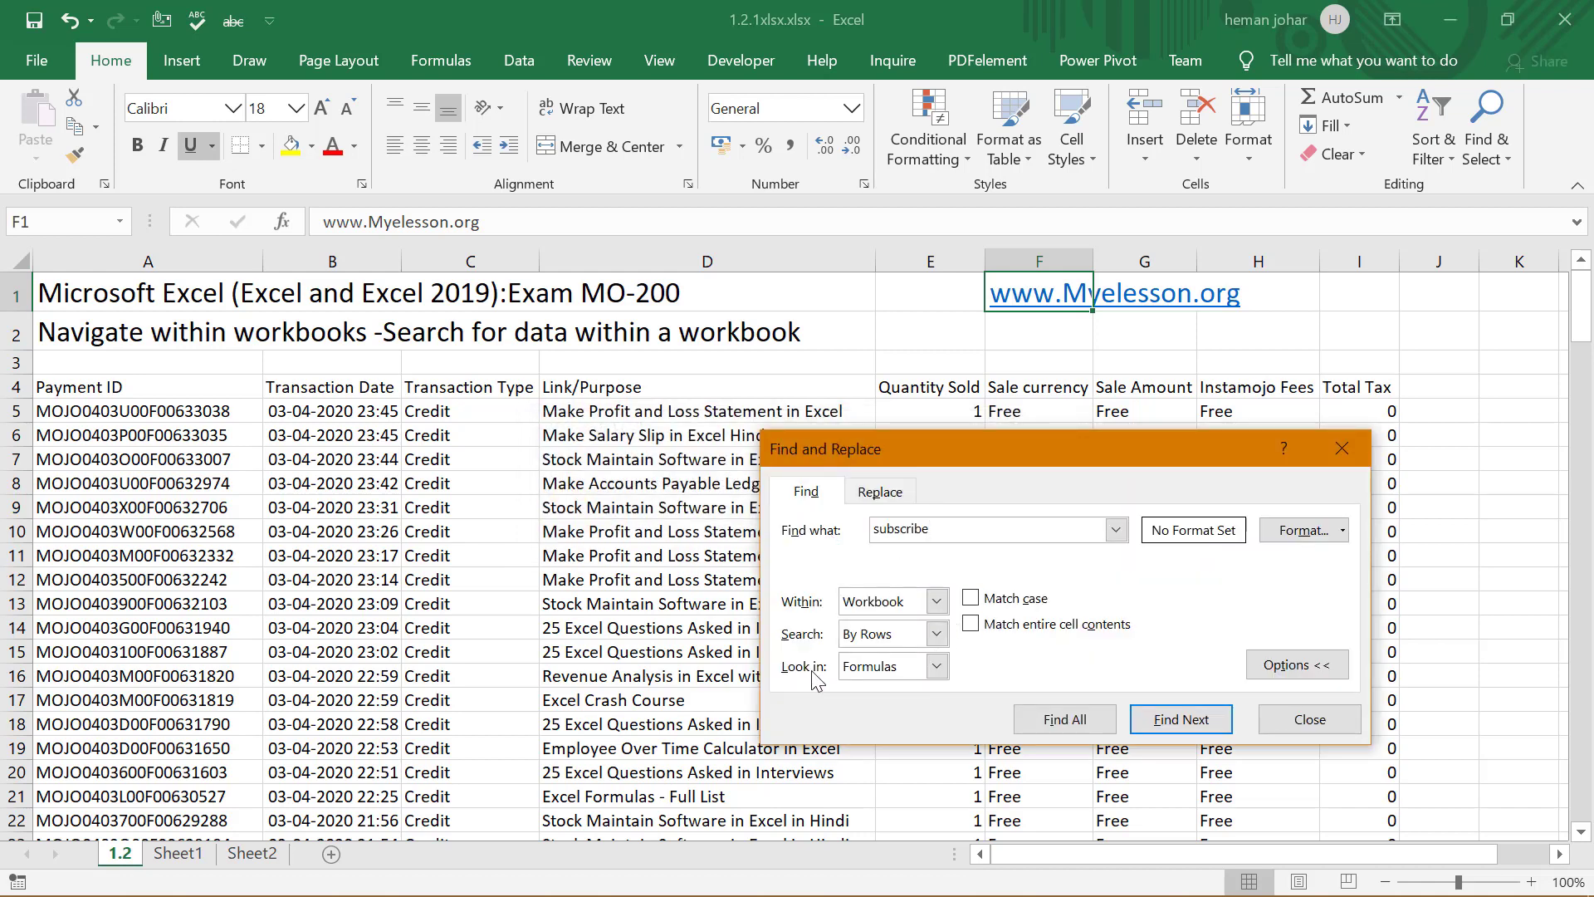
{"action": "left_click", "coordinate": [934, 666]}
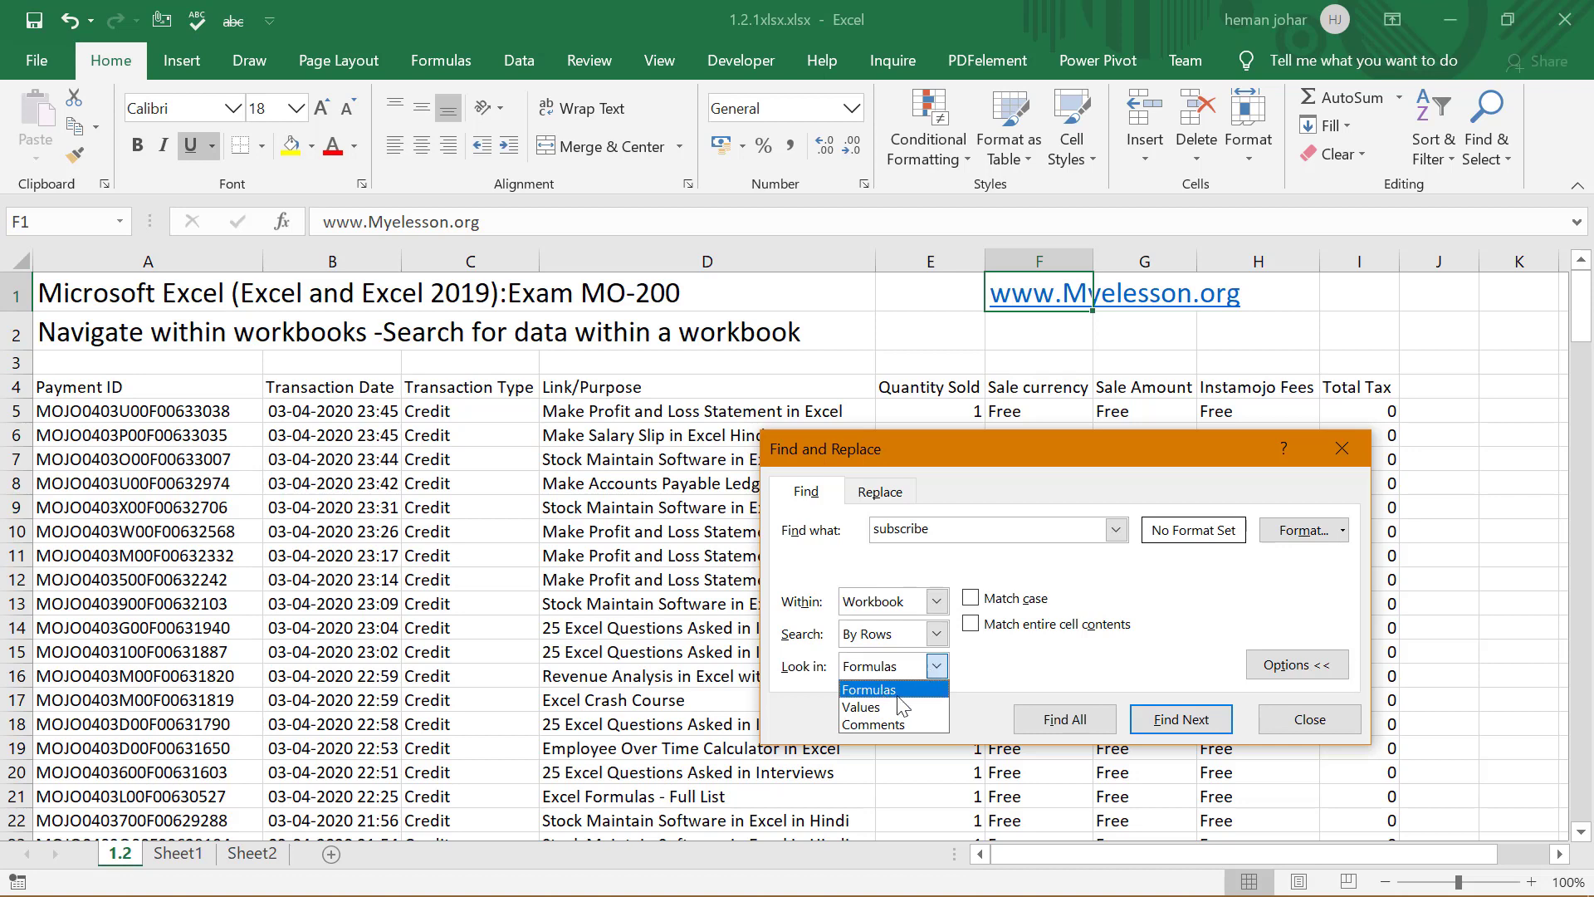
{"action": "left_click", "coordinate": [874, 724]}
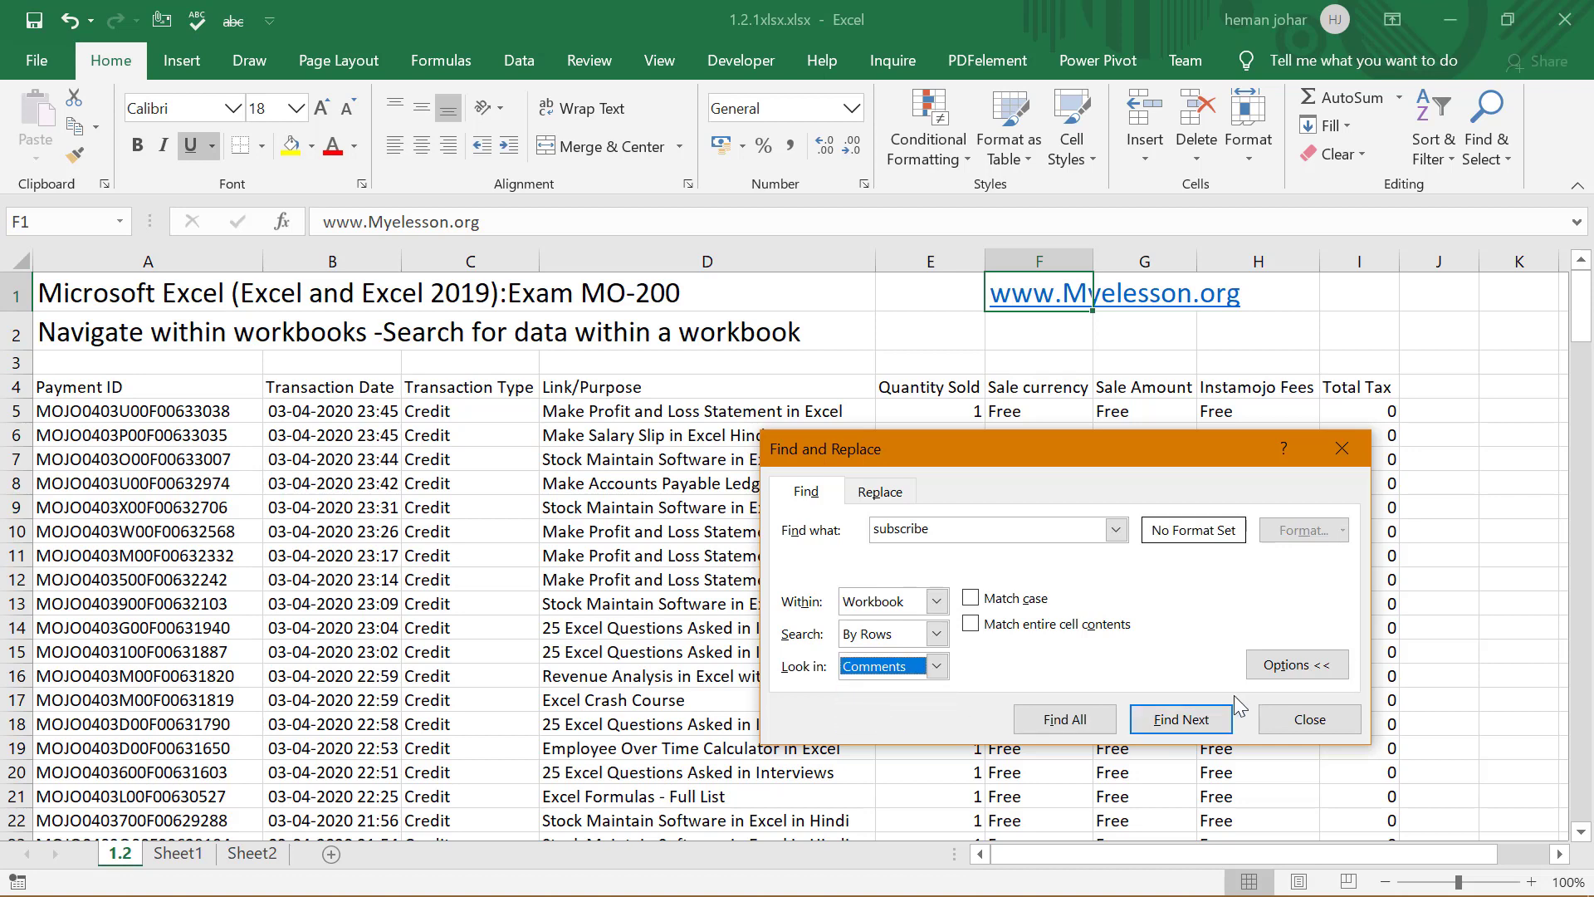
{"action": "left_click", "coordinate": [251, 854]}
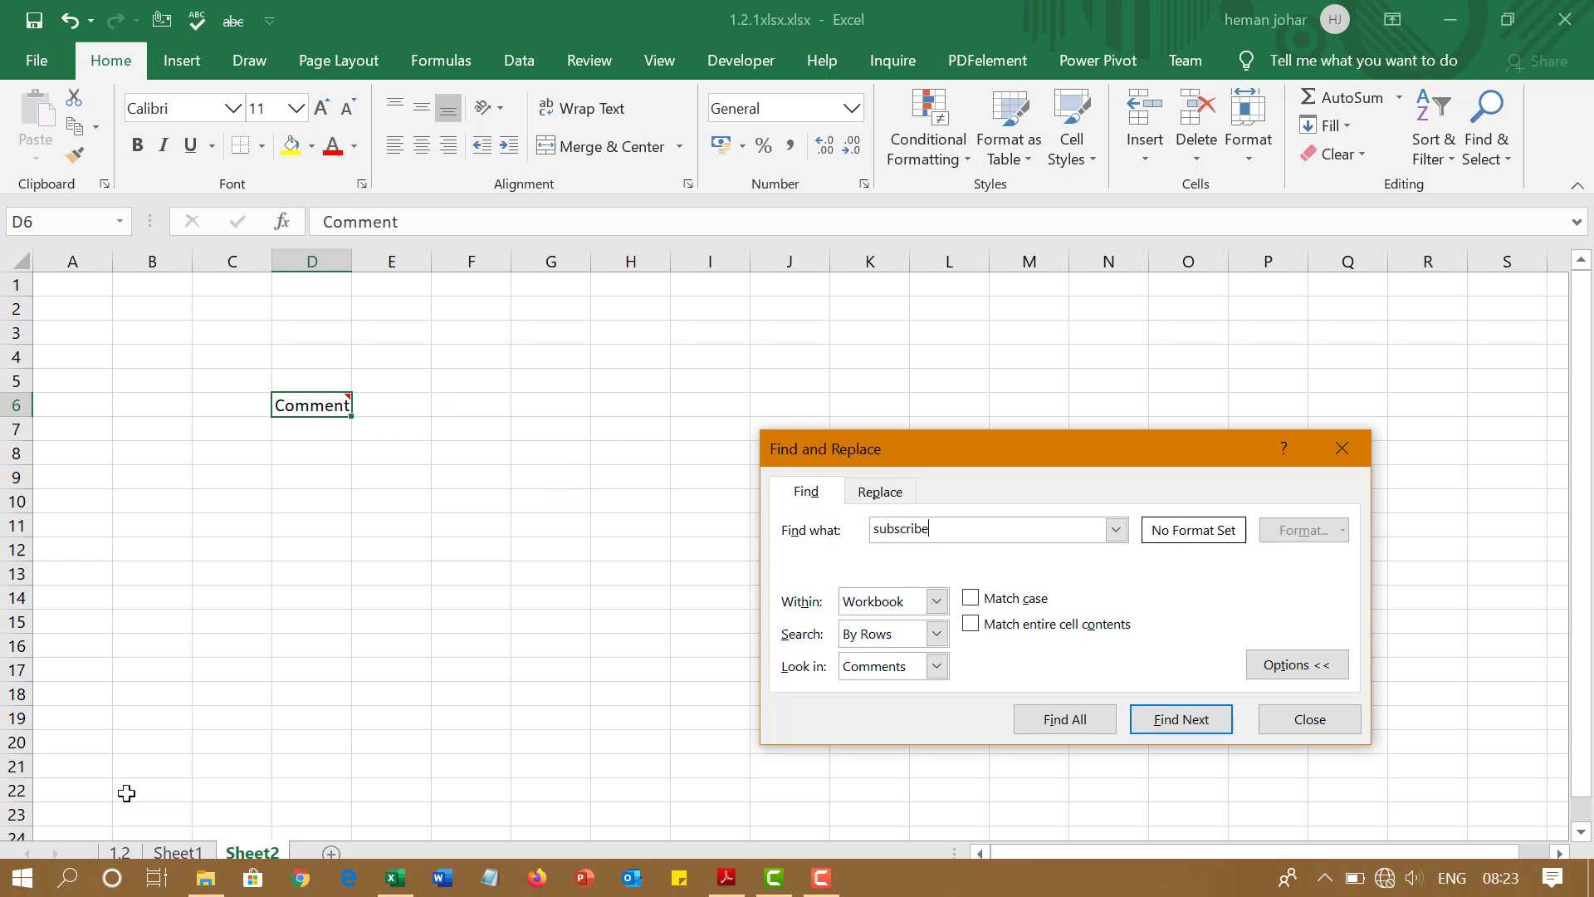
{"action": "left_click", "coordinate": [119, 852]}
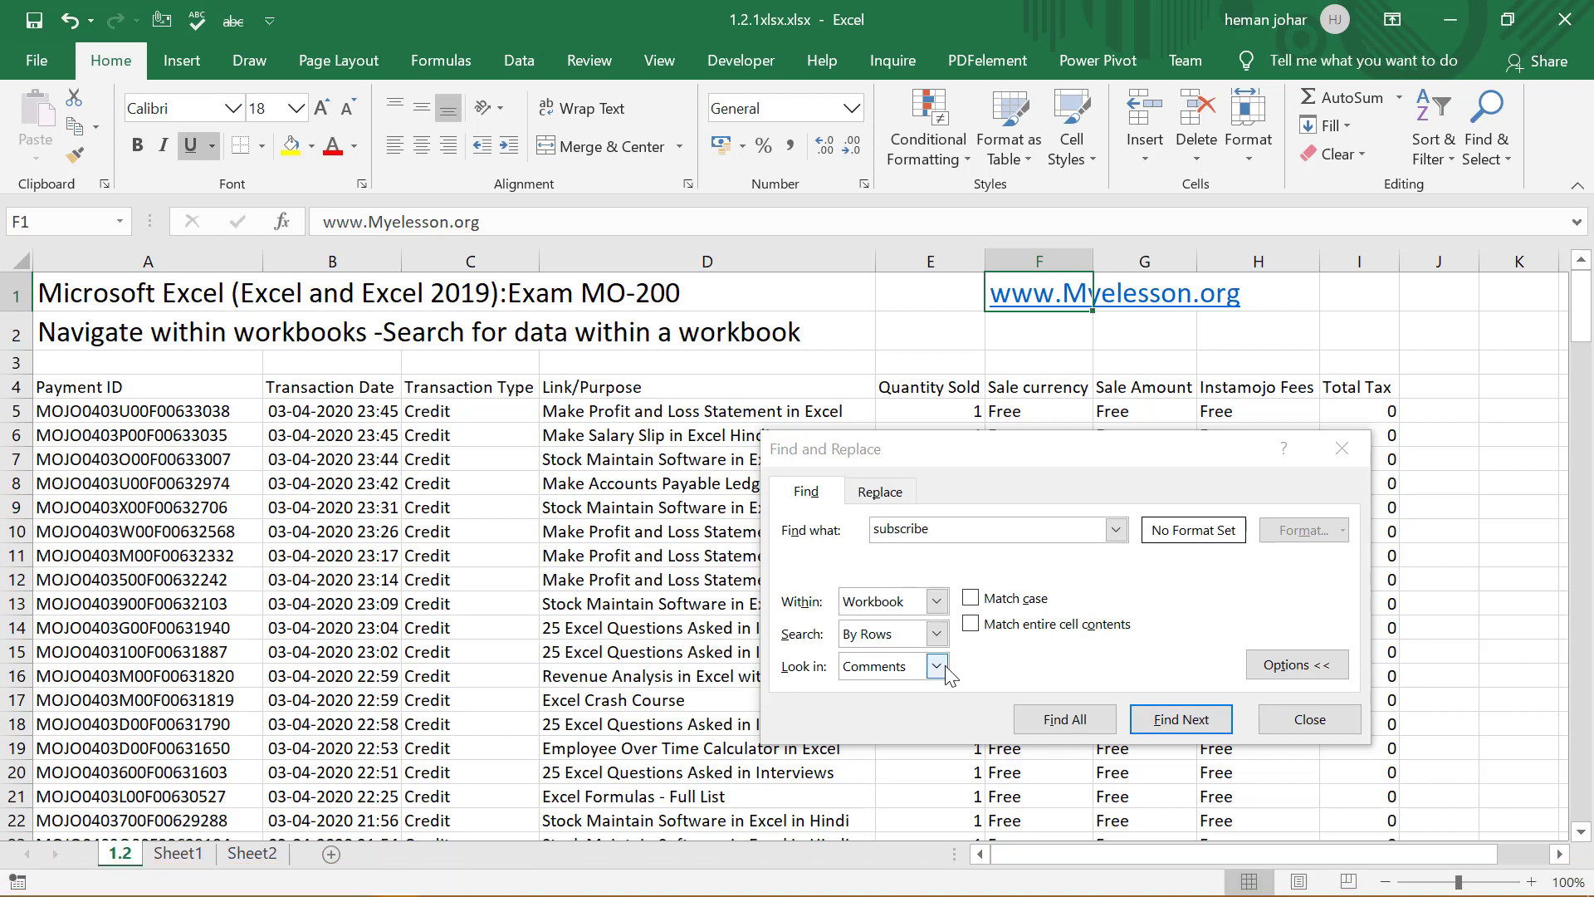
Reset the Look in choice and select a cell in the Payment ID column
{"action": "left_click", "coordinate": [937, 666]}
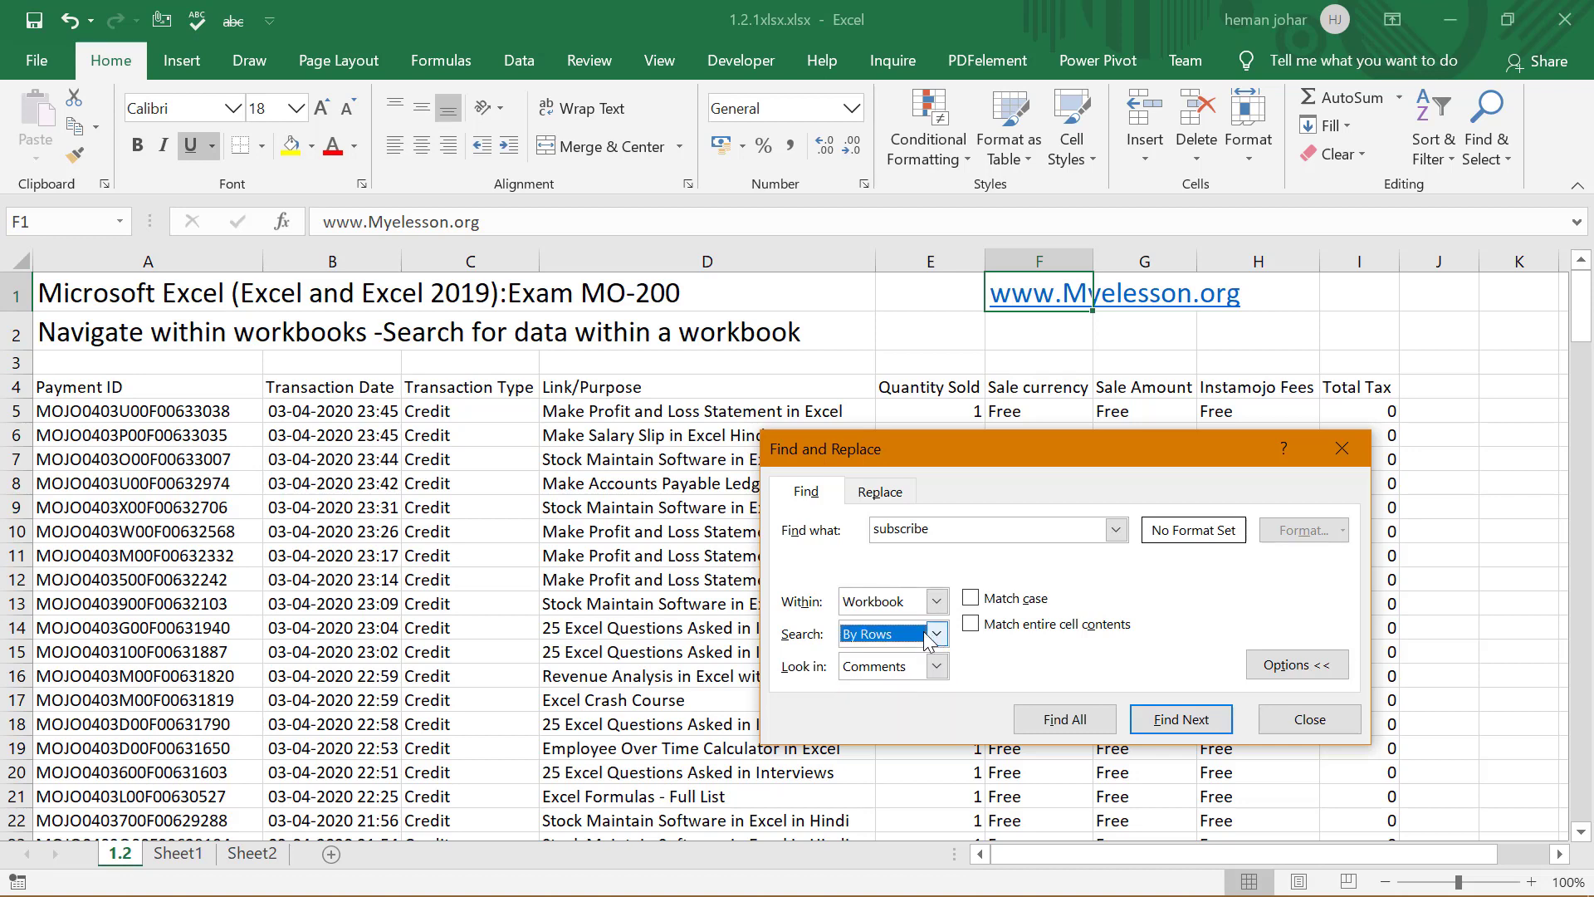
{"action": "left_click", "coordinate": [933, 632]}
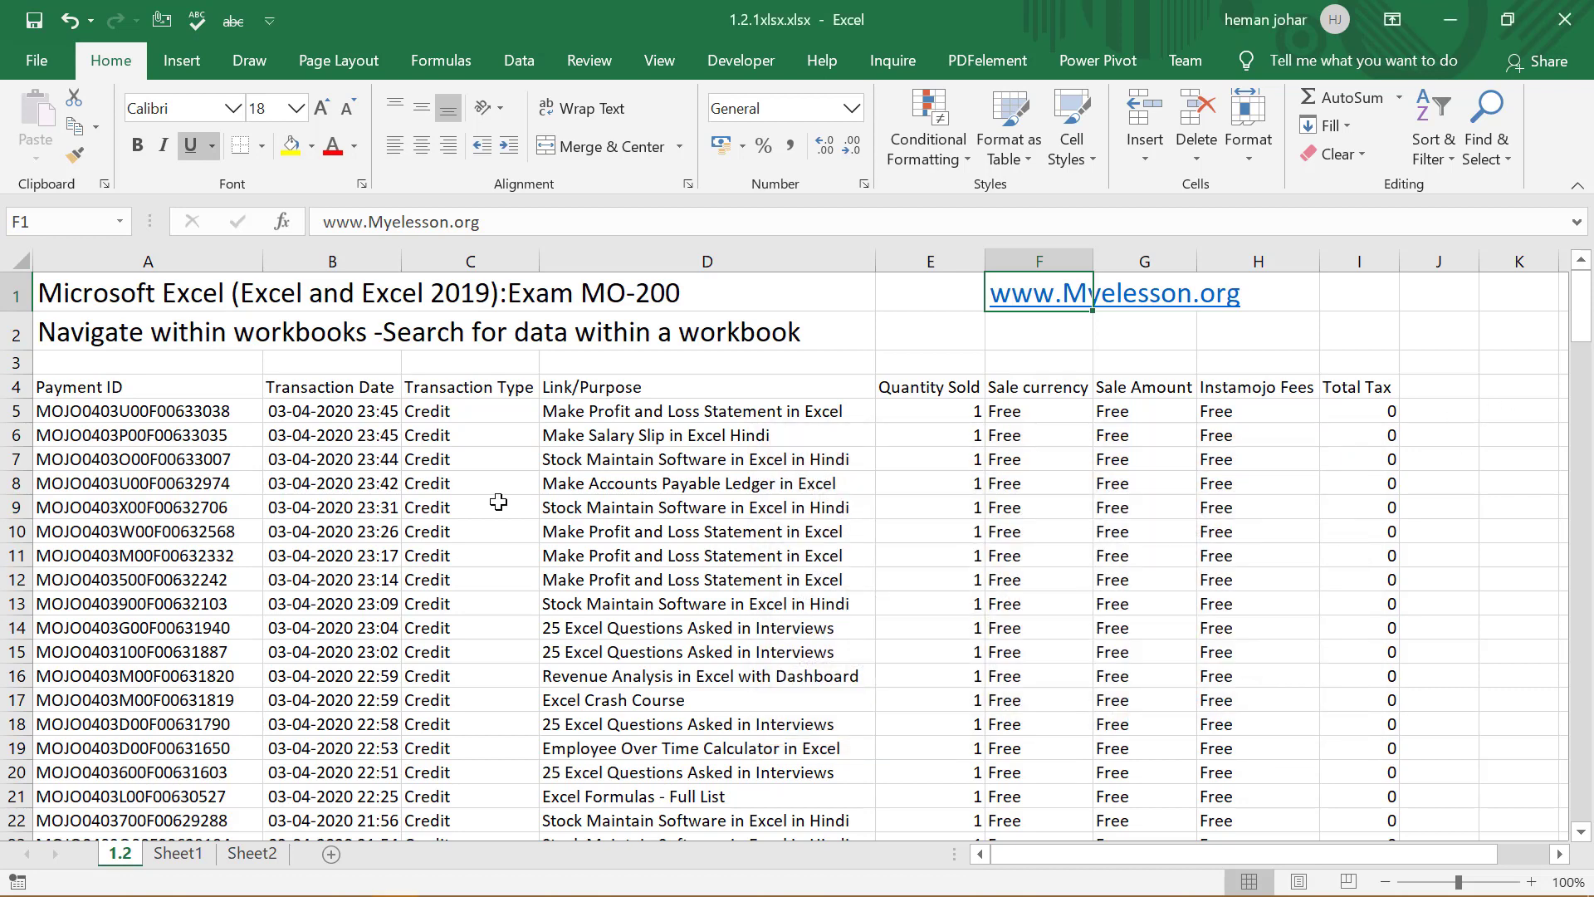
{"action": "left_click", "coordinate": [148, 507]}
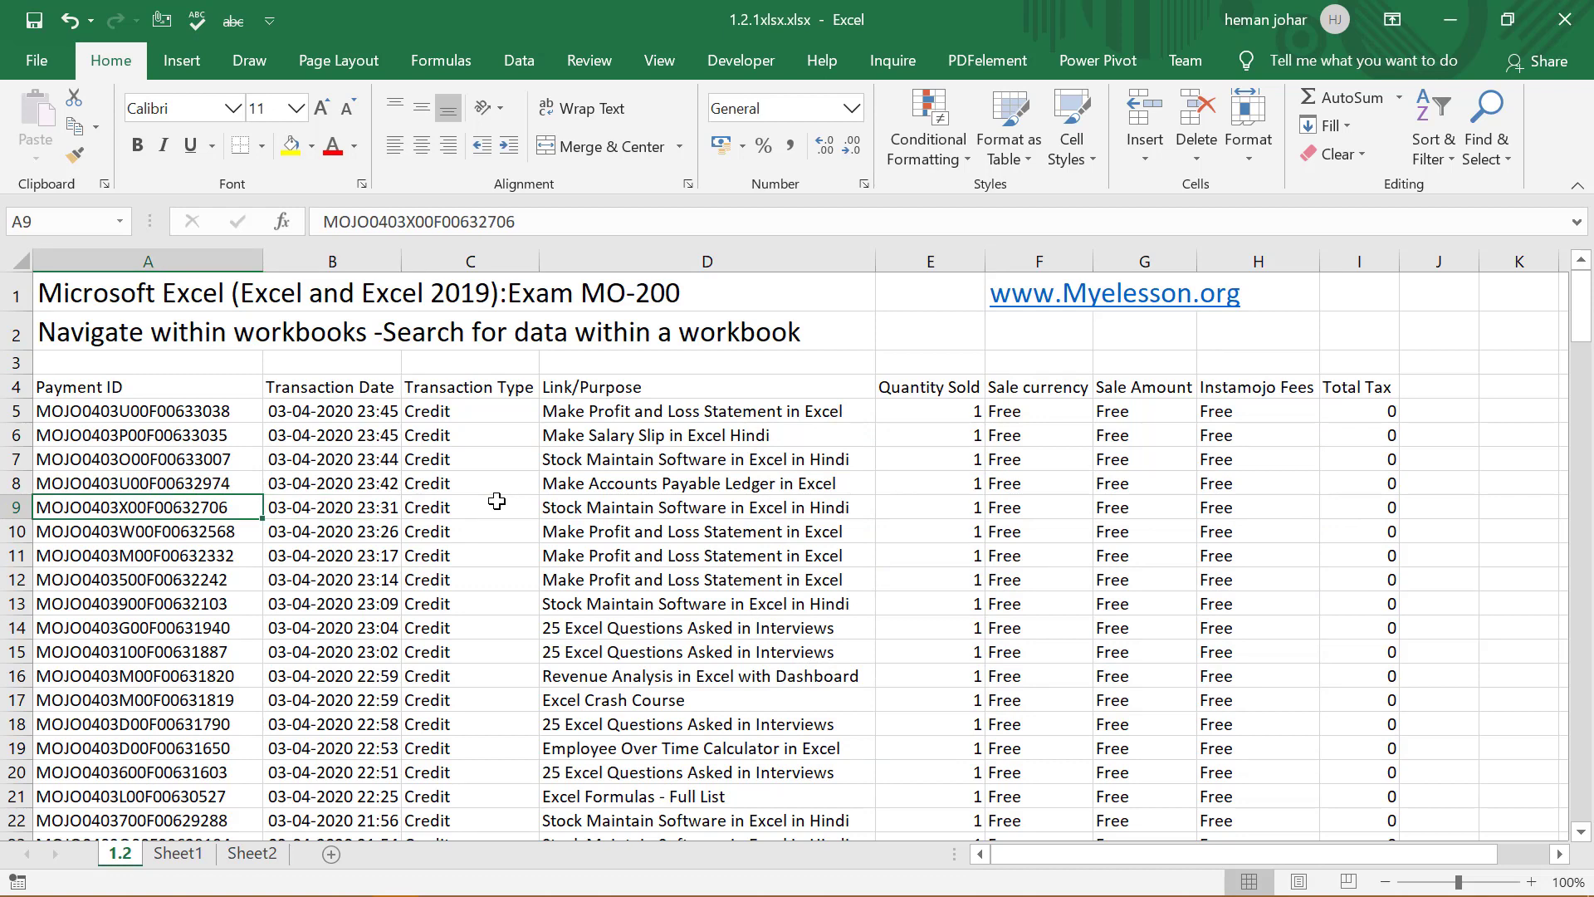
Enter 'Credit' into cell A7 and copy it into the Sale currency column
{"action": "left_click", "coordinate": [470, 508]}
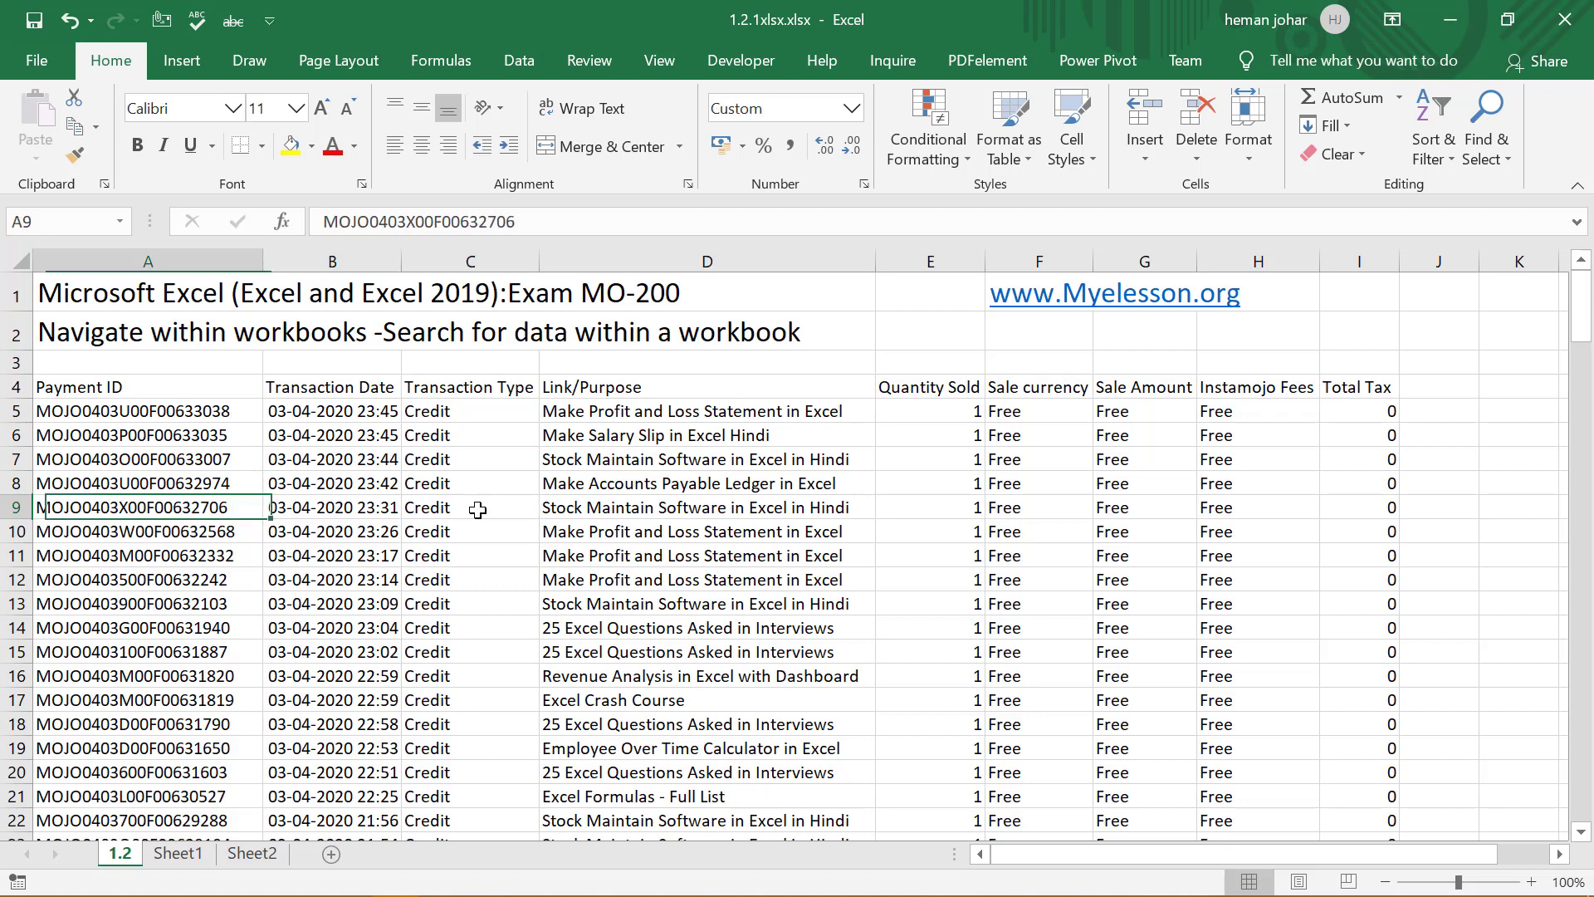
{"action": "left_click", "coordinate": [146, 458]}
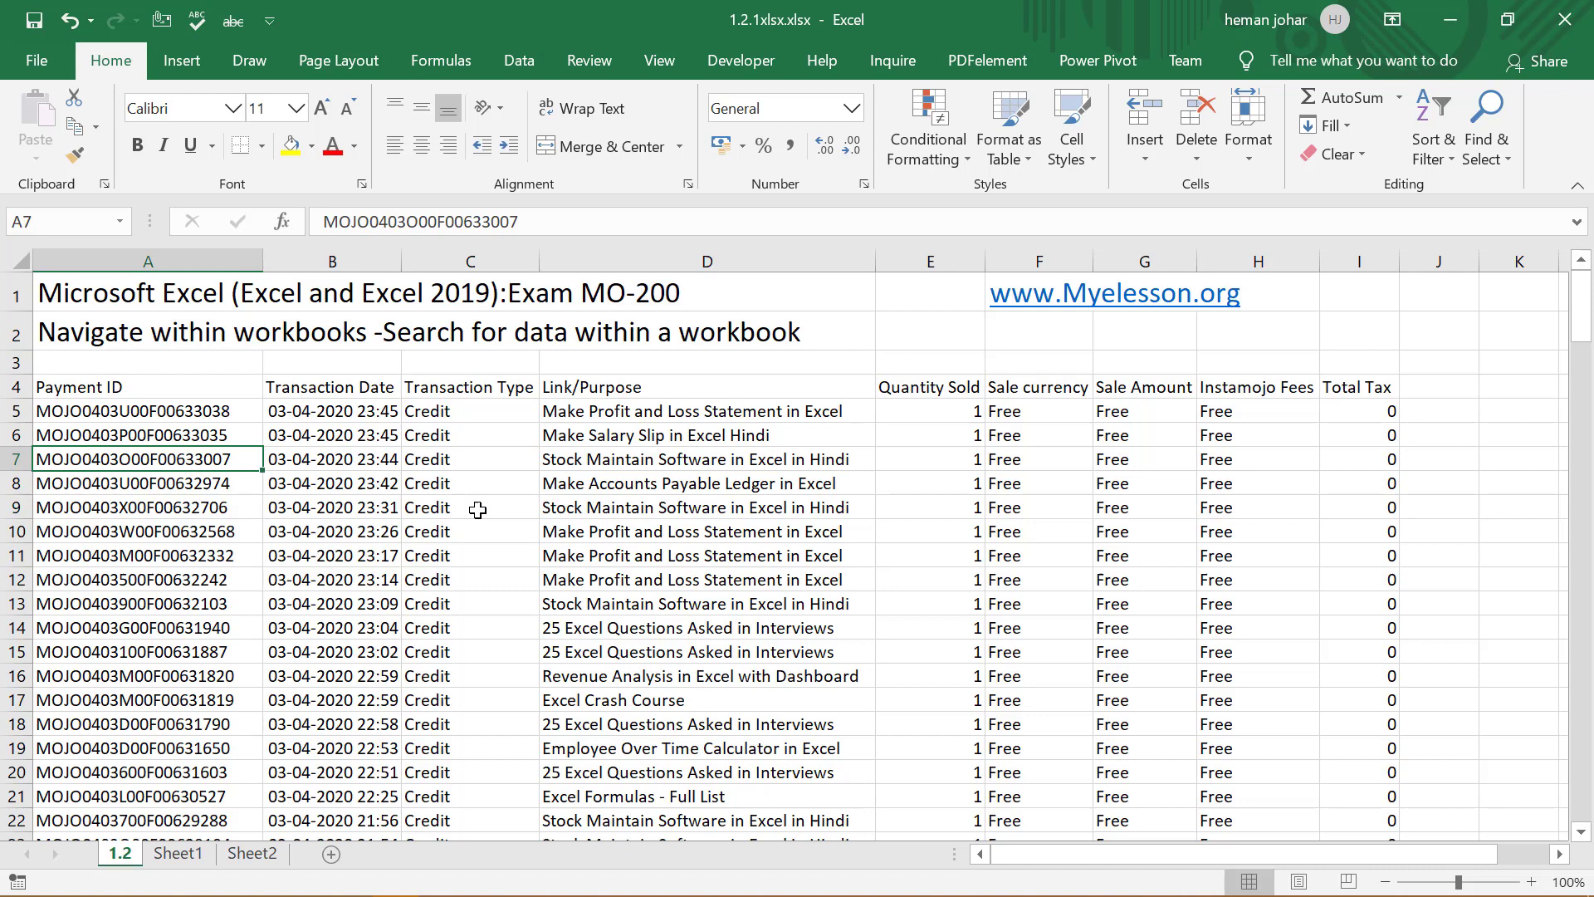
{"action": "type", "text": "Credit"}
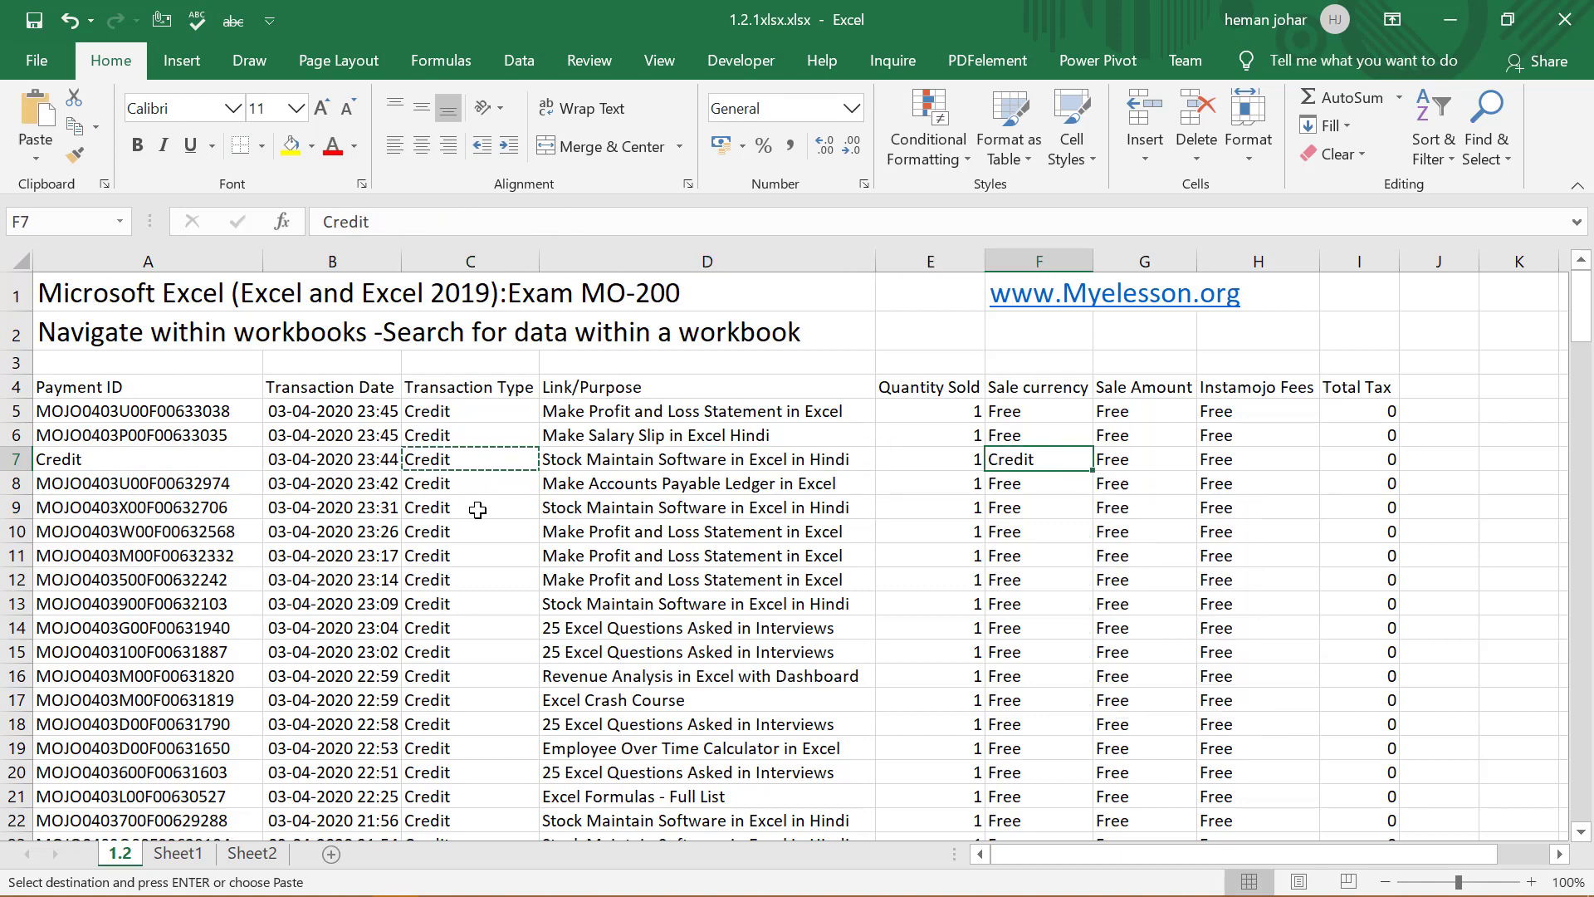
{"action": "left_click", "coordinate": [1256, 506]}
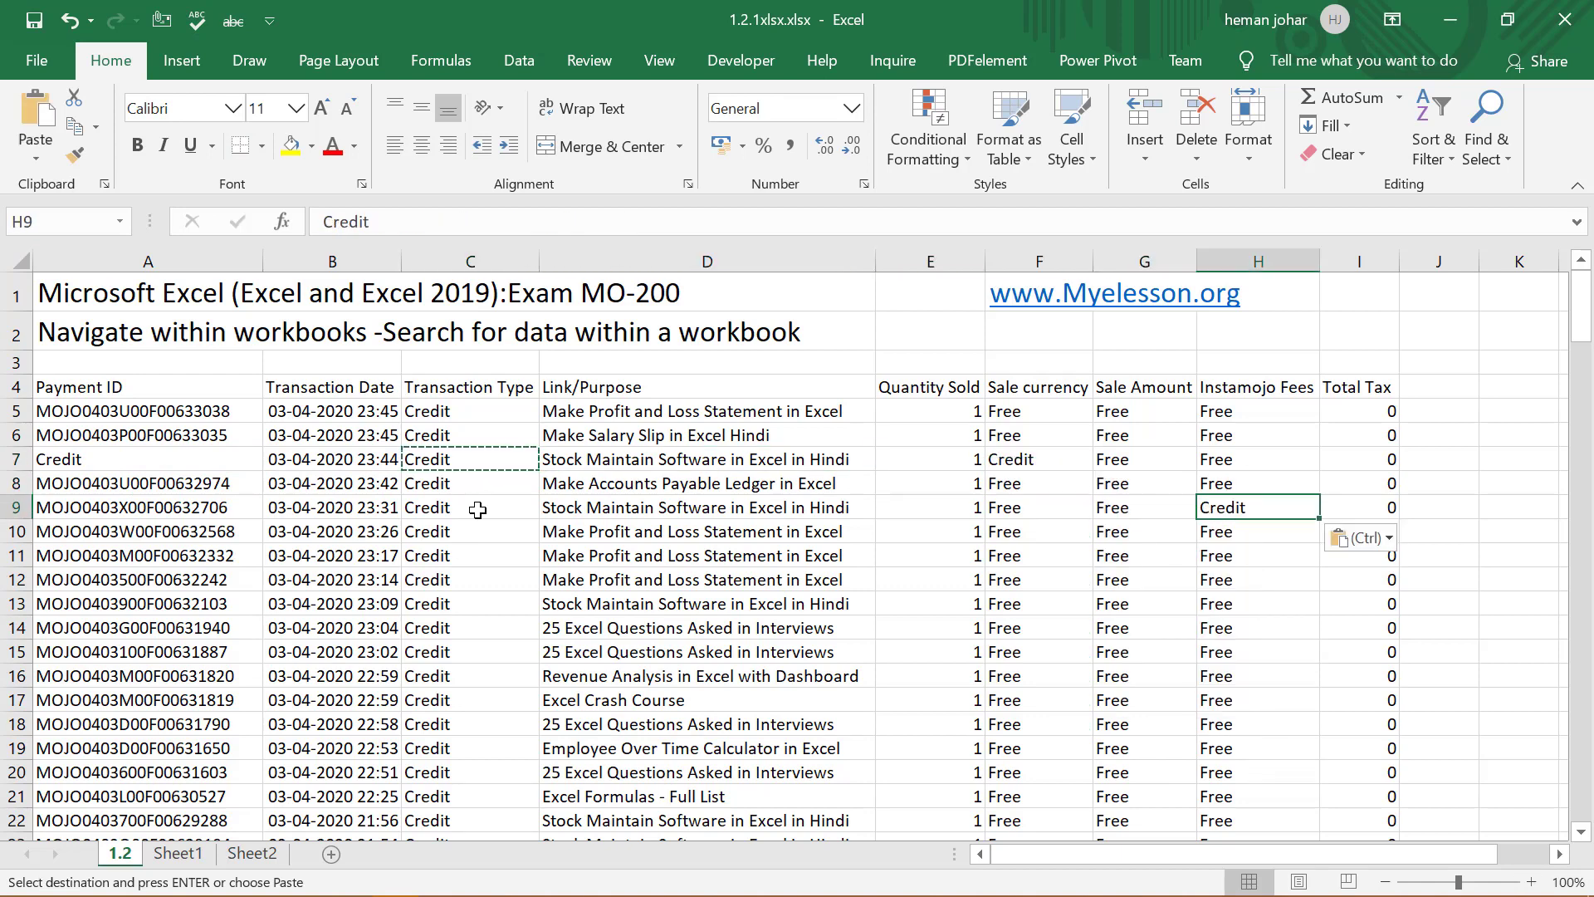
{"action": "left_click", "coordinate": [148, 458]}
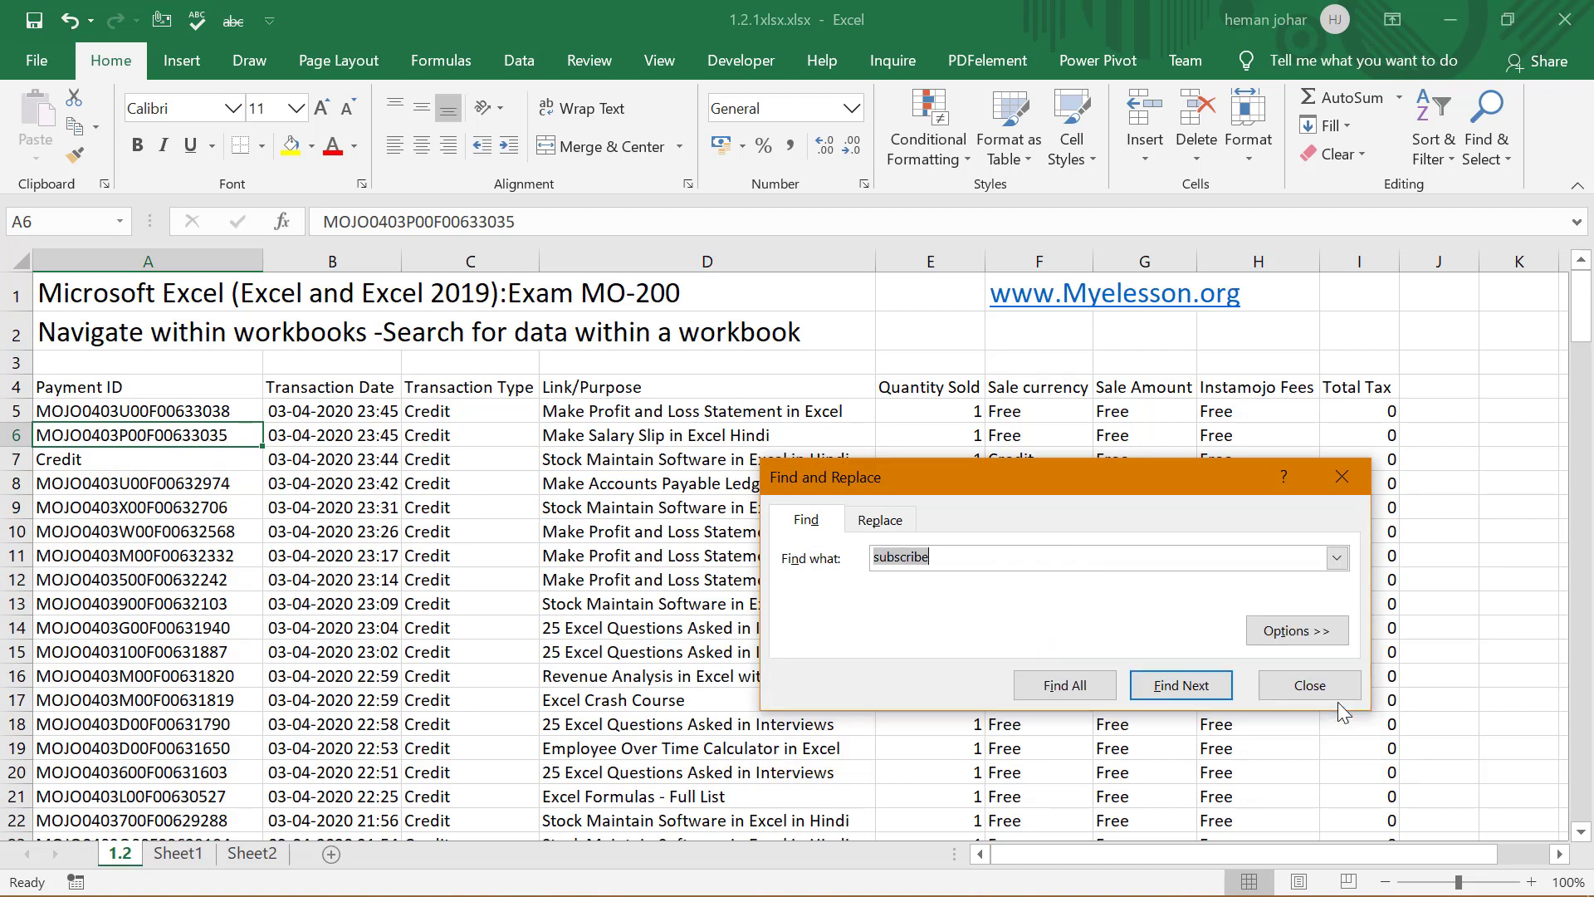
Search the workbook for 'credit' by rows, switching to look in values so matches are stepped through, then close
{"action": "type", "text": "credit"}
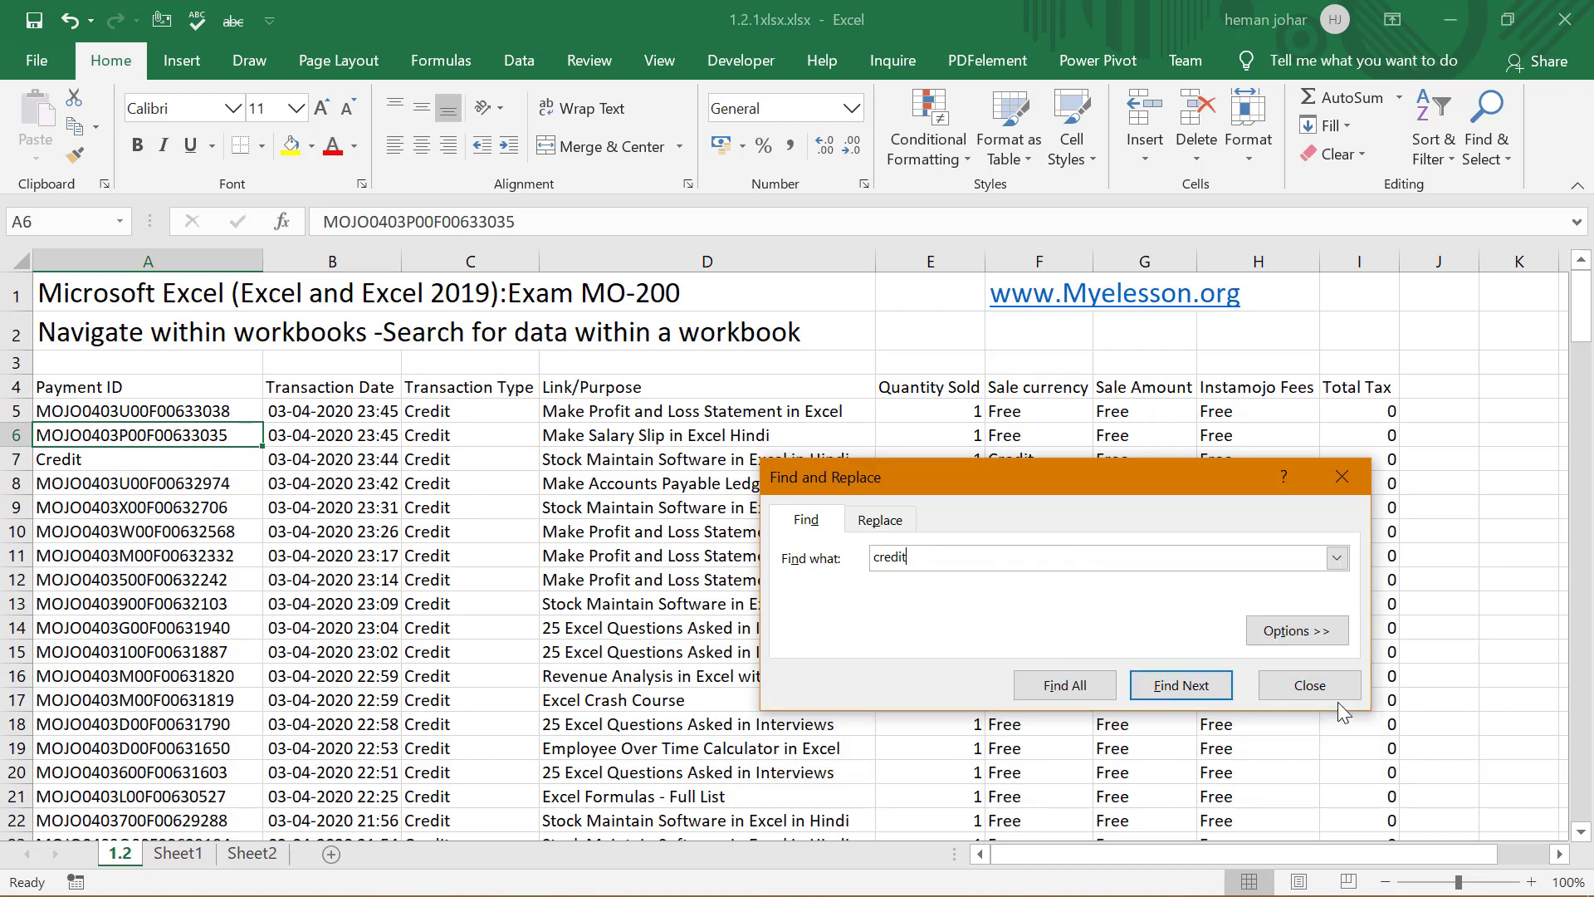
{"action": "left_click", "coordinate": [1179, 684]}
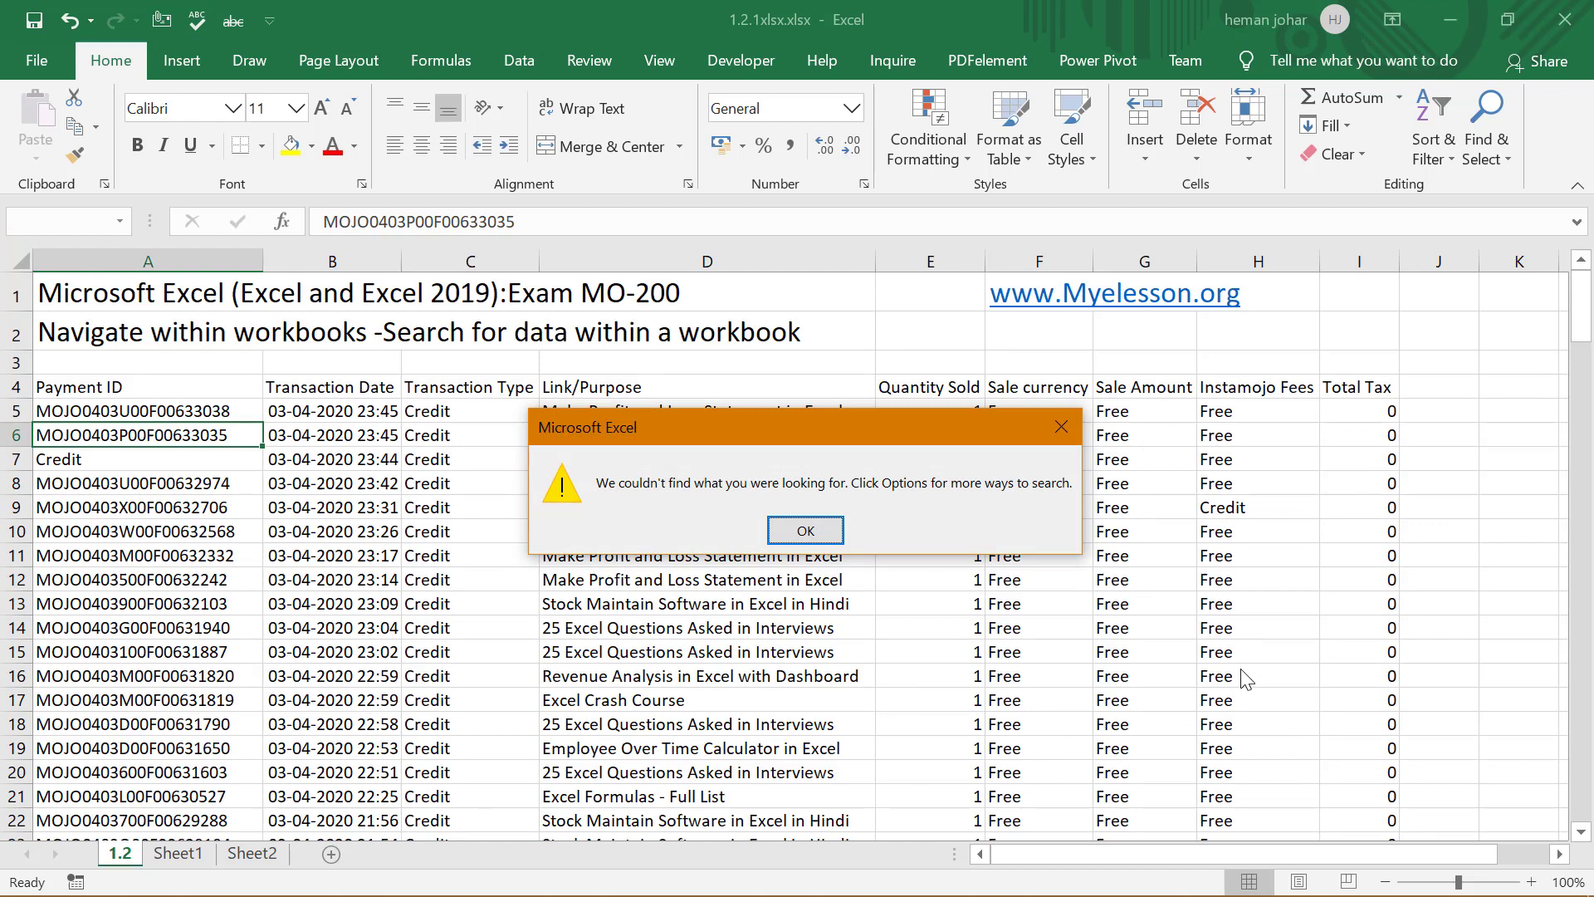
{"action": "left_click", "coordinate": [803, 530]}
{"action": "type", "text": "credit"}
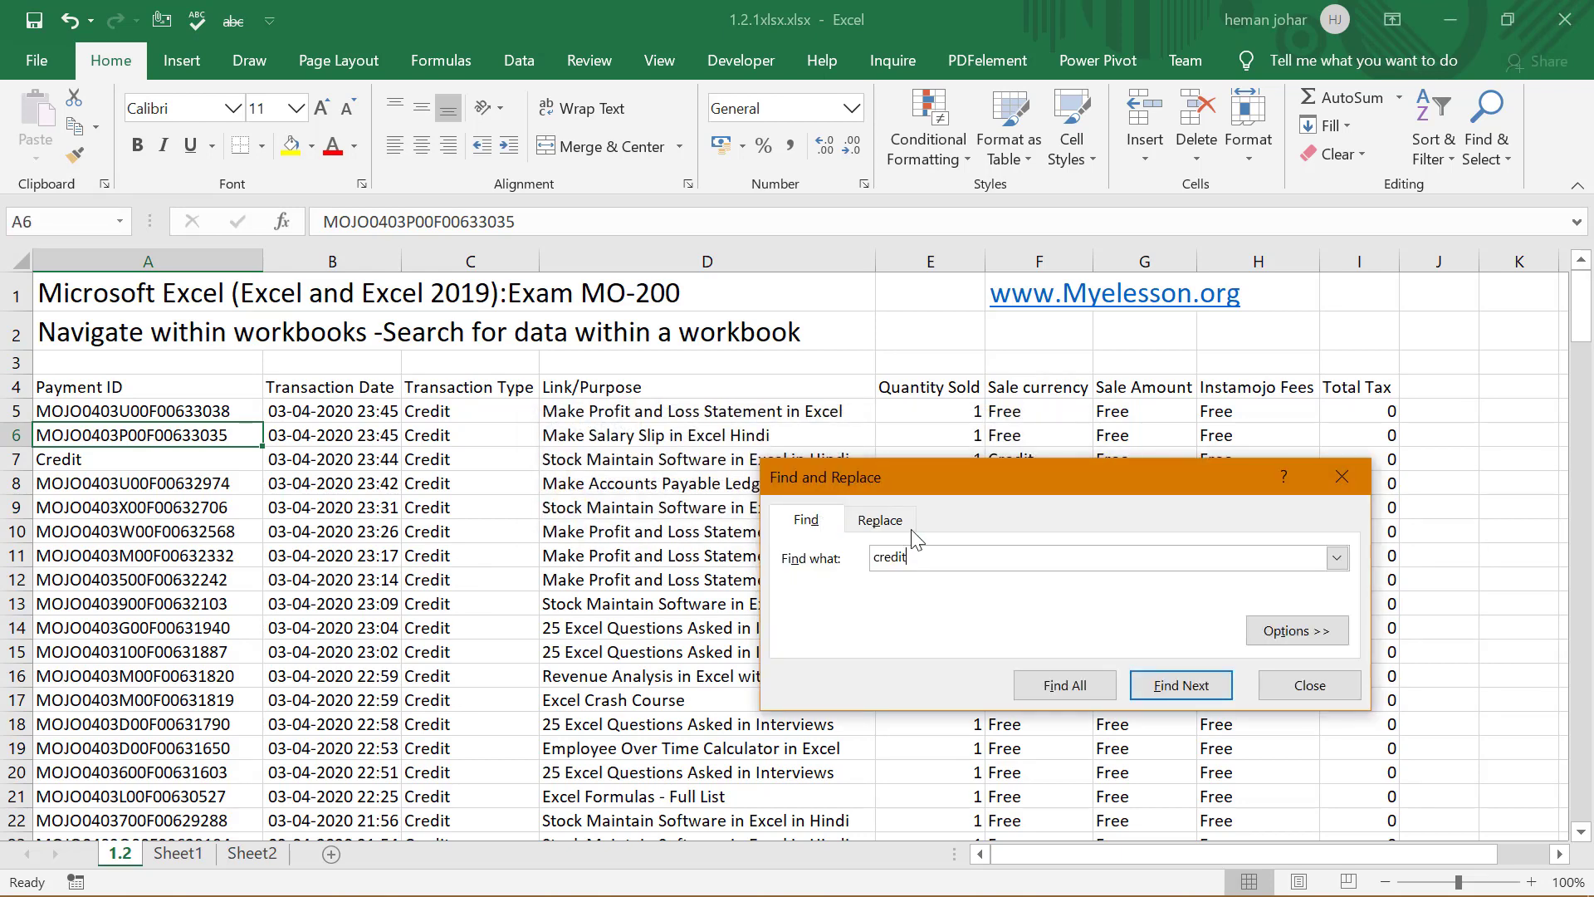
{"action": "left_click", "coordinate": [1297, 631]}
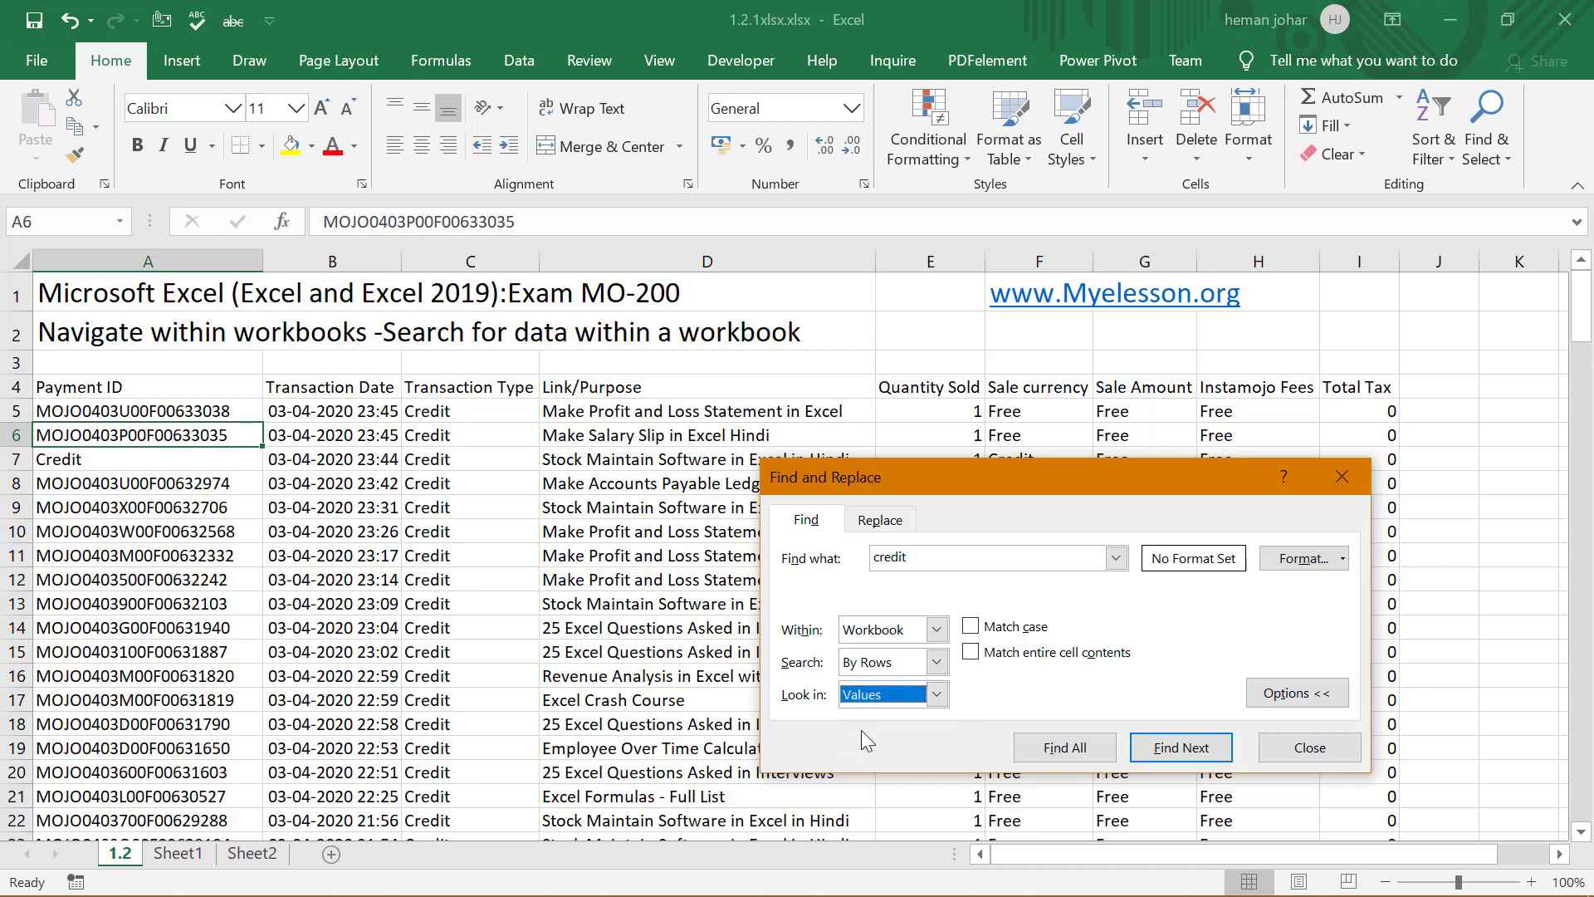
{"action": "left_click", "coordinate": [1179, 746]}
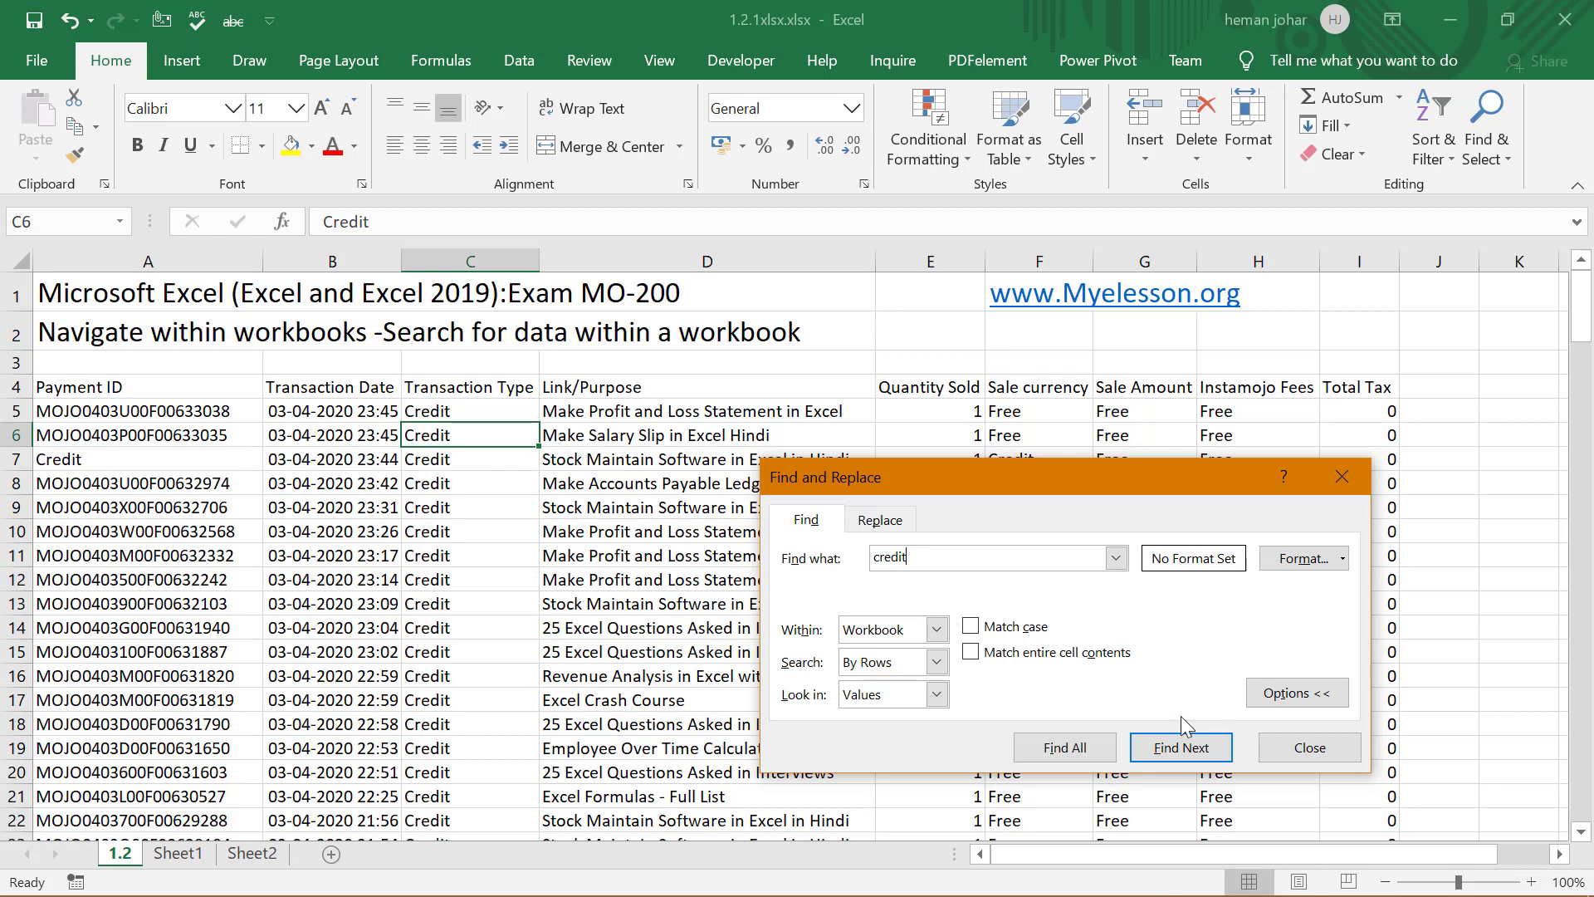
{"action": "left_click", "coordinate": [1179, 748]}
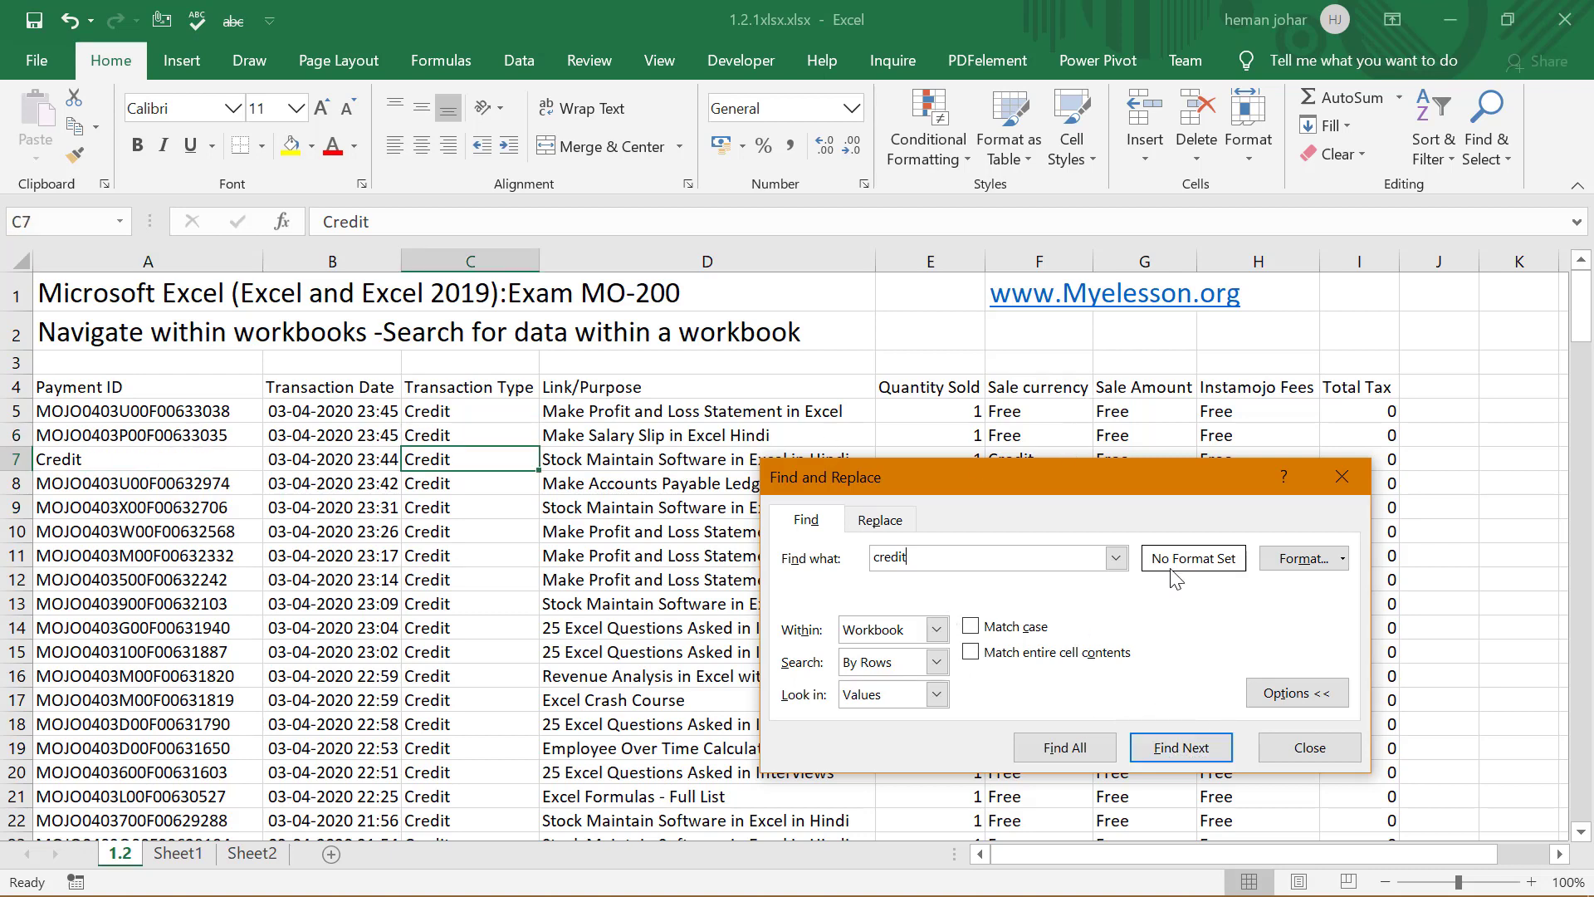
{"action": "mouse_move", "coordinate": [1111, 479]}
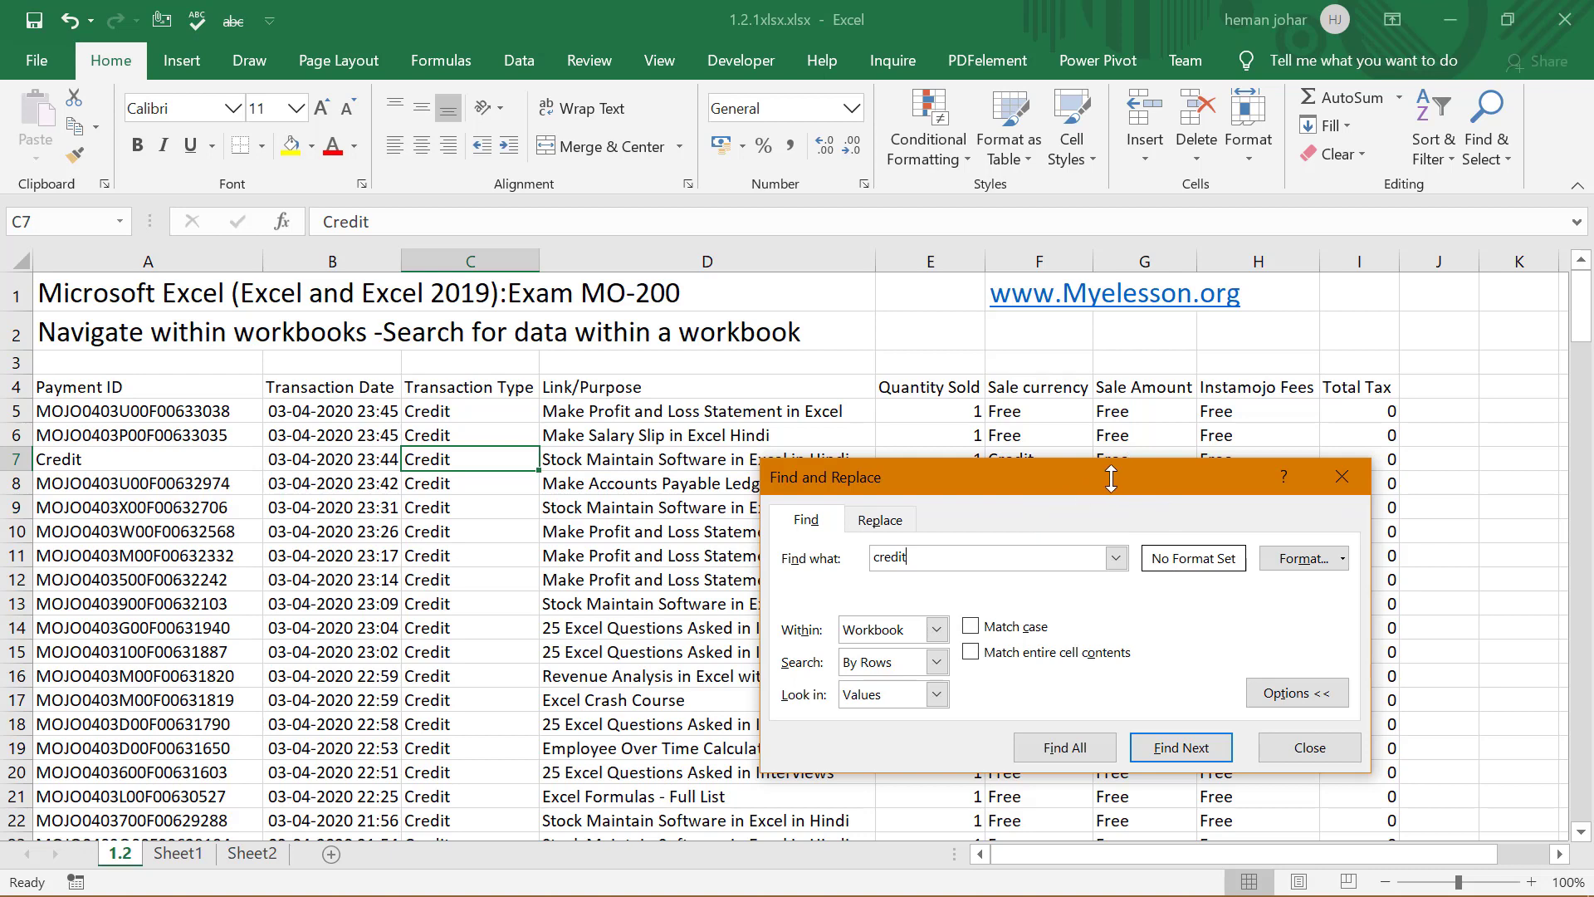
{"action": "left_click", "coordinate": [1309, 747]}
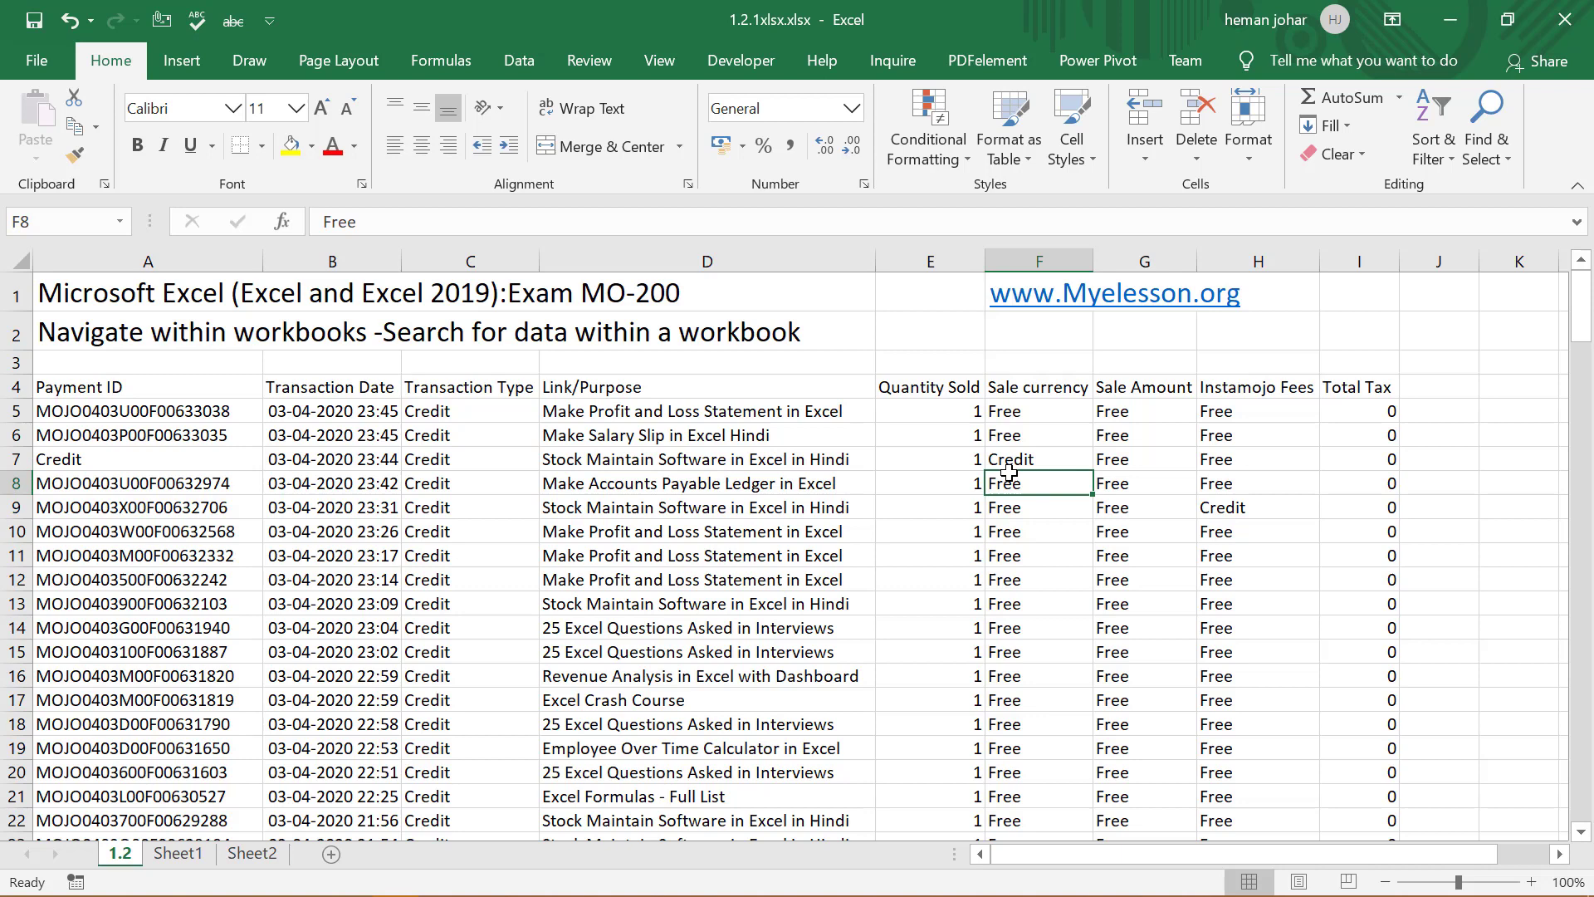
Select the Sale currency column so the credit search is limited to column F of the sheet
{"action": "left_click", "coordinate": [1036, 458]}
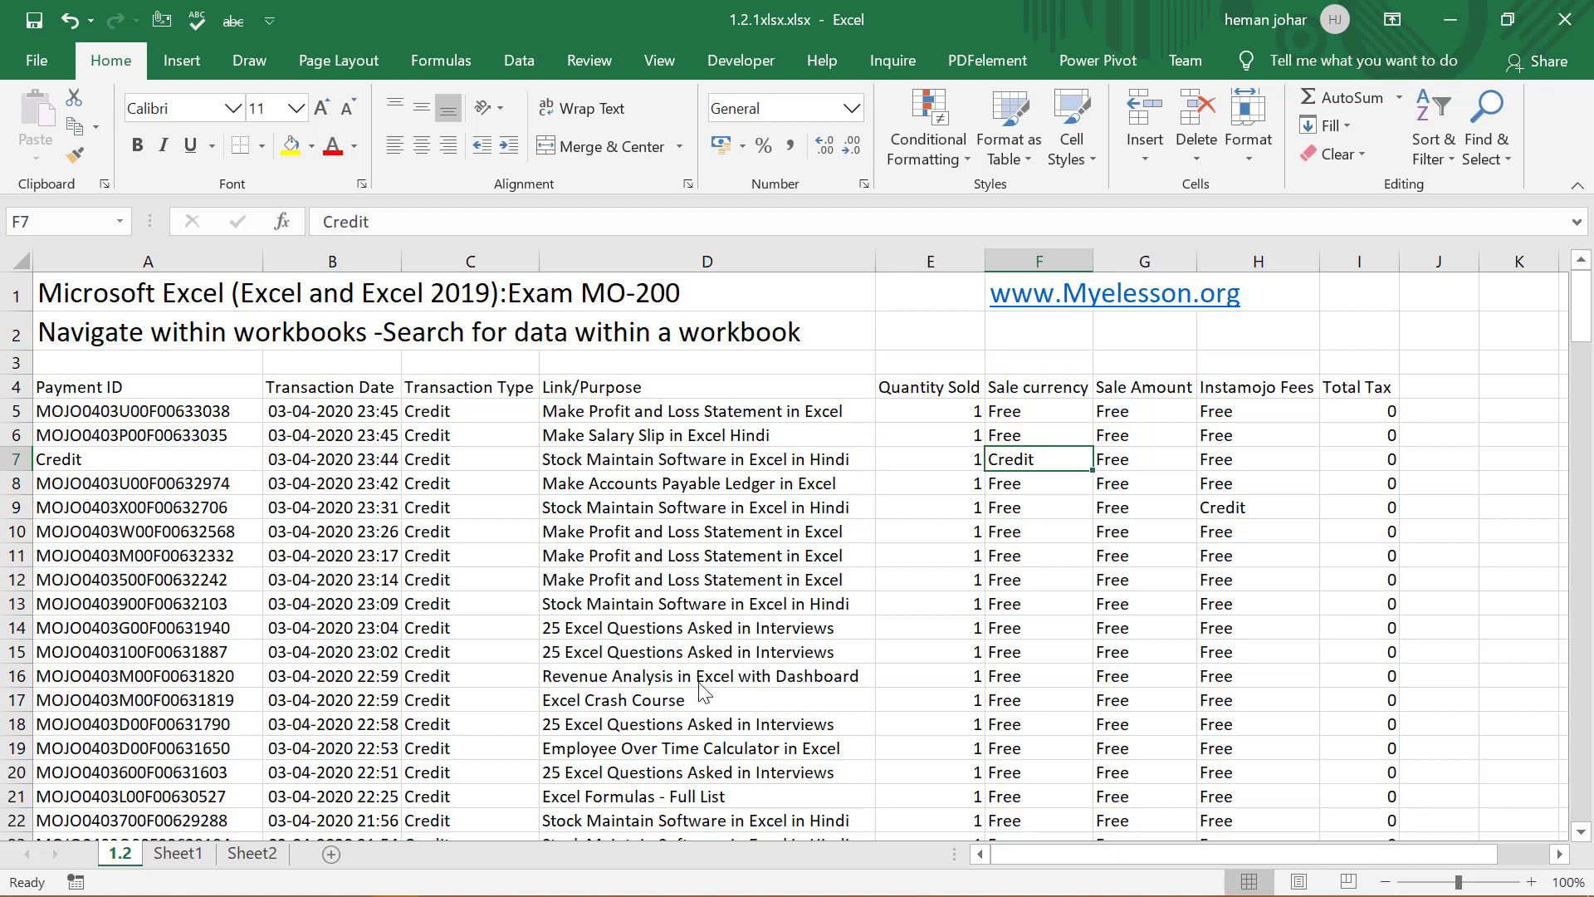
{"action": "mouse_move", "coordinate": [749, 628]}
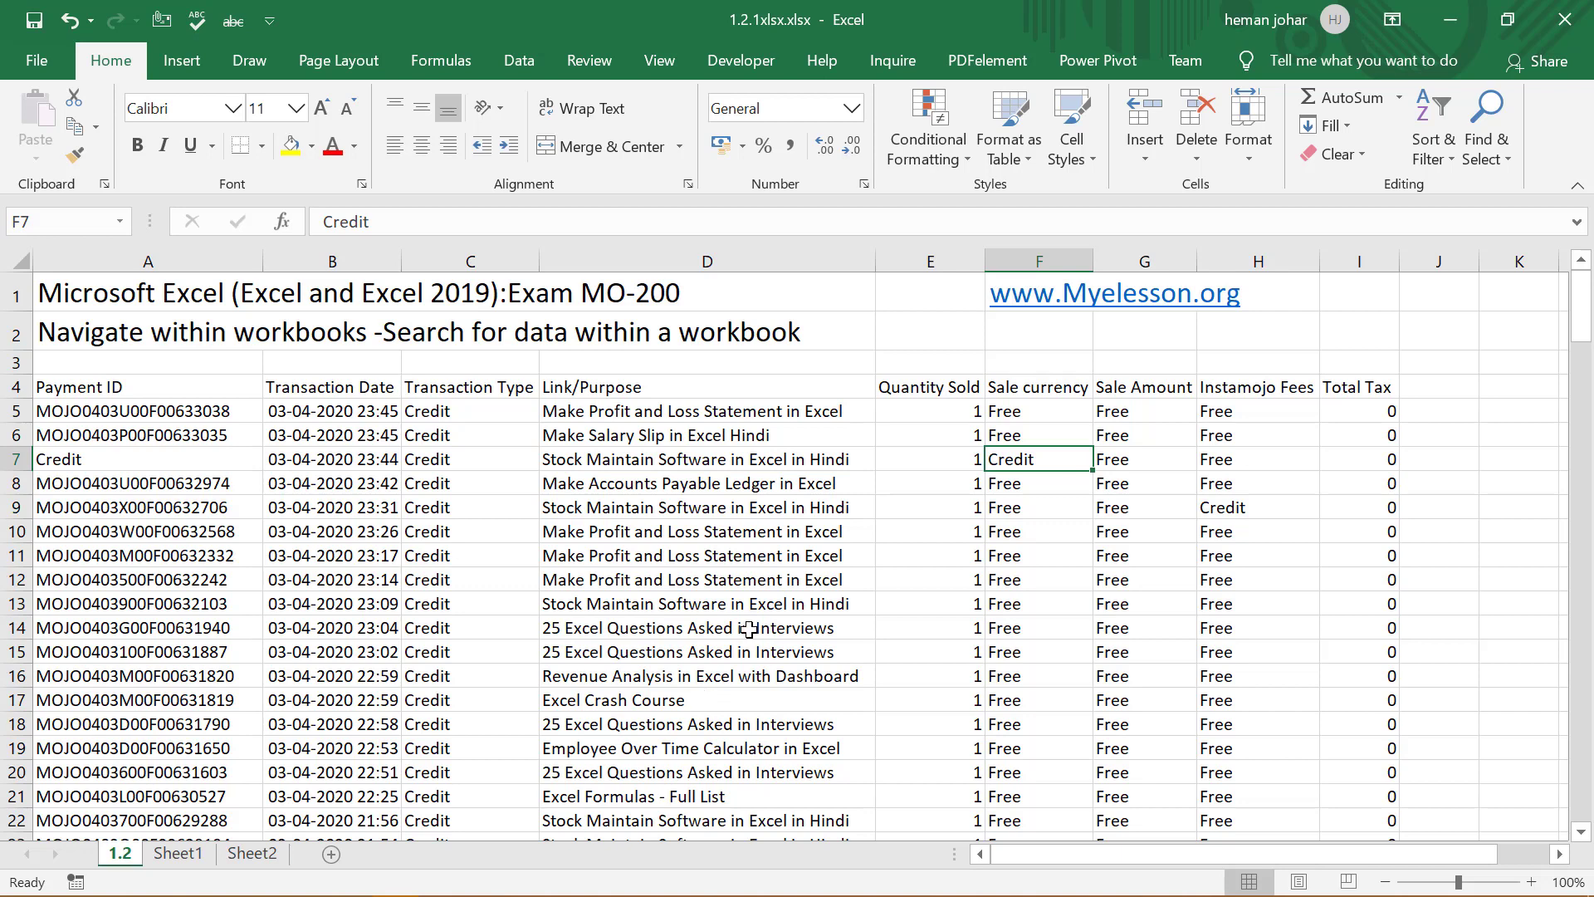
{"action": "key", "text": "ctrl+f"}
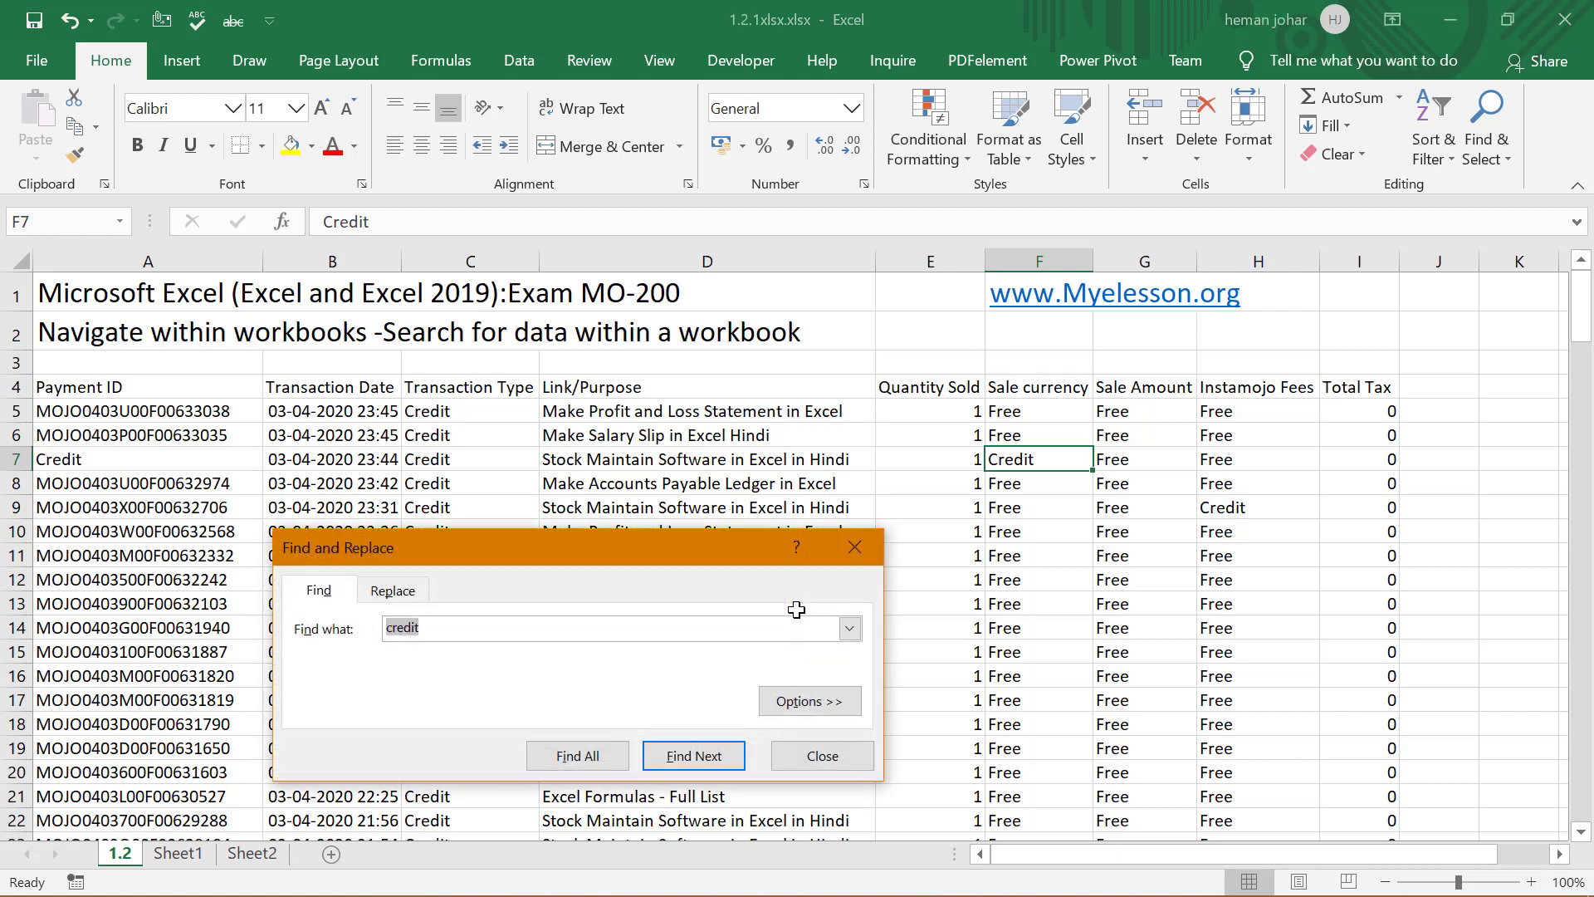
{"action": "left_click", "coordinate": [809, 701]}
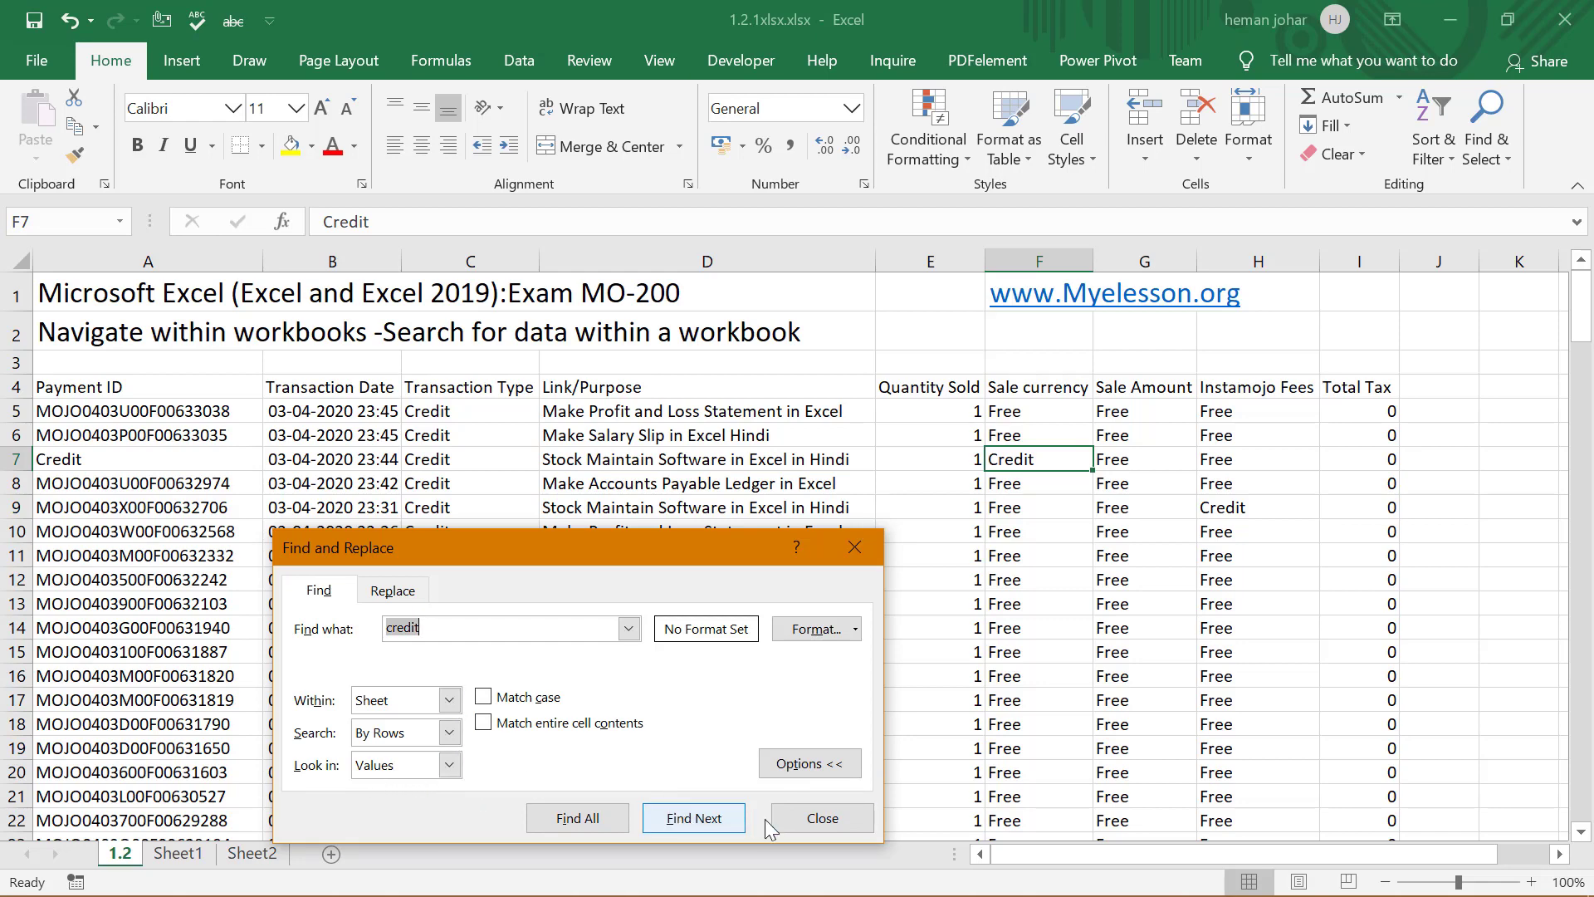
{"action": "left_click", "coordinate": [819, 817]}
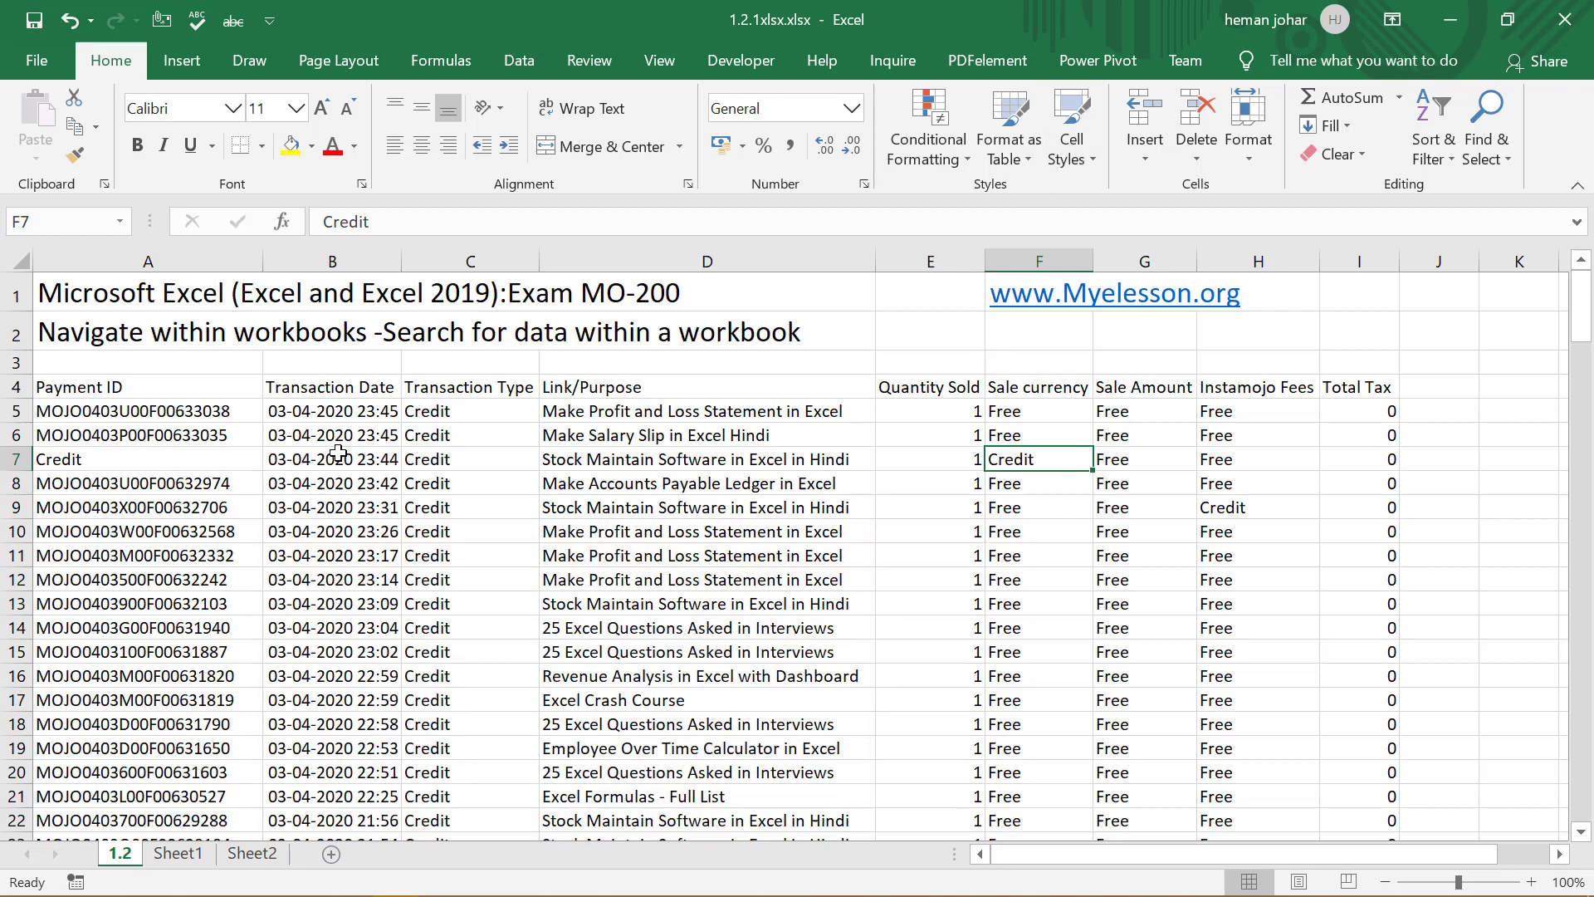
{"action": "mouse_move", "coordinate": [1202, 492]}
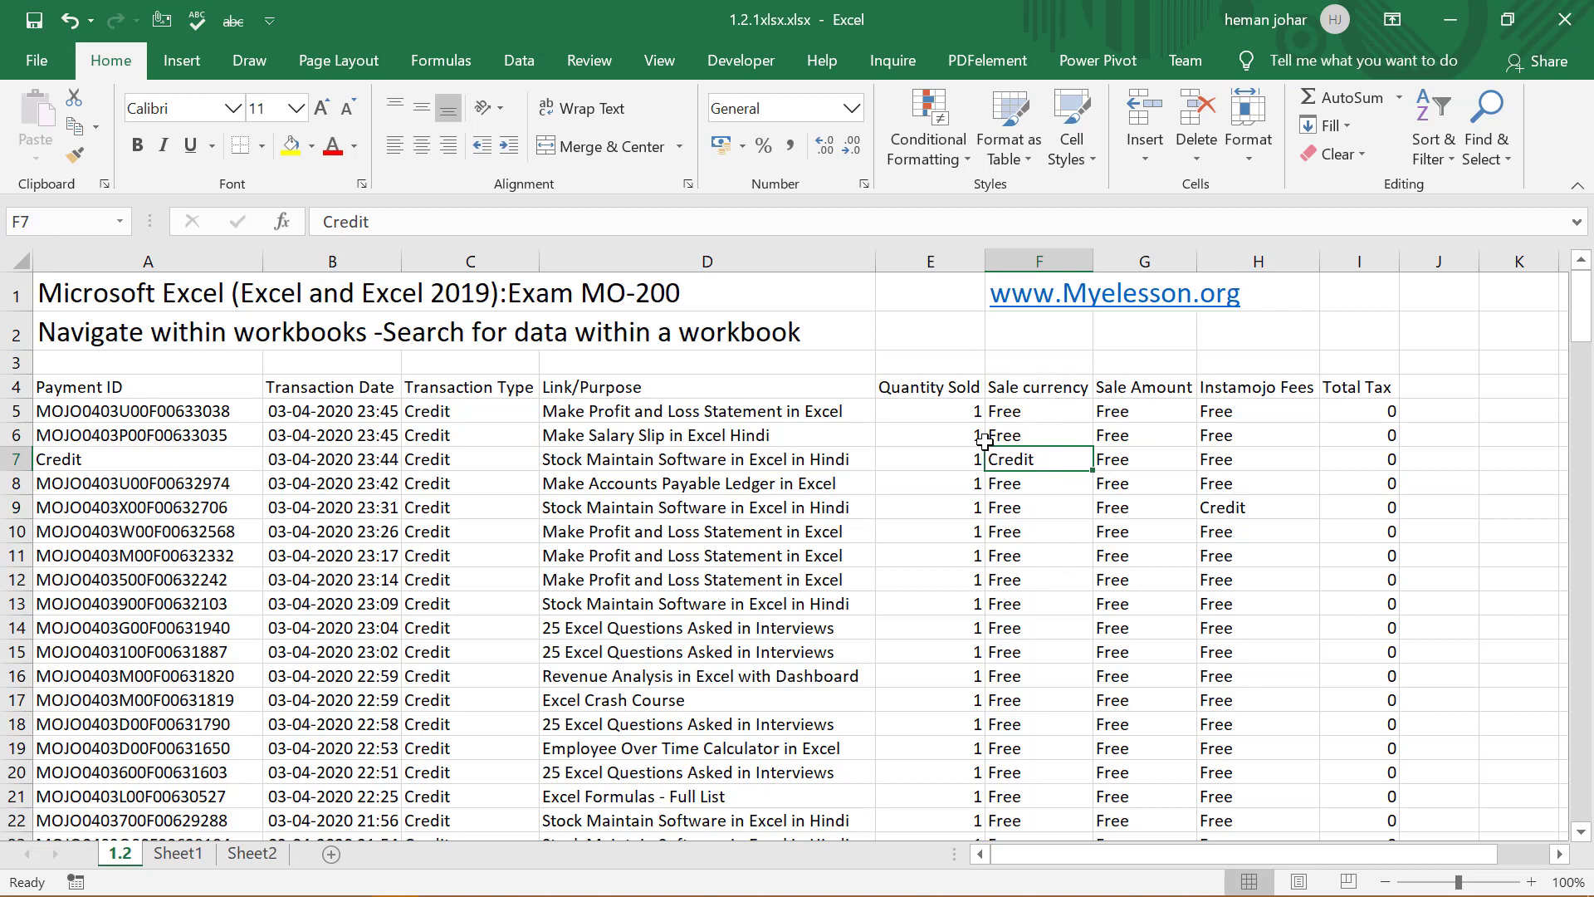
{"action": "left_click", "coordinate": [1037, 261]}
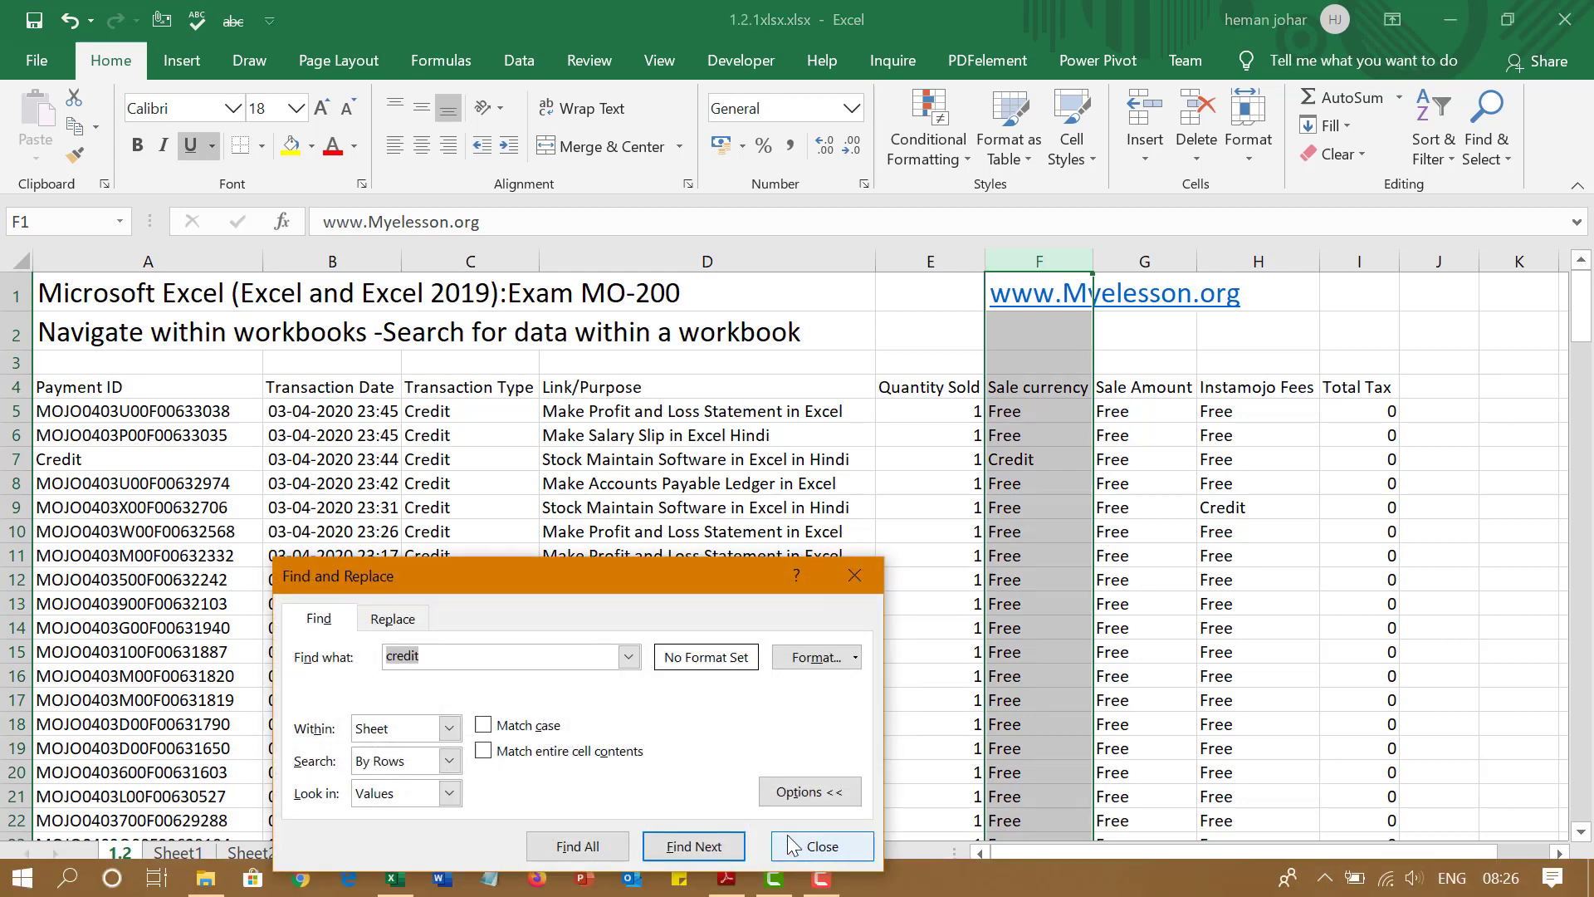
Run the sheet-level credit search within the selection, then select a cell in row 7
{"action": "left_click", "coordinate": [809, 790]}
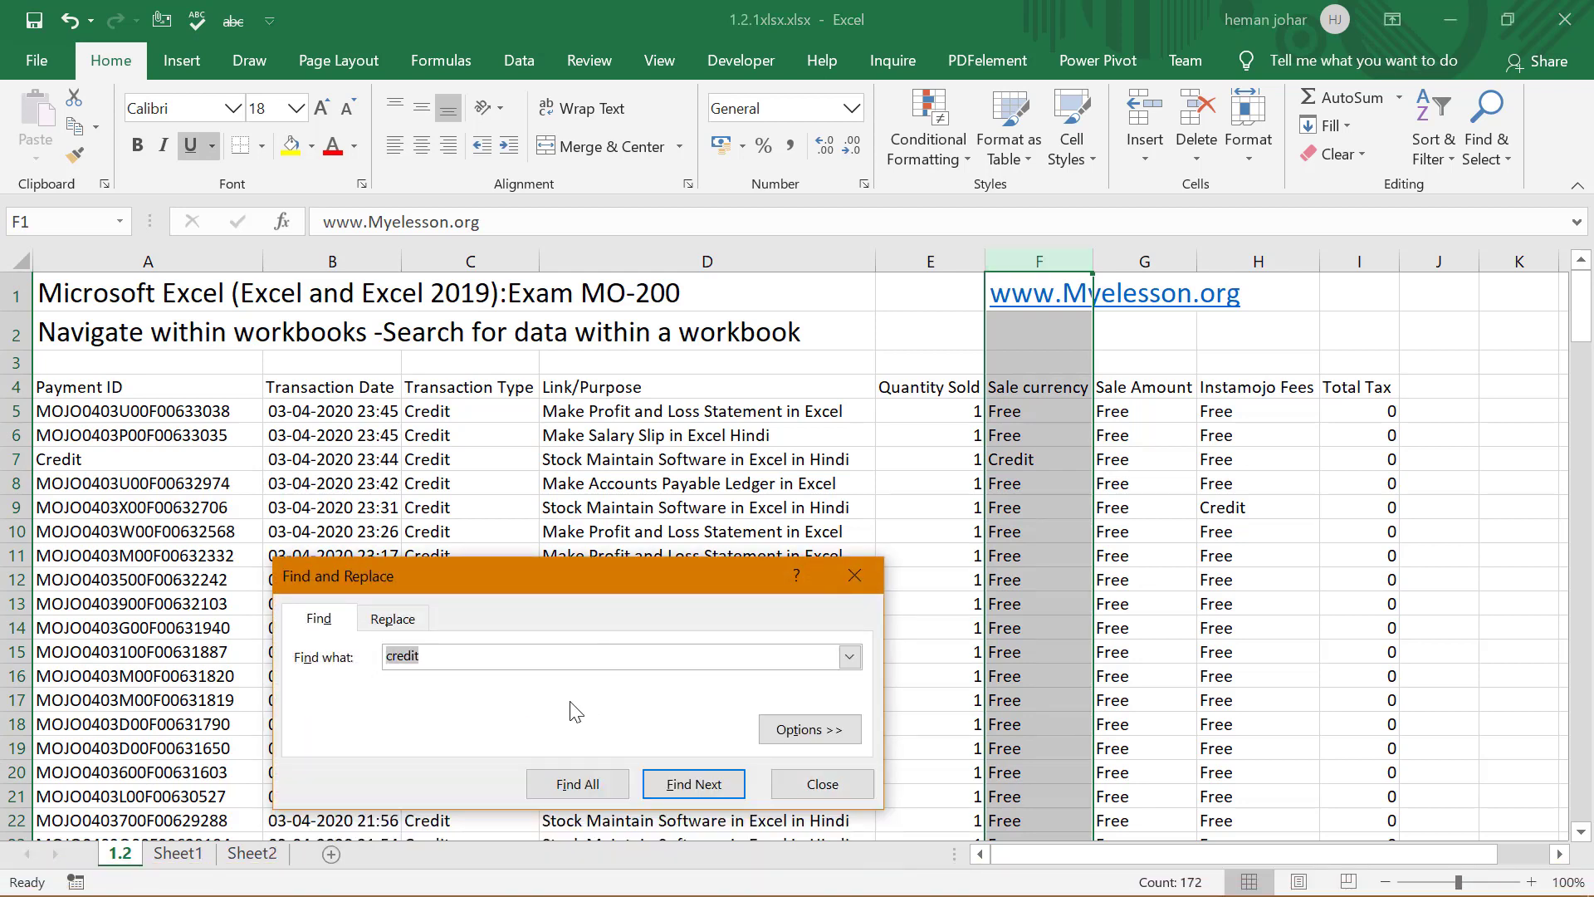
{"action": "left_click", "coordinate": [694, 784]}
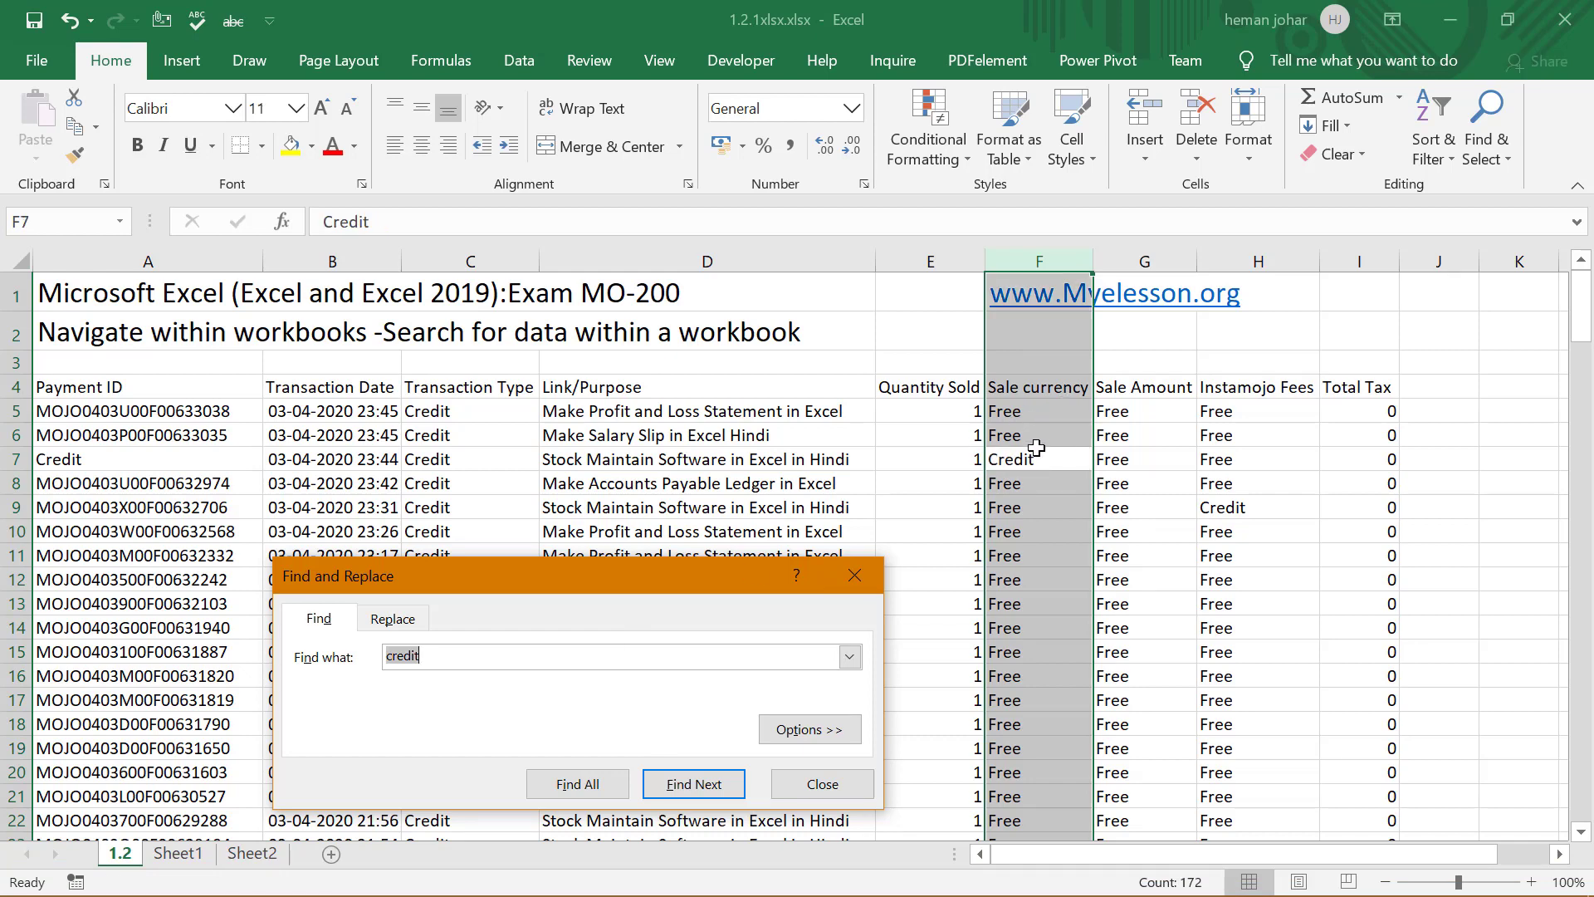
{"action": "mouse_move", "coordinate": [966, 478]}
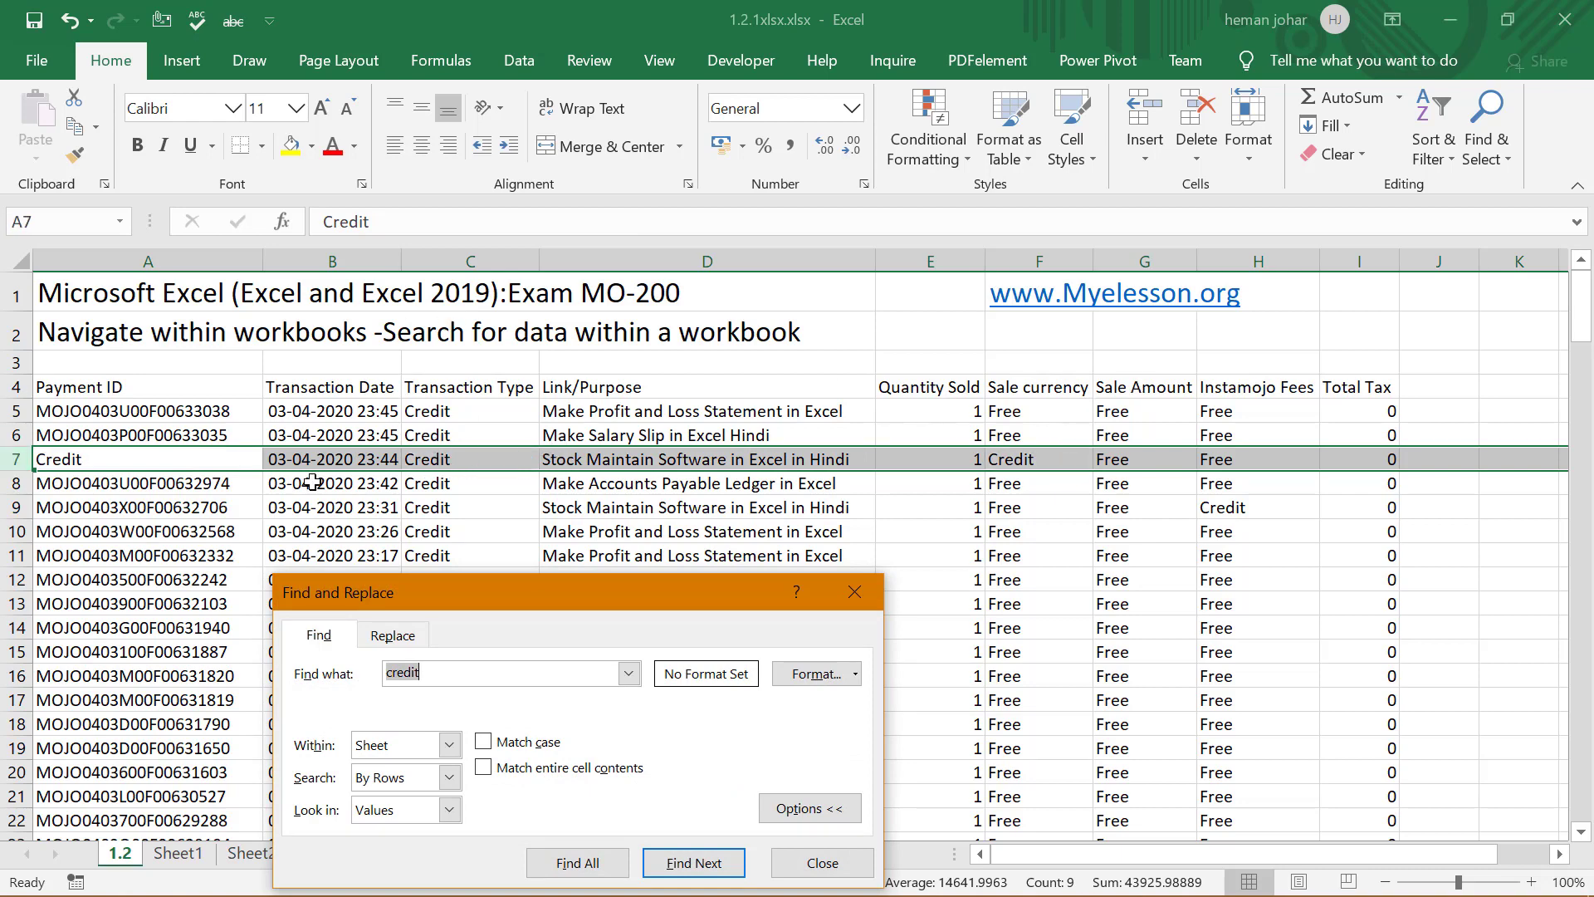
{"action": "left_click", "coordinate": [819, 862]}
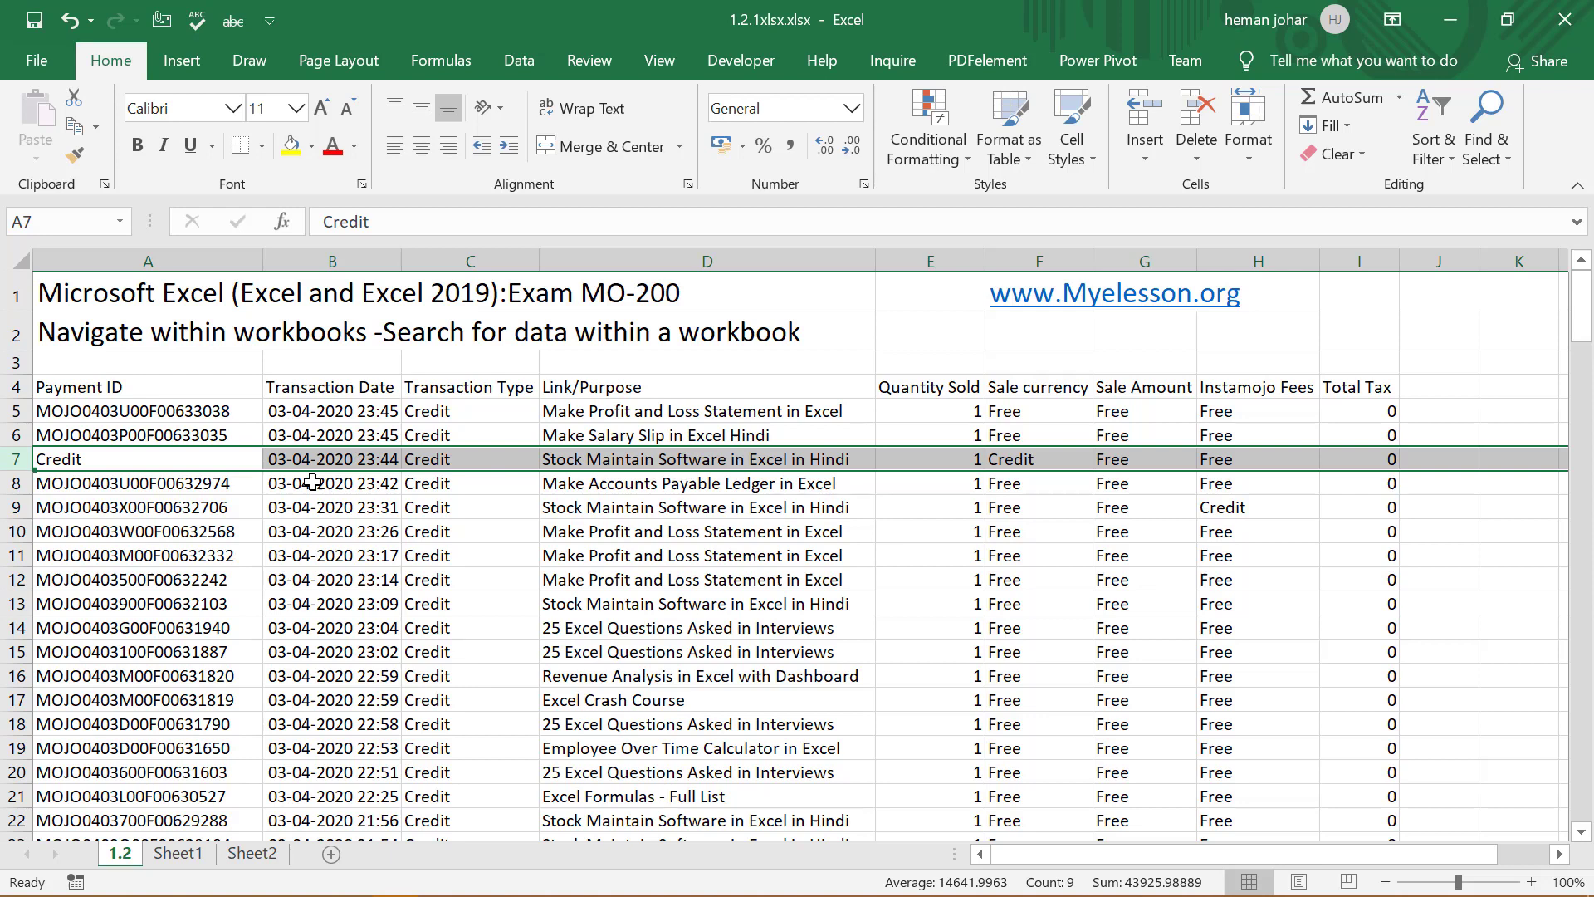
{"action": "left_click", "coordinate": [706, 508]}
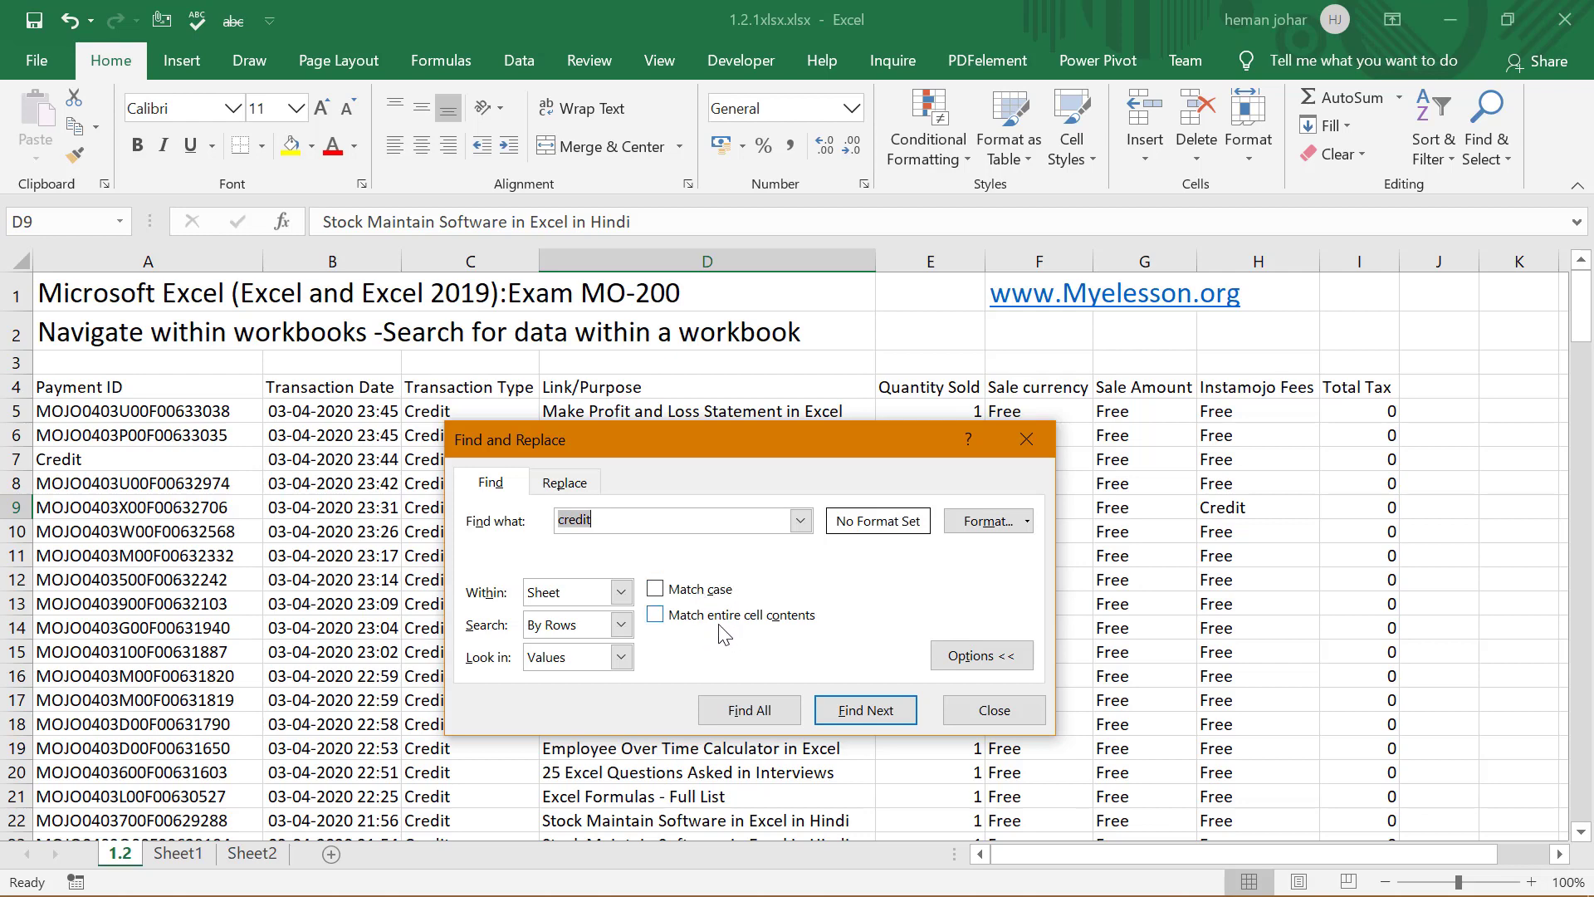
Tick Match case and search for 'CREDIT' in capitals to find the uppercase A7 entry
{"action": "left_click", "coordinate": [993, 709]}
{"action": "type", "text": "CREDIT"}
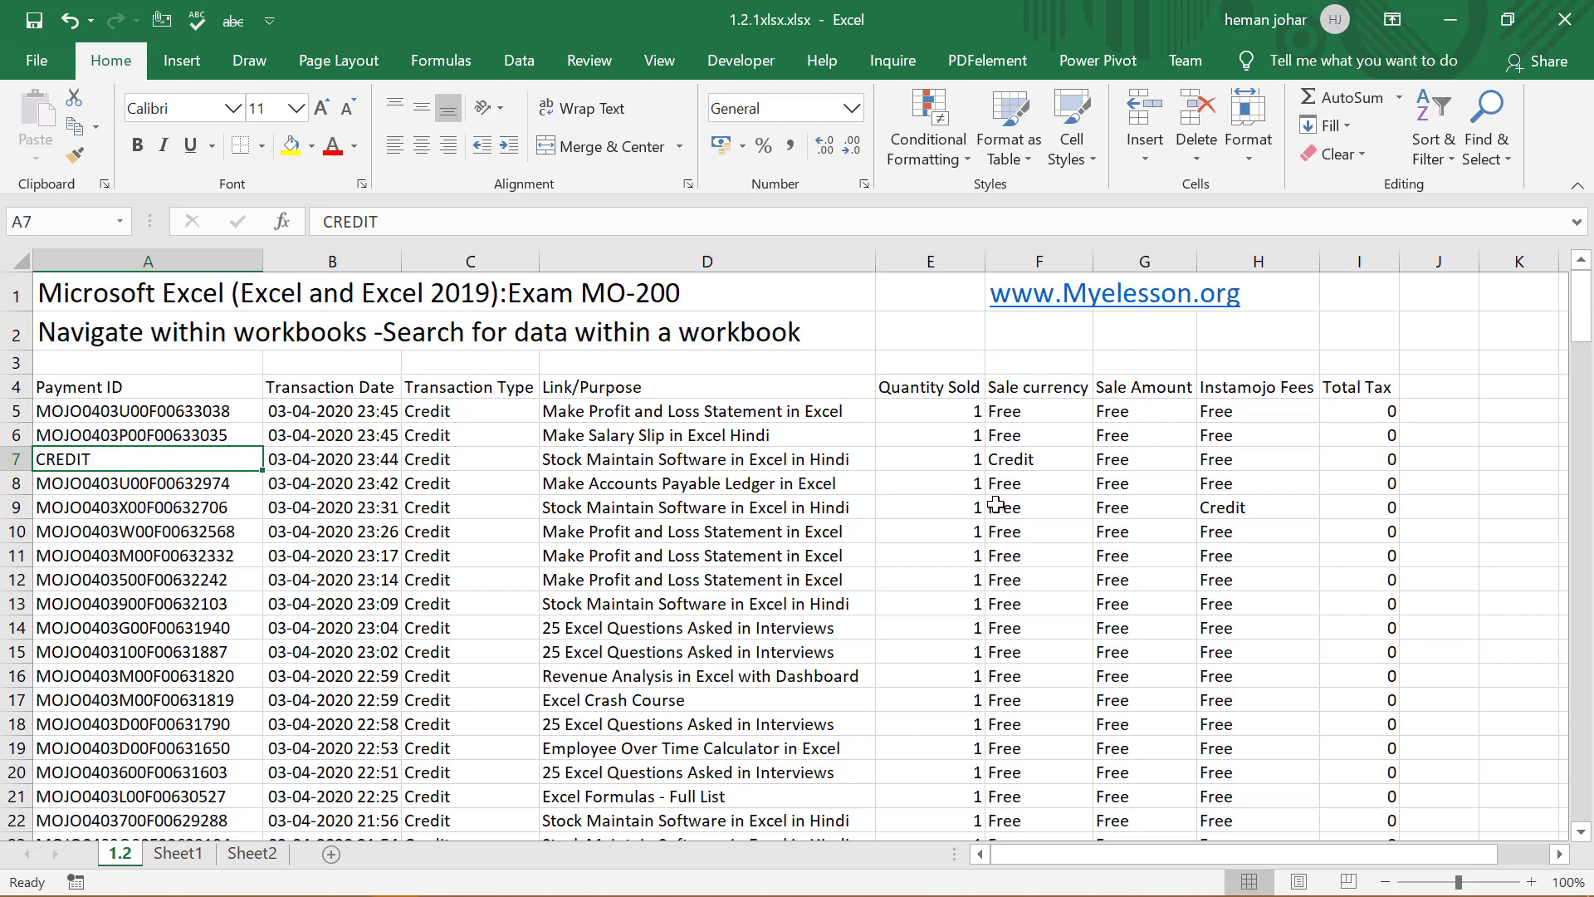
{"action": "mouse_move", "coordinate": [435, 452]}
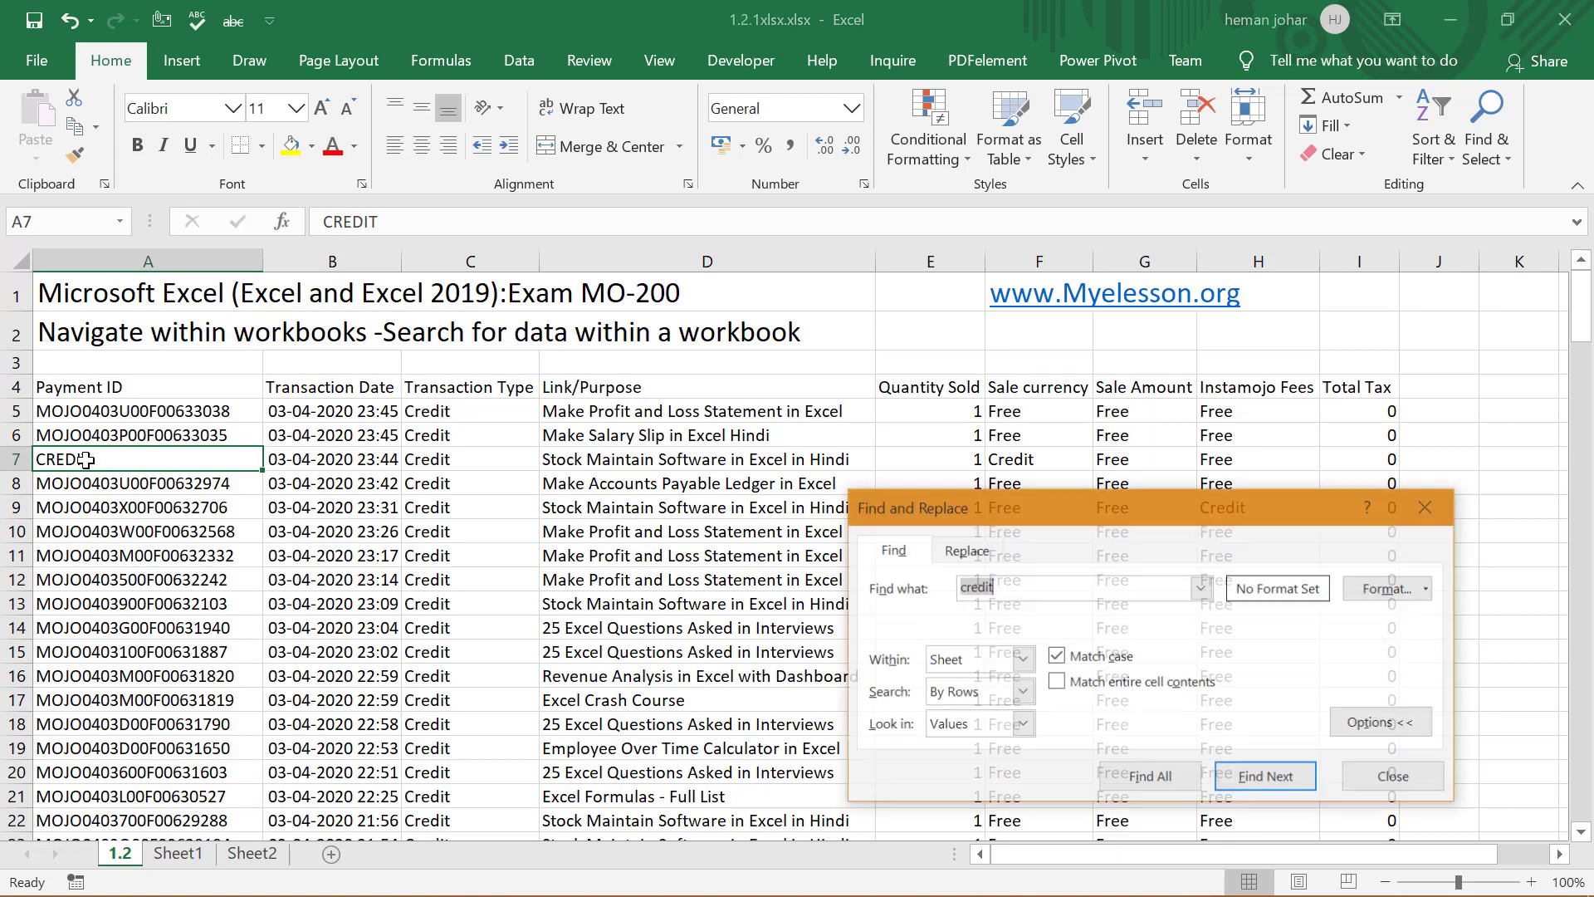
{"action": "left_click", "coordinate": [1057, 656]}
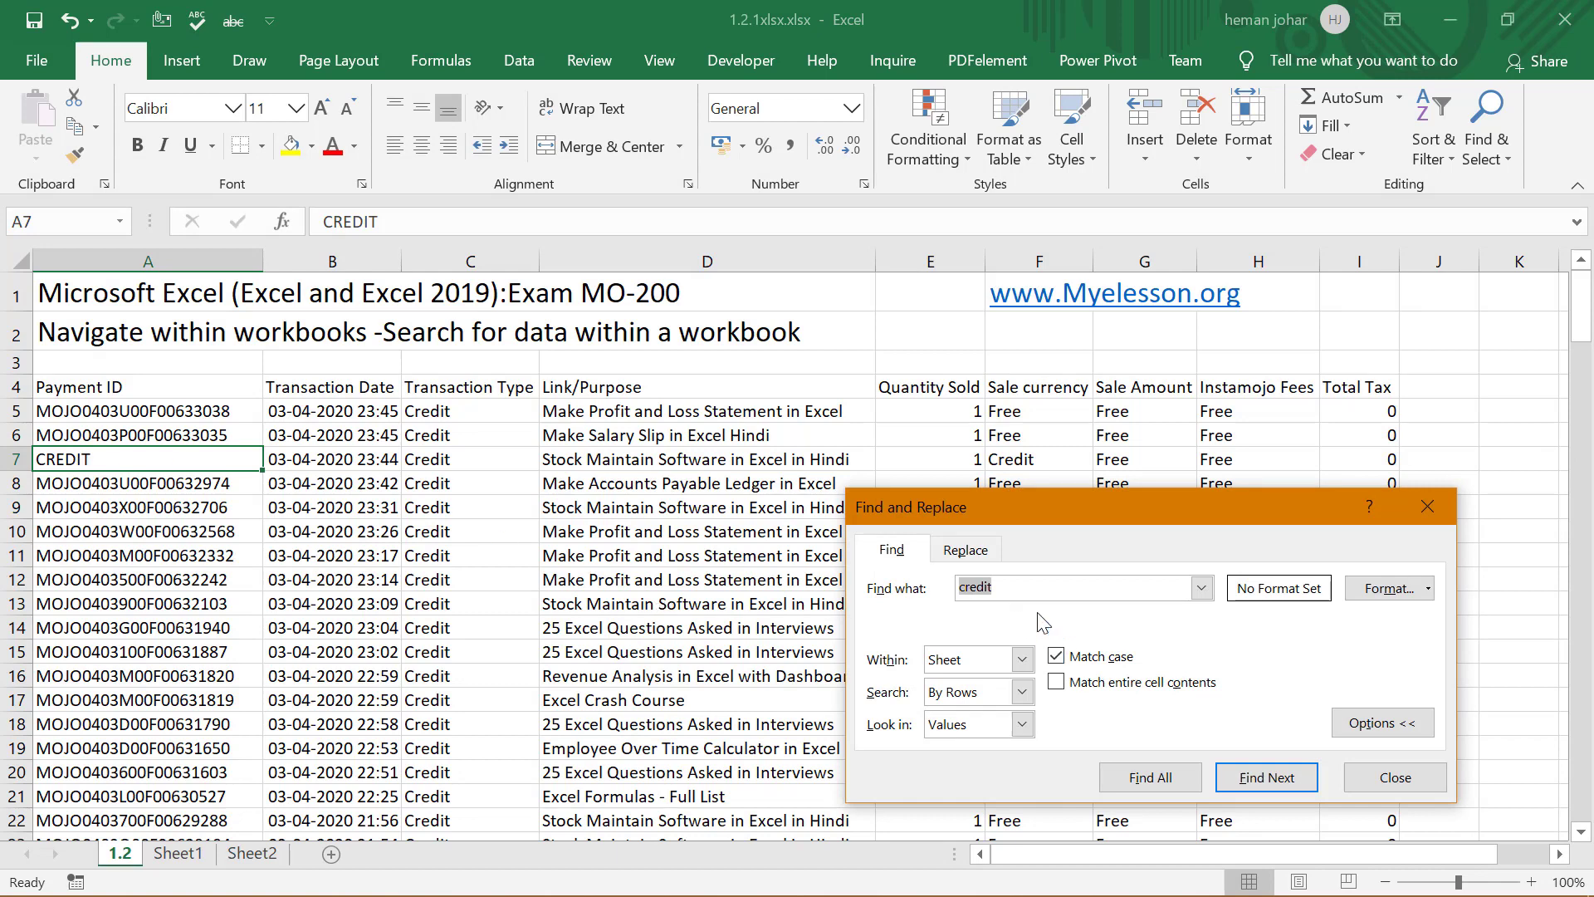
{"action": "type", "text": "C"}
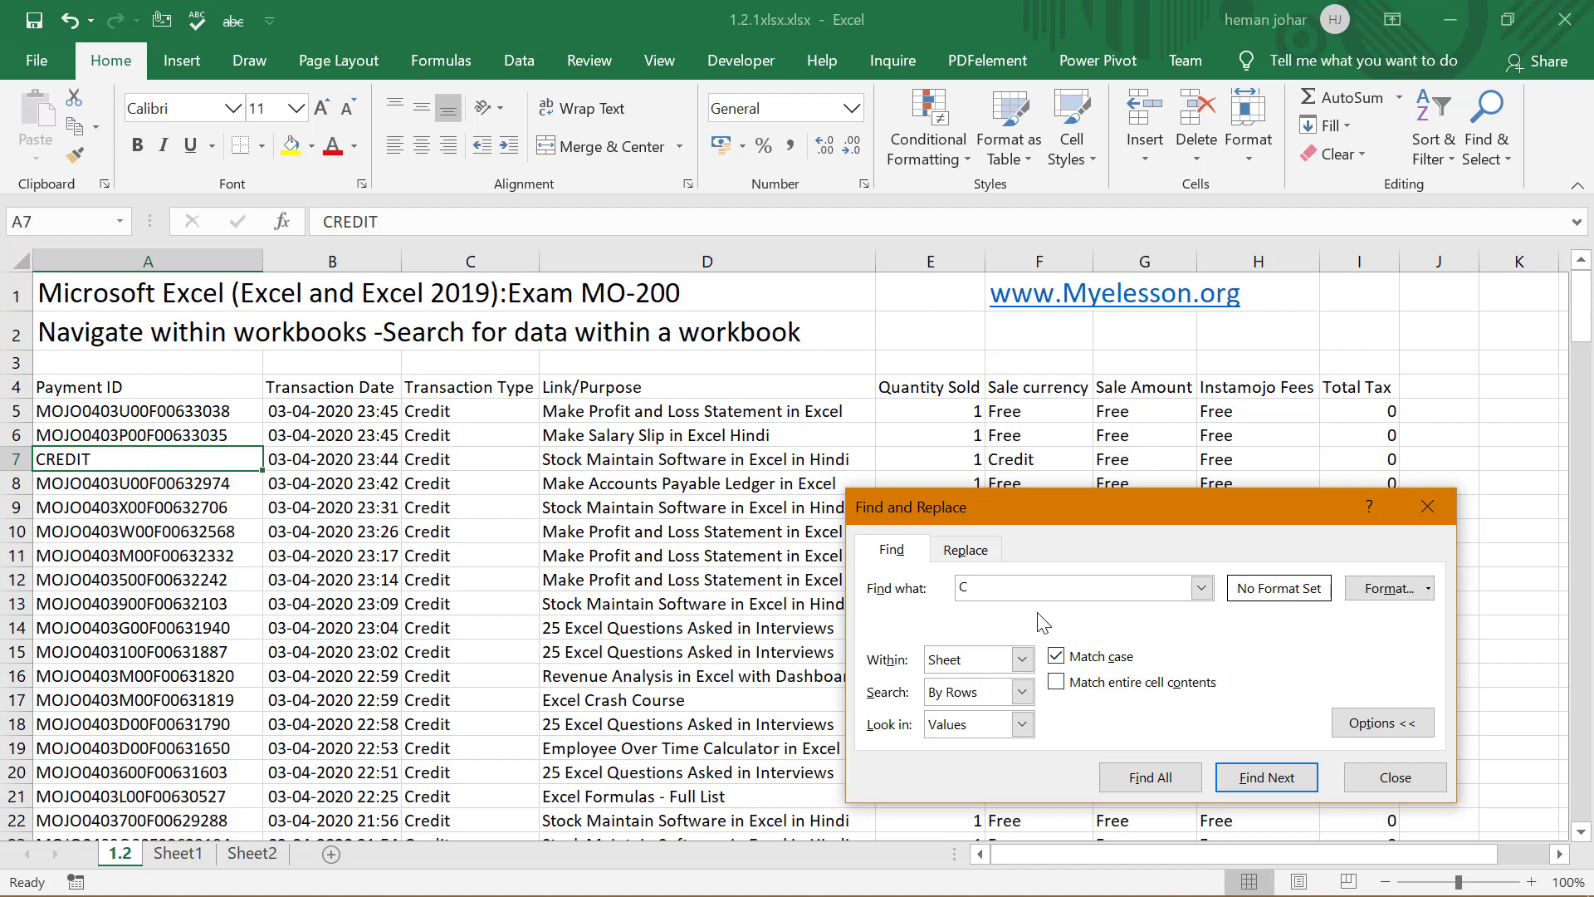
{"action": "type", "text": "REDIT"}
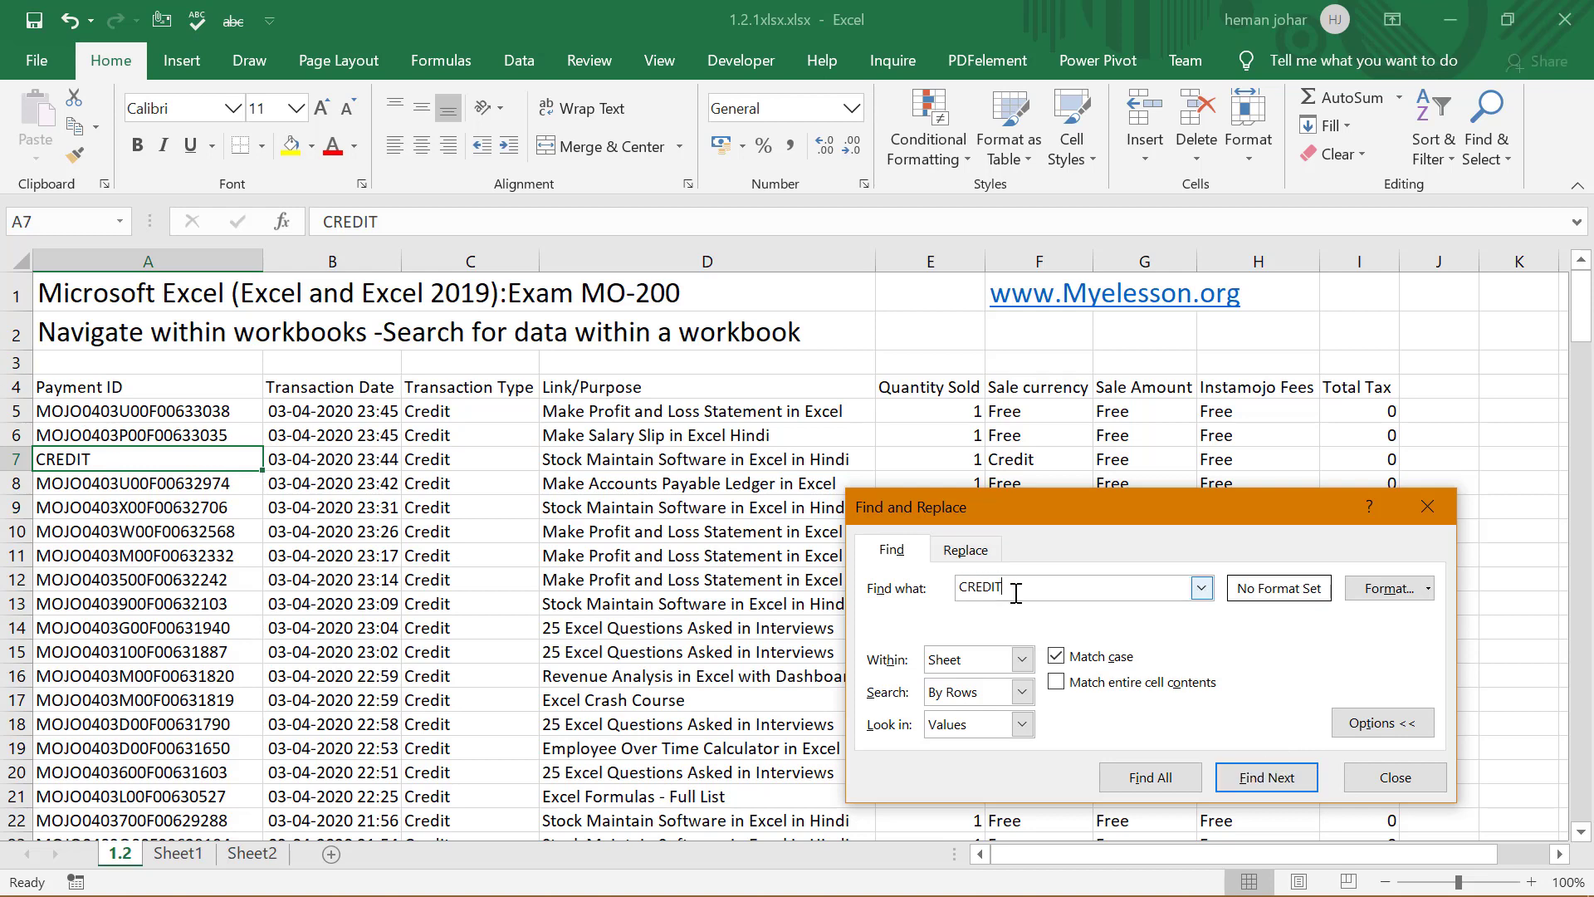
{"action": "left_click", "coordinate": [1078, 587]}
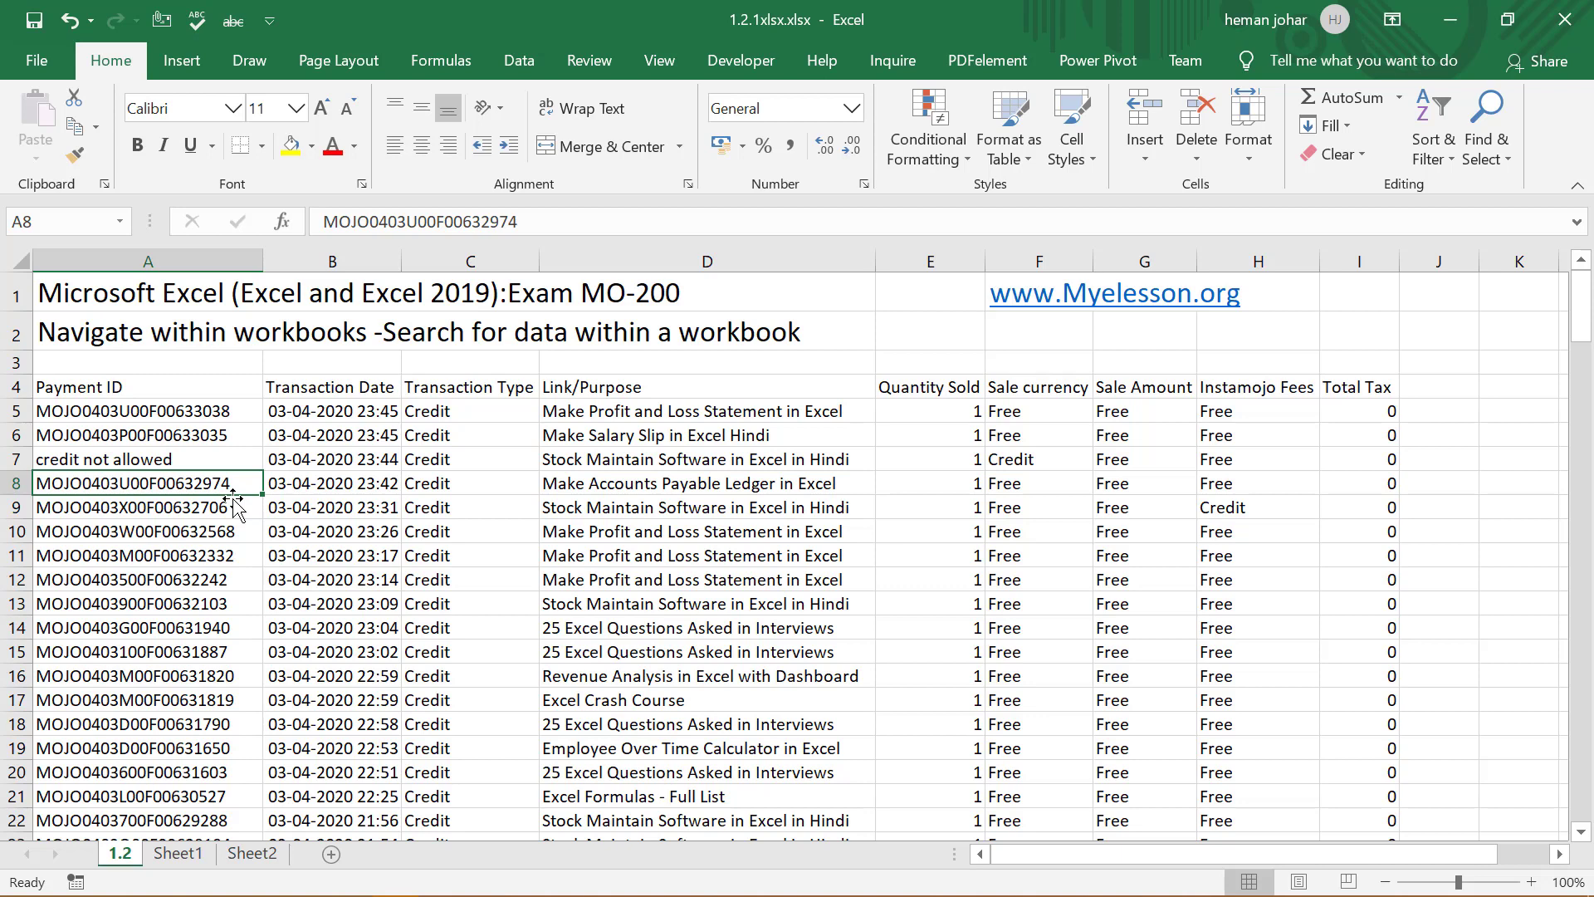
Find 'credit not allowed' with Match entire cell contents landing on A7, untick it and close the search
{"action": "left_click", "coordinate": [102, 458]}
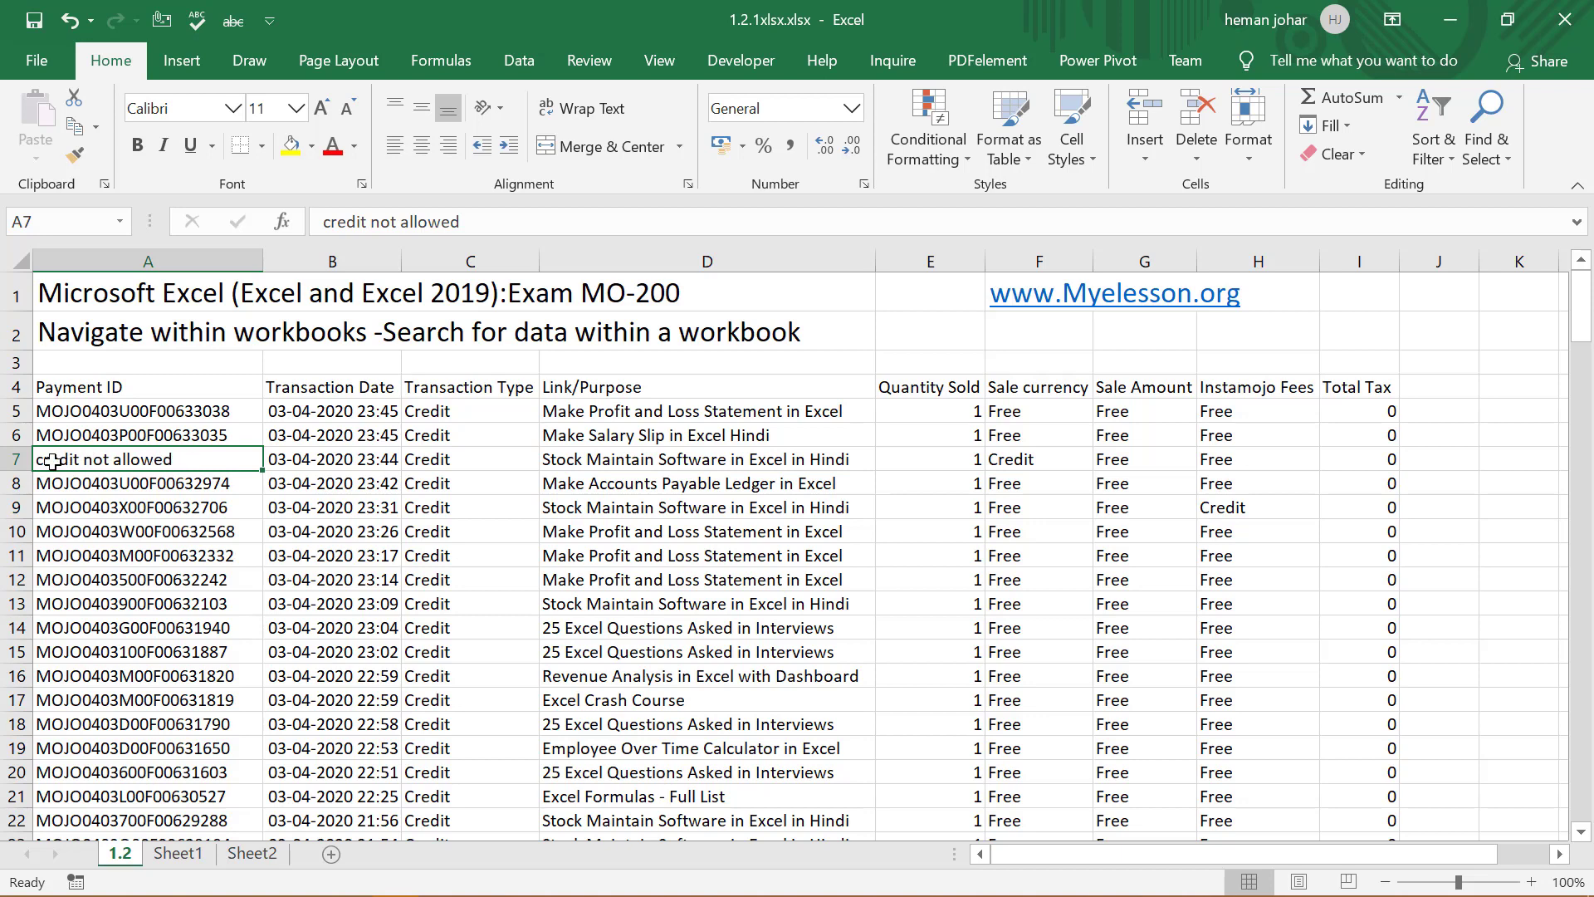
{"action": "mouse_move", "coordinate": [1043, 485]}
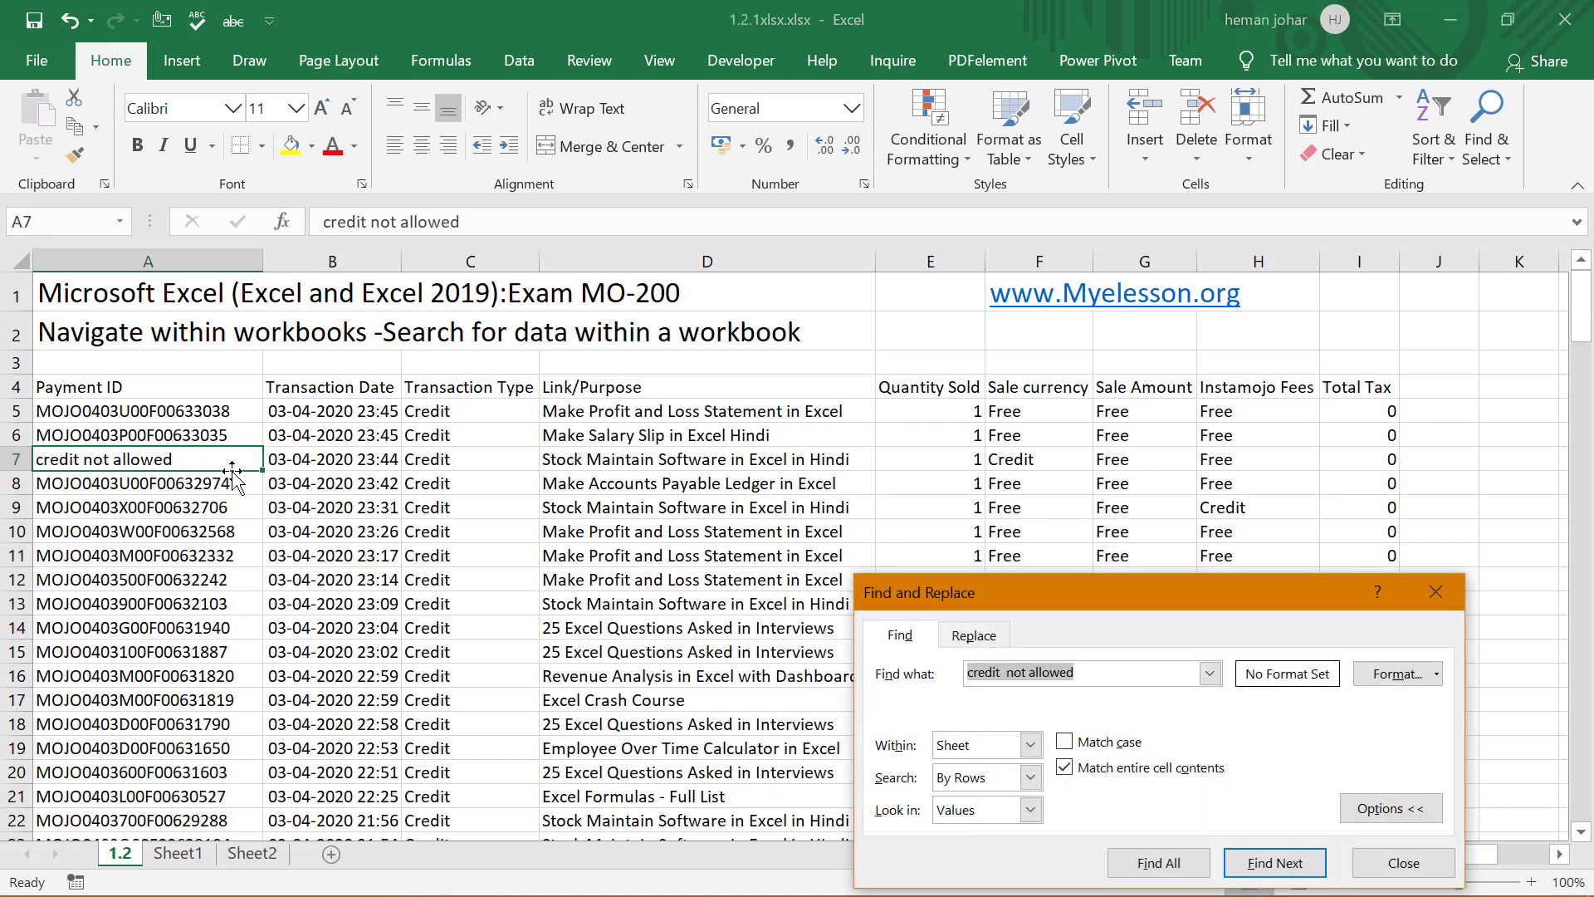
{"action": "left_click_drag", "start_coordinate": [918, 591], "coordinate": [930, 526]}
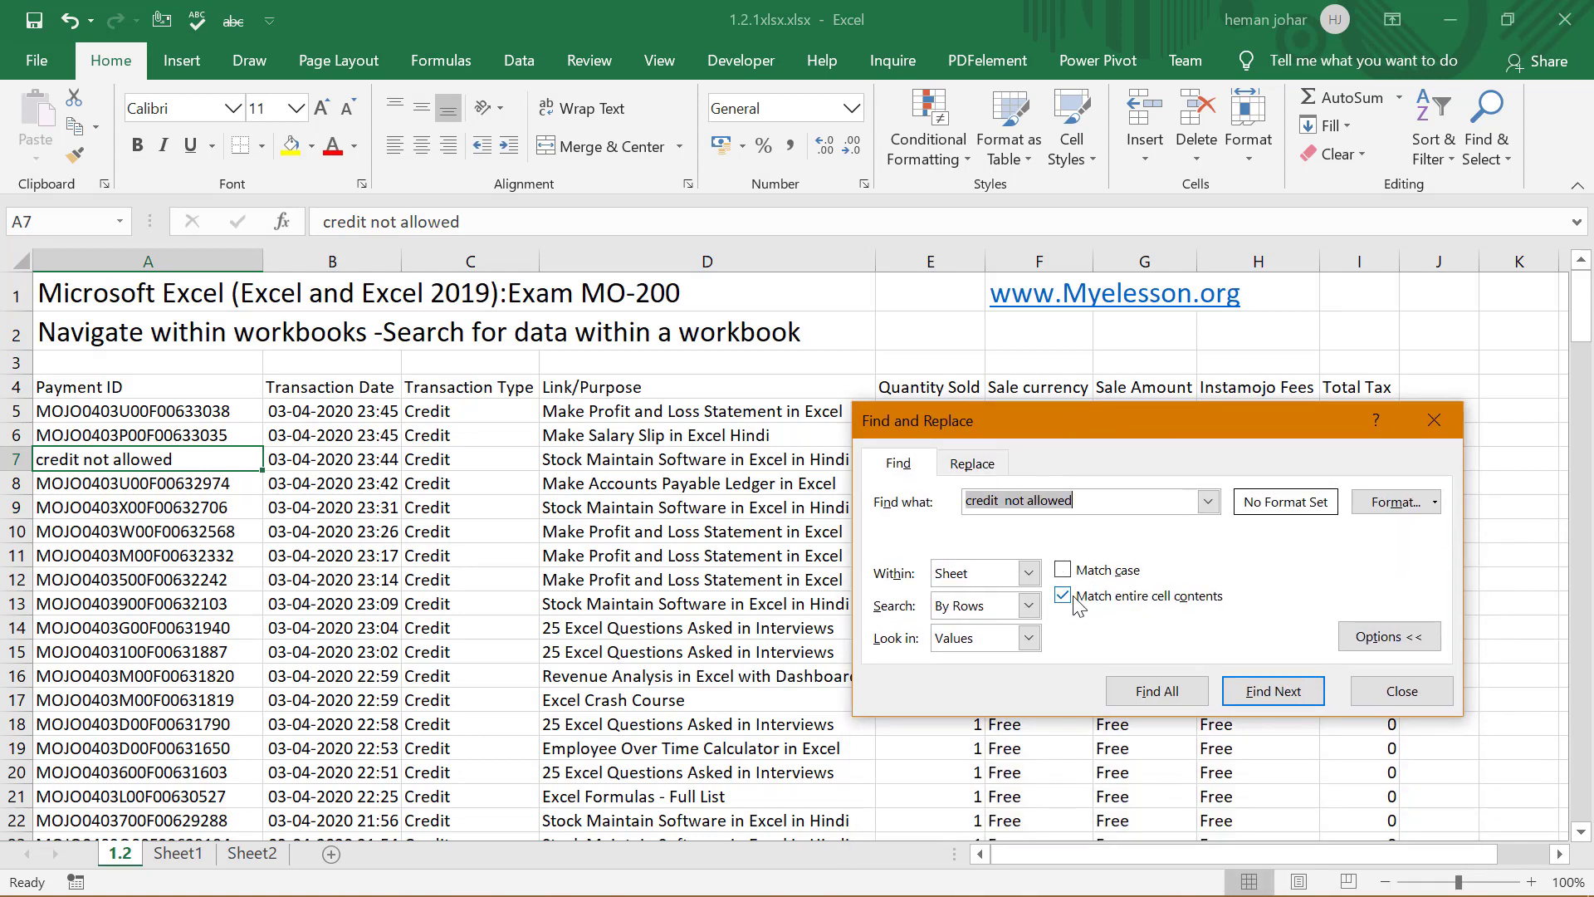
{"action": "mouse_move", "coordinate": [1168, 607]}
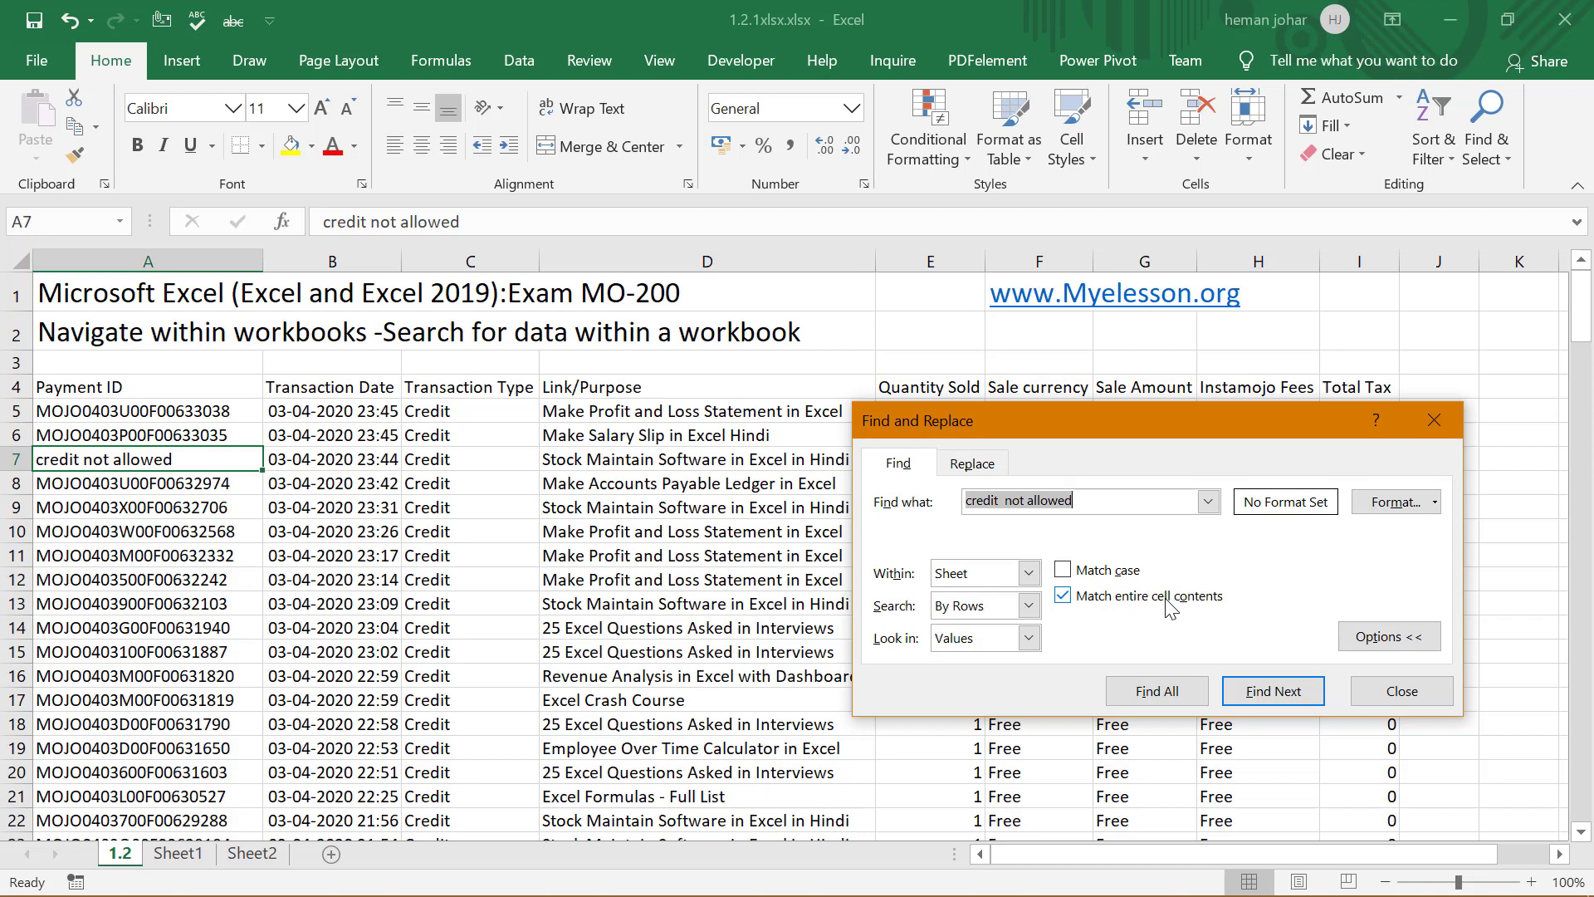
{"action": "left_click", "coordinate": [1272, 691]}
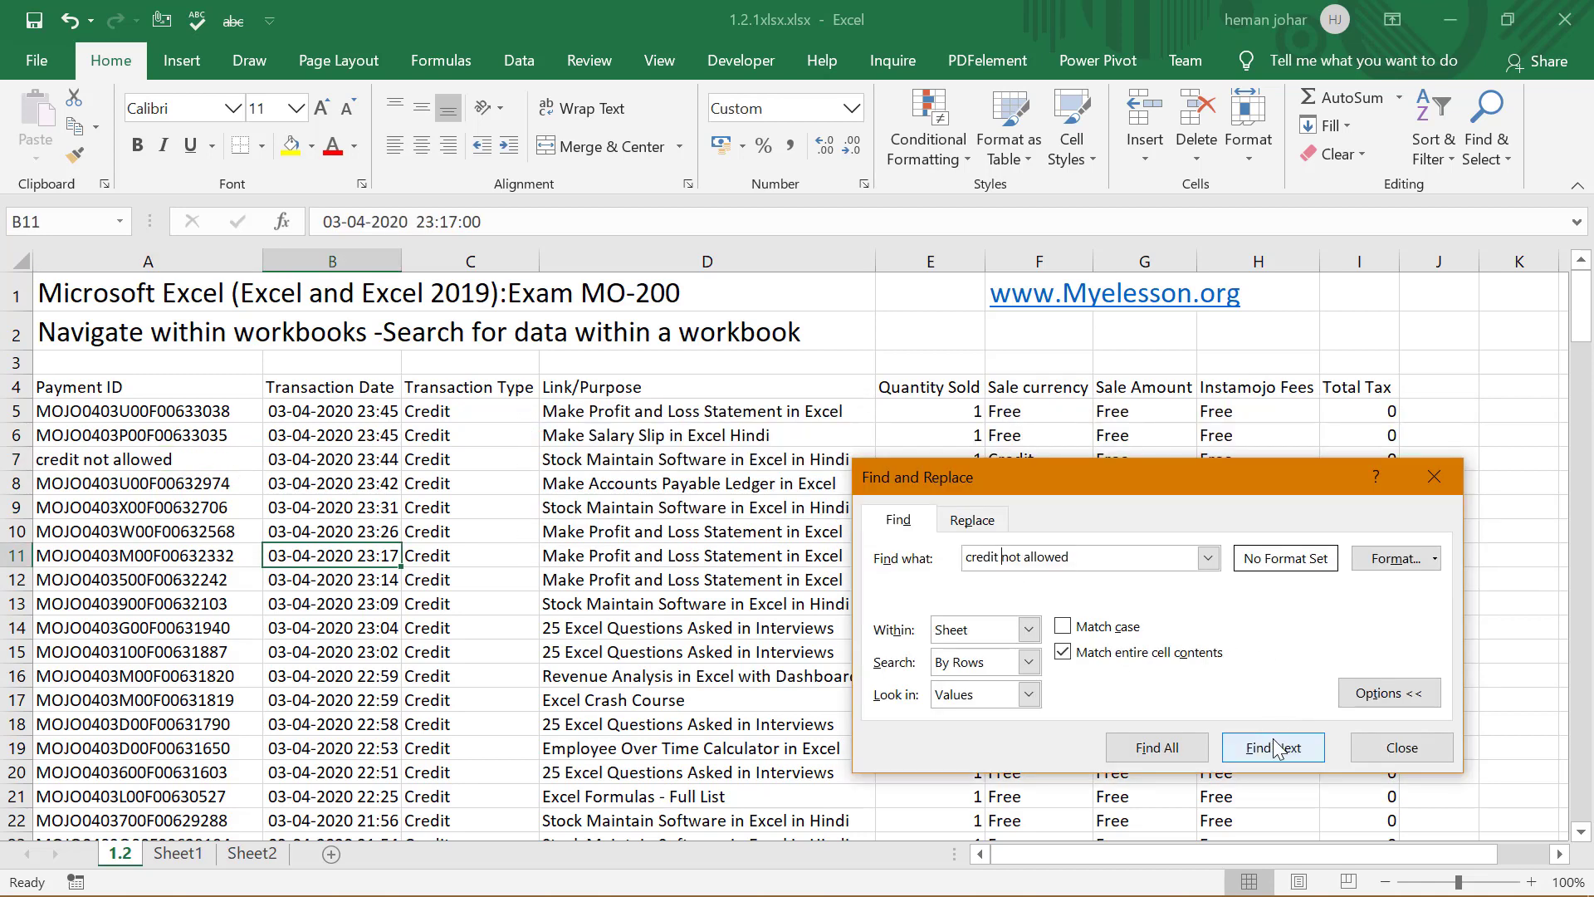
{"action": "left_click", "coordinate": [1272, 748]}
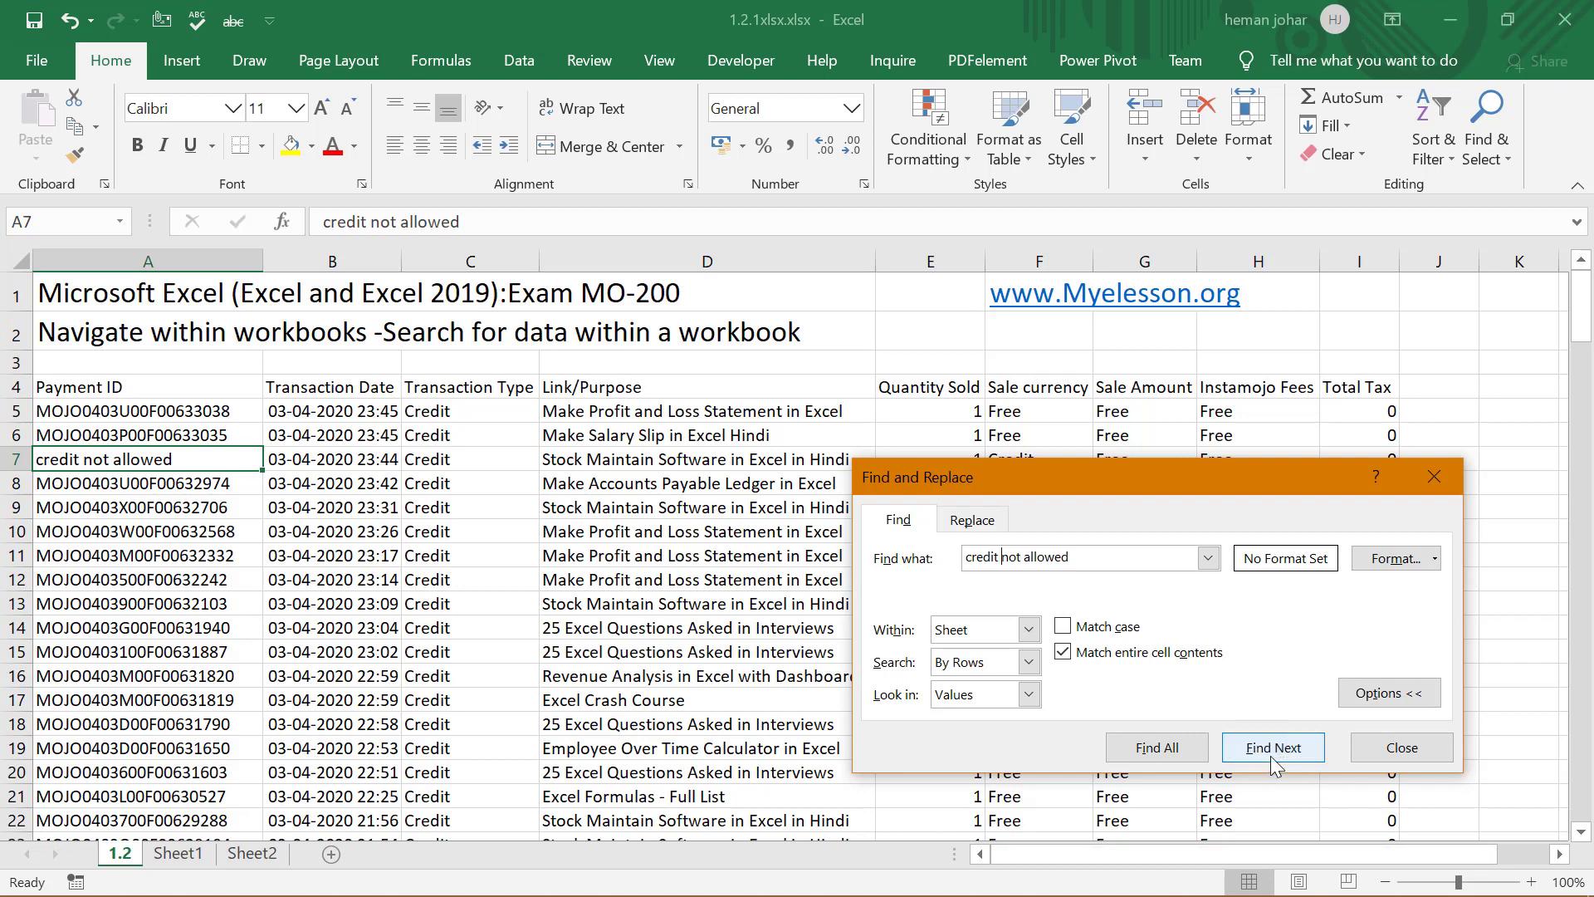
{"action": "left_click", "coordinate": [1063, 651]}
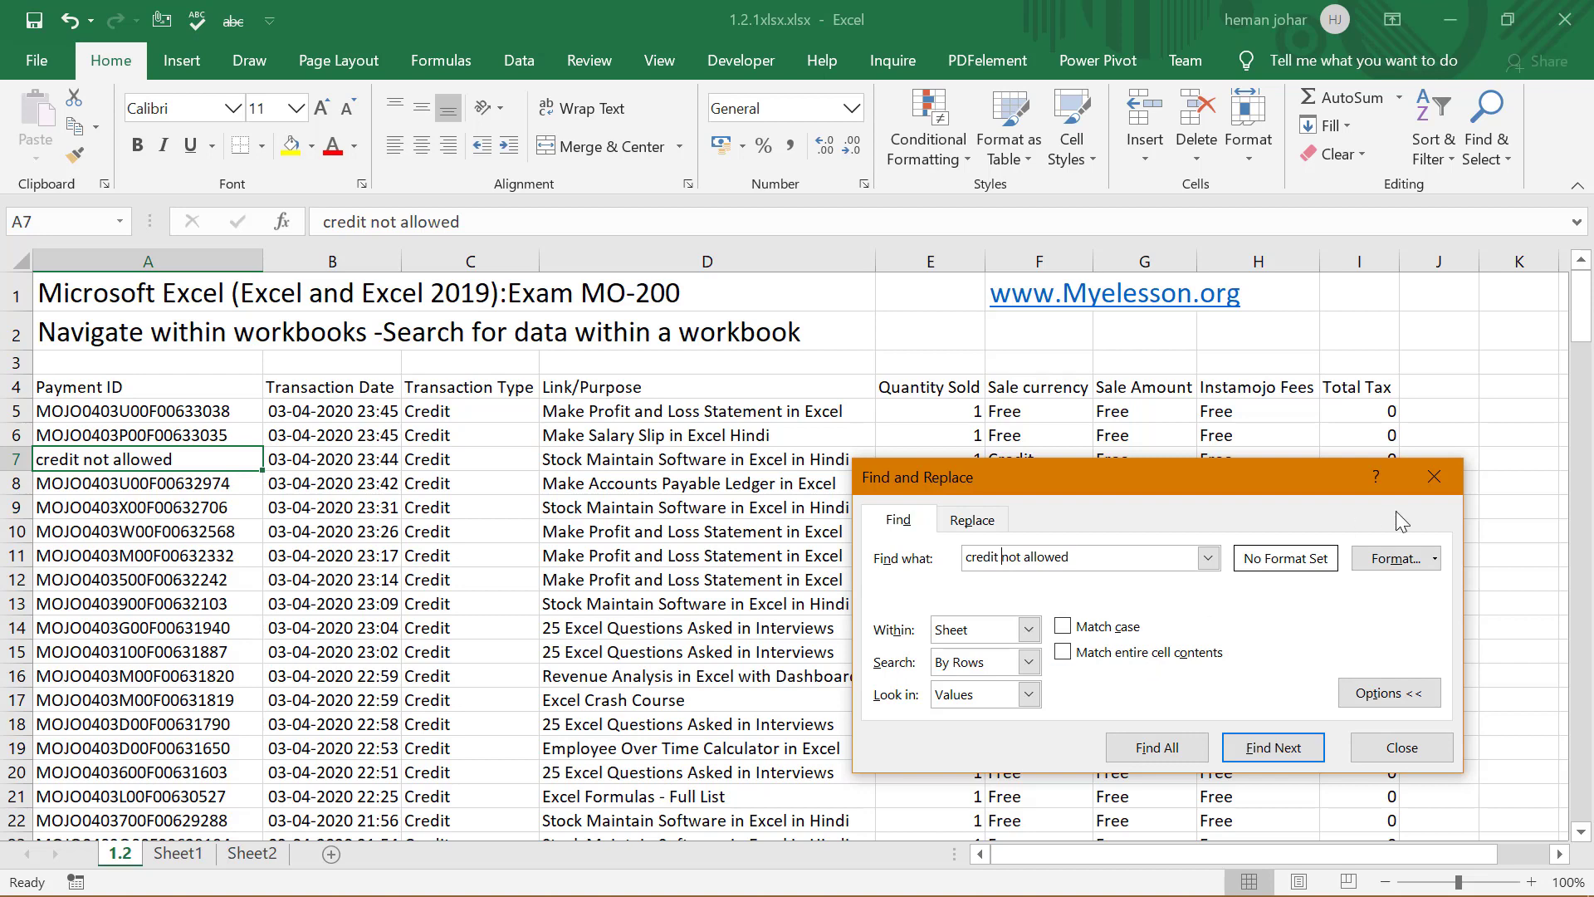
{"action": "left_click", "coordinate": [1400, 747]}
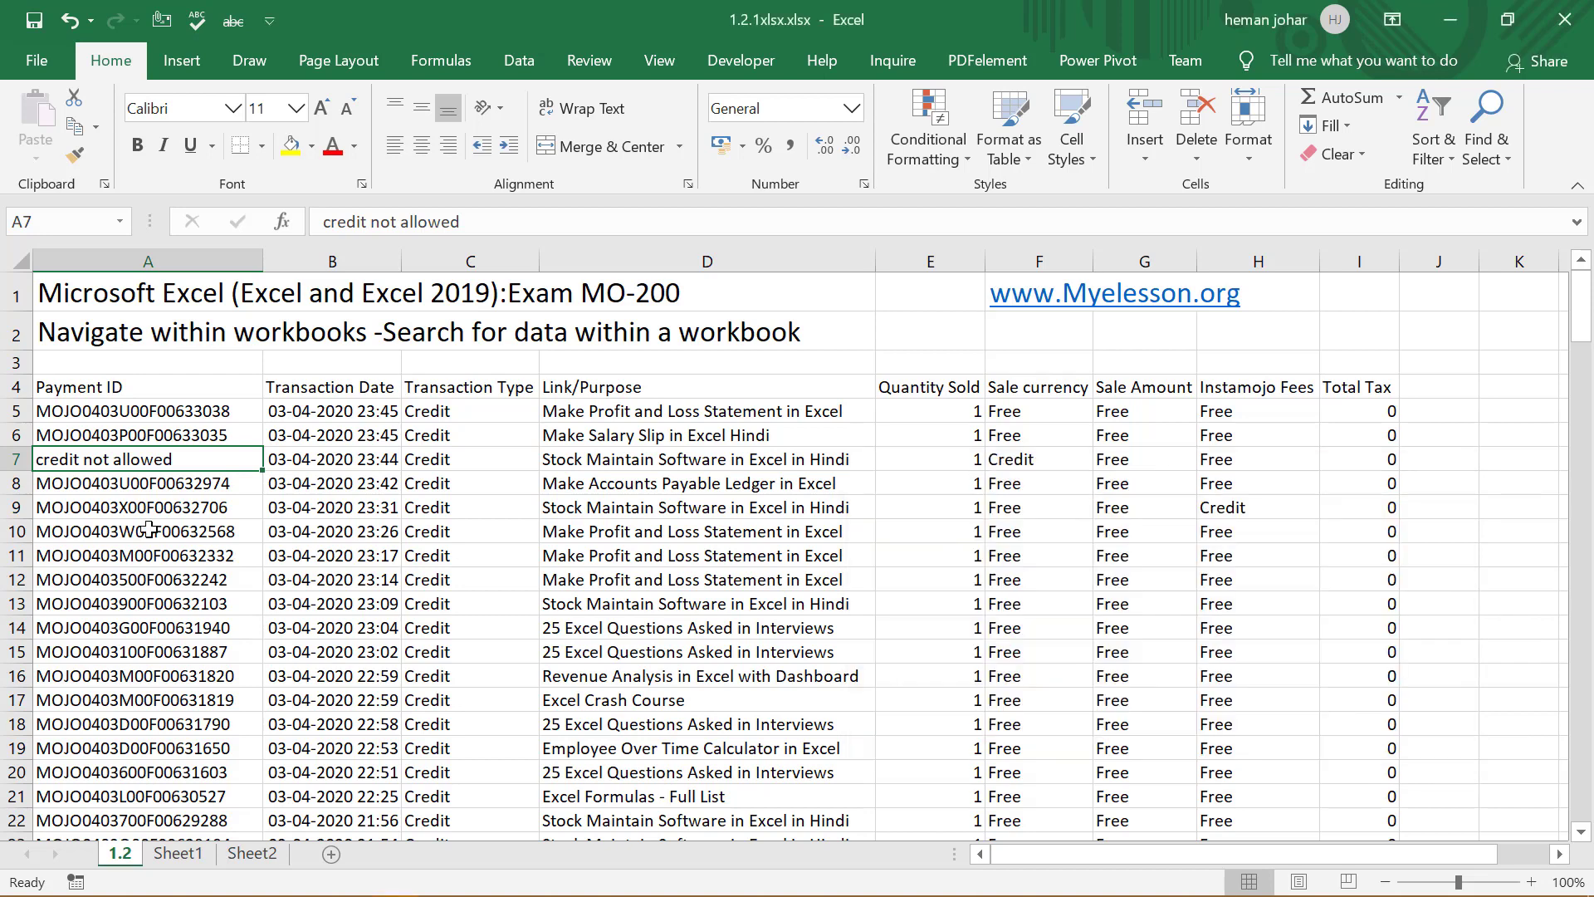